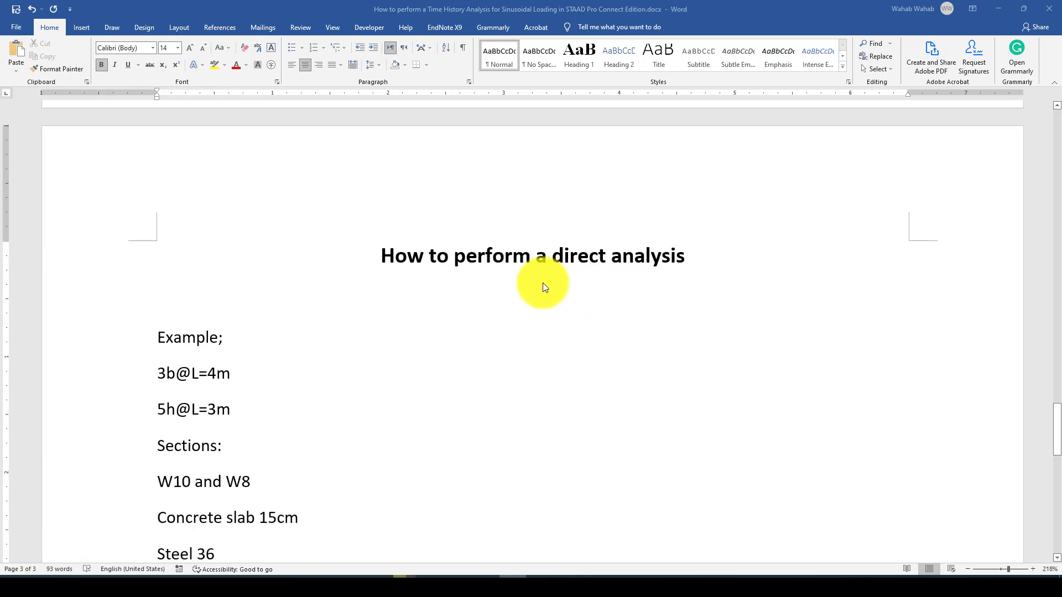
mouse_move(402, 189)
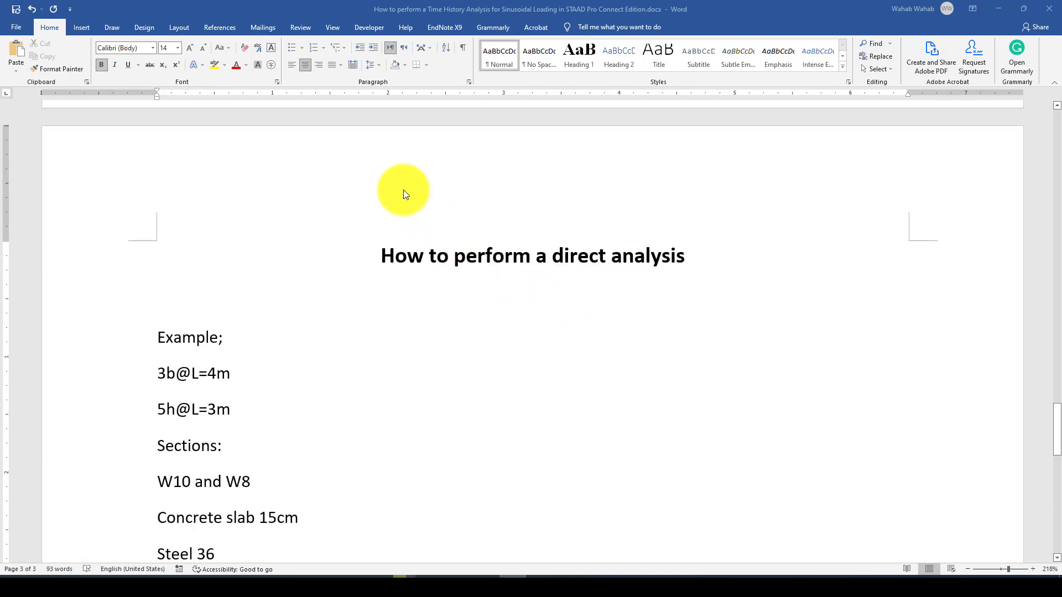
mouse_move(815, 149)
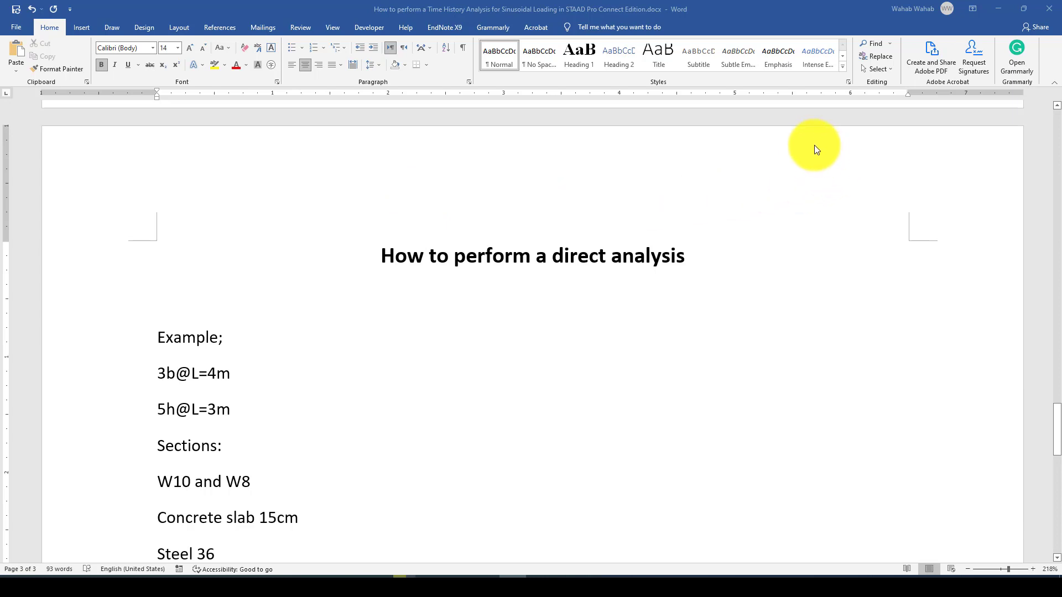
mouse_move(778, 188)
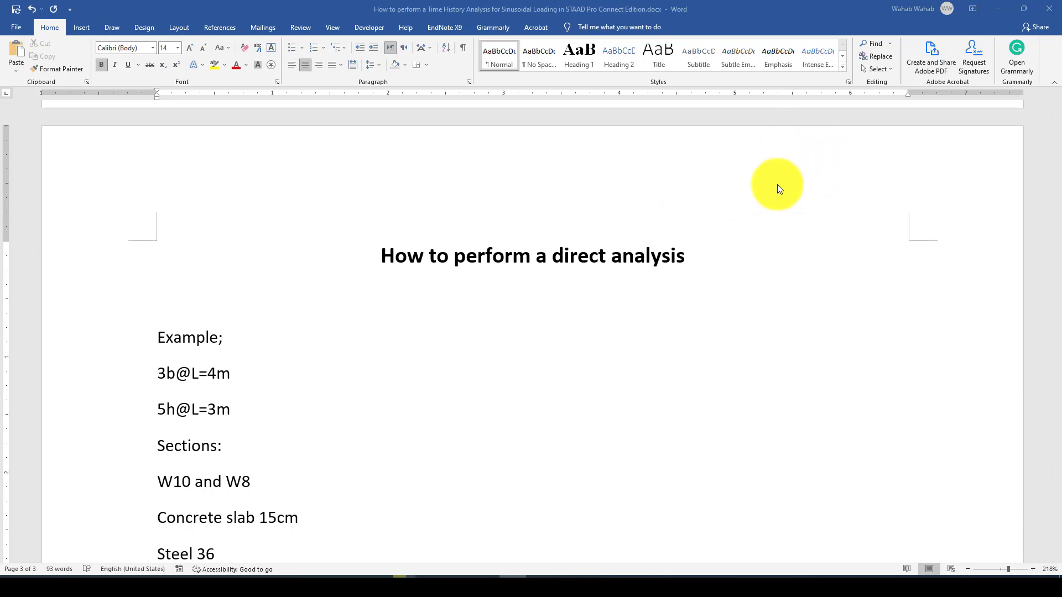
mouse_move(720, 307)
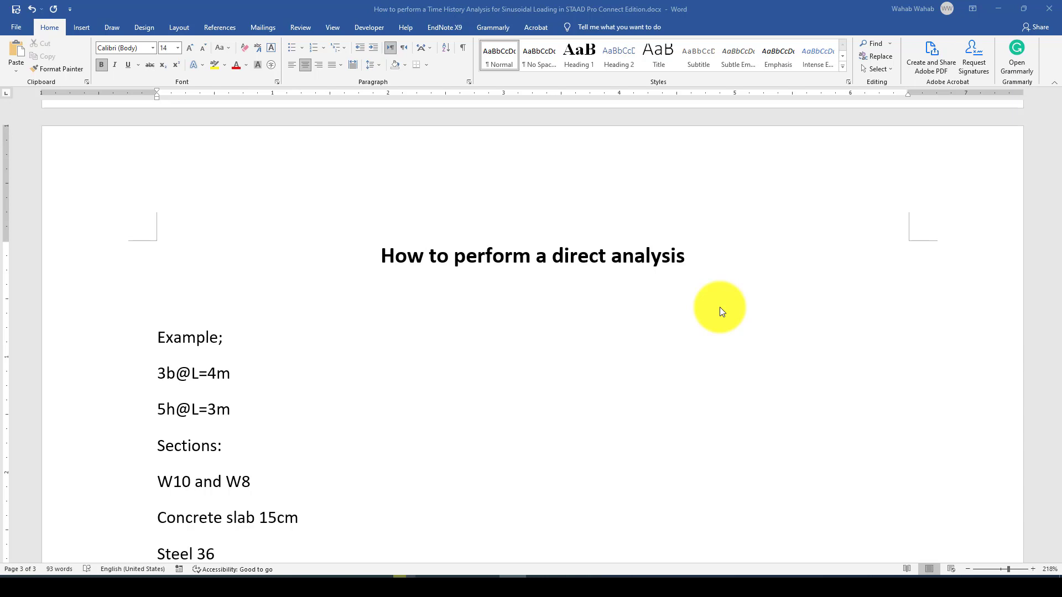
mouse_move(696, 271)
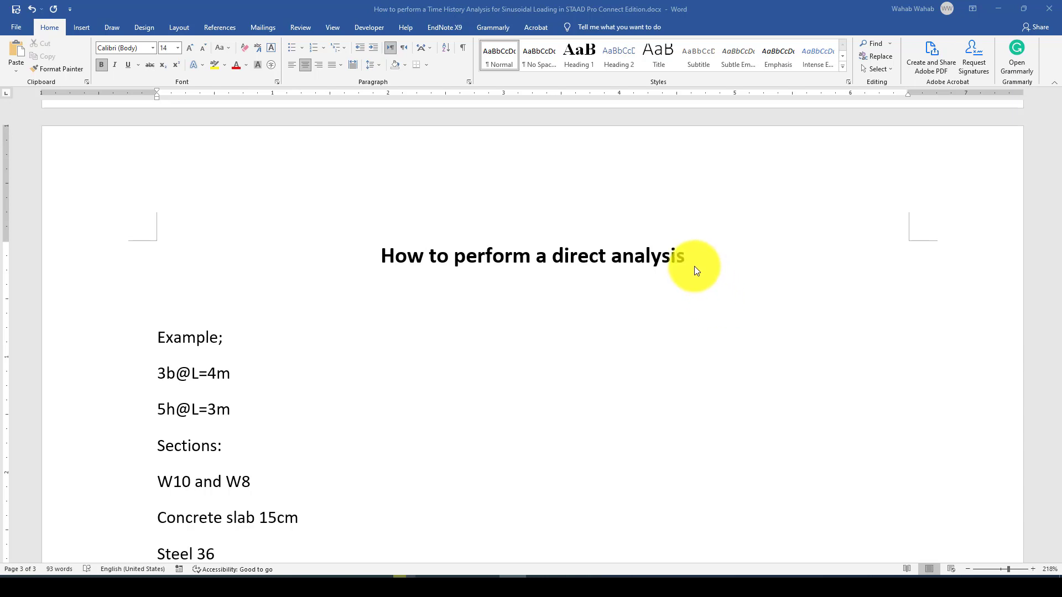
mouse_move(694, 270)
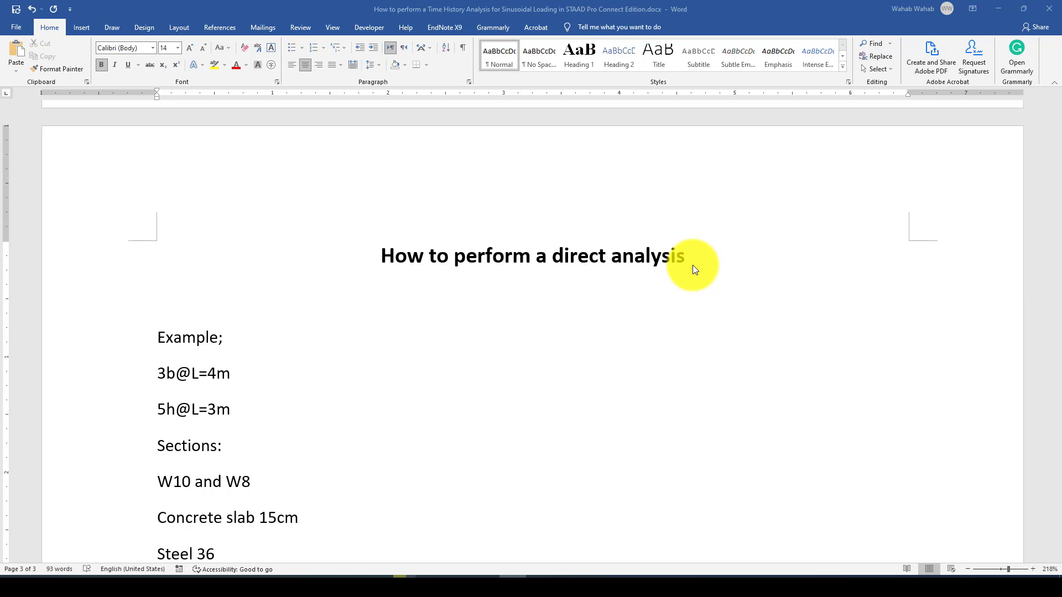
mouse_move(383, 285)
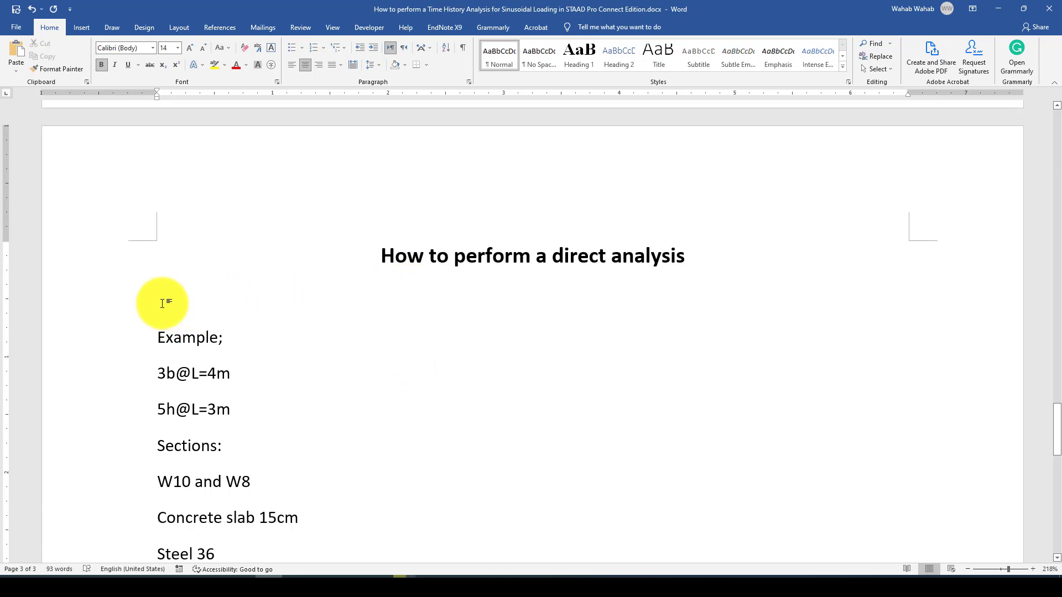
Add the bold subheading 'AISC 360 chapter 7' beneath the document title.
type("A")
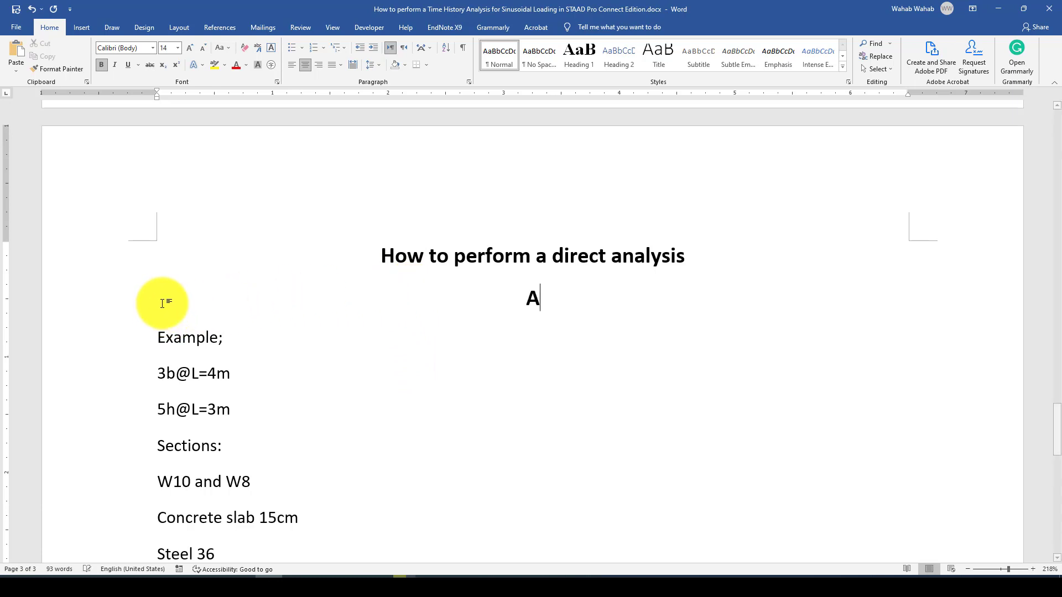
type("ISC 36")
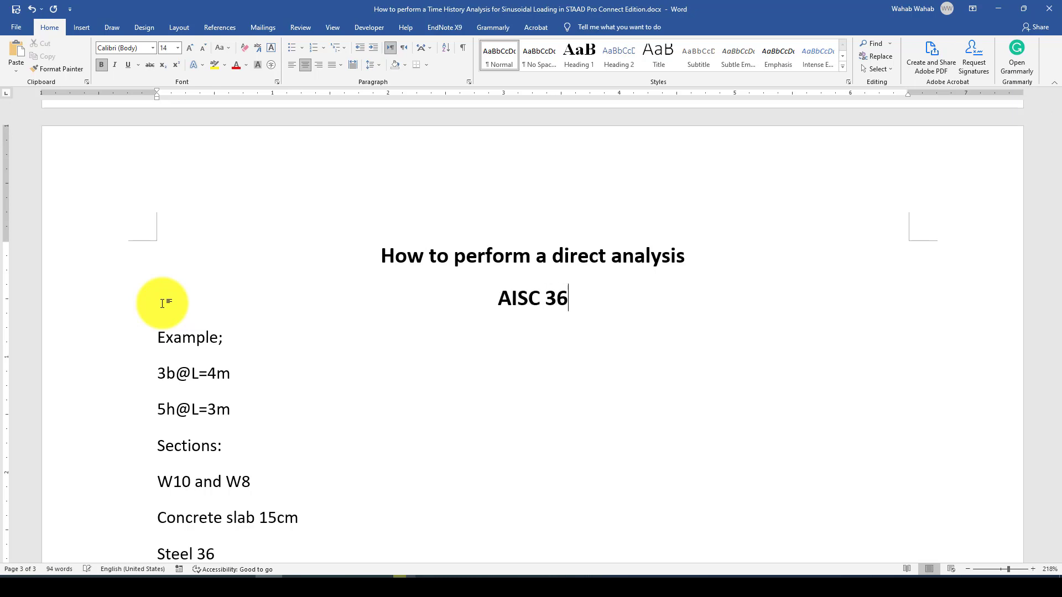
type("0")
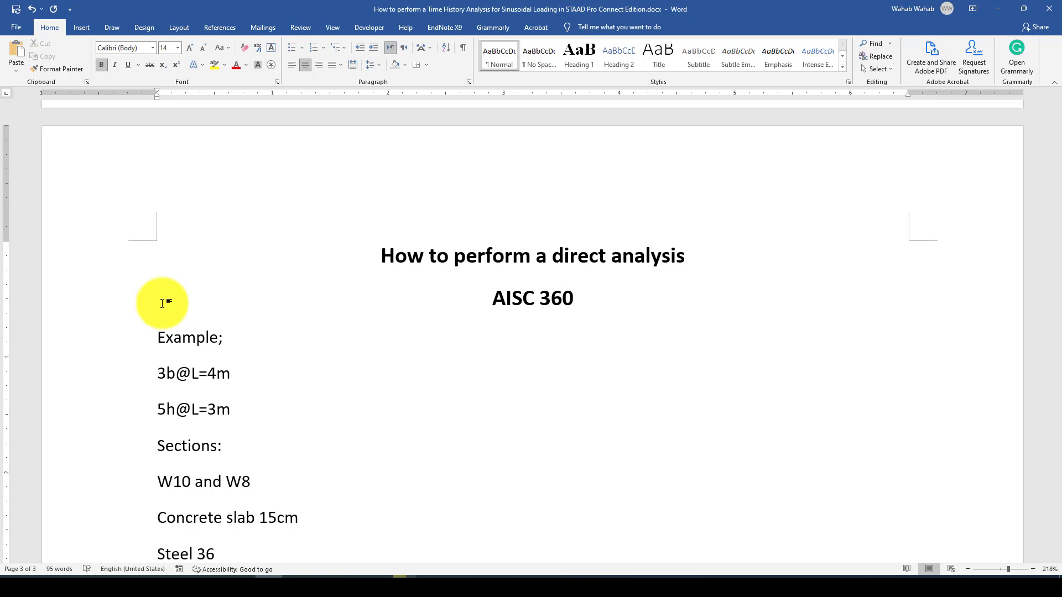
type("chap")
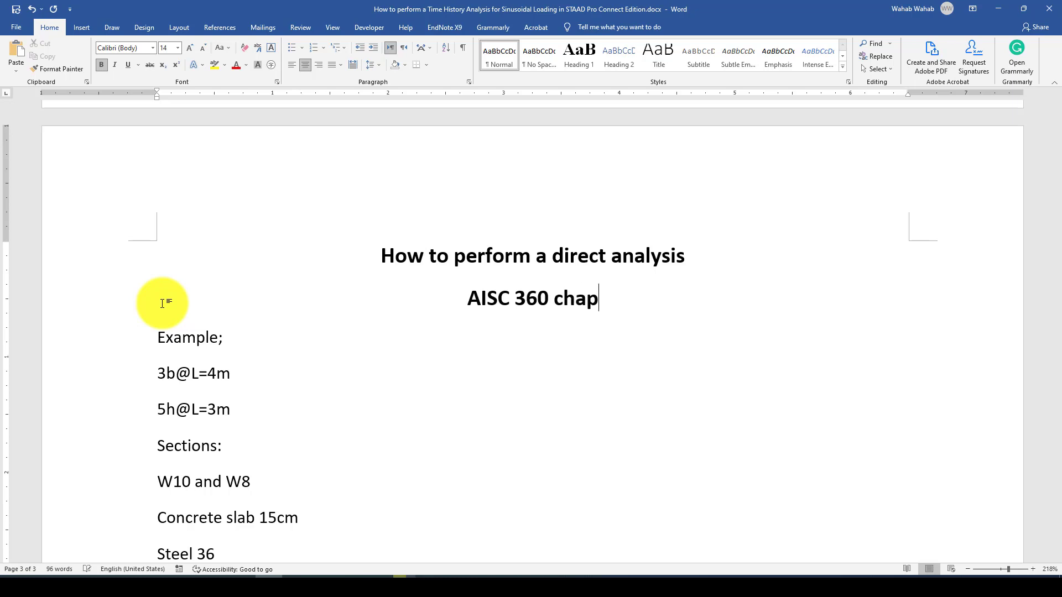
type("ter 7")
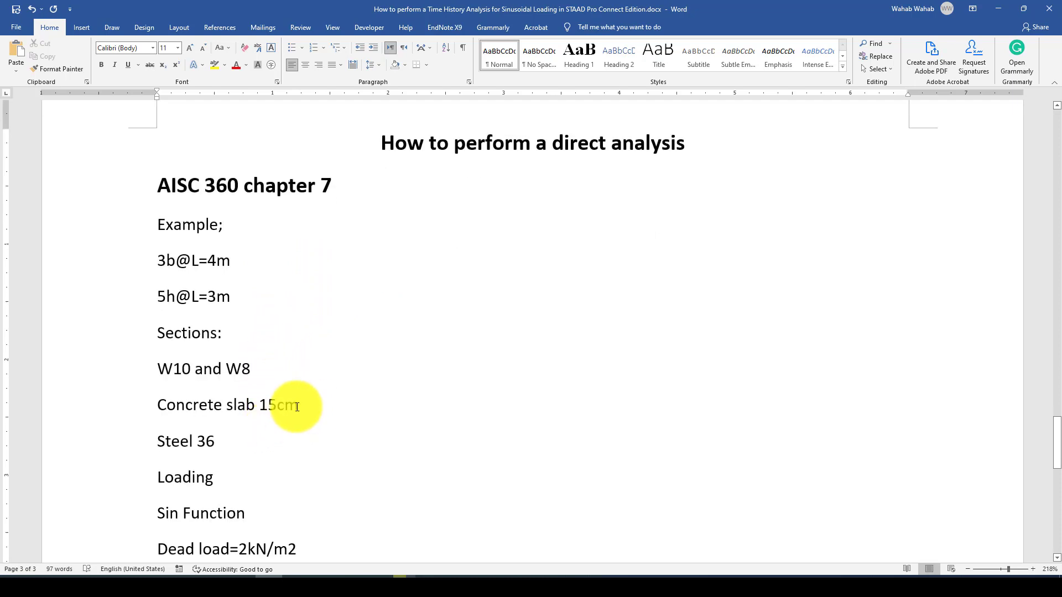
Remove the concrete slab line, note W10 and W8 sections, and retitle the Sin Function entry as Seismic Load.
triple_click(227, 405)
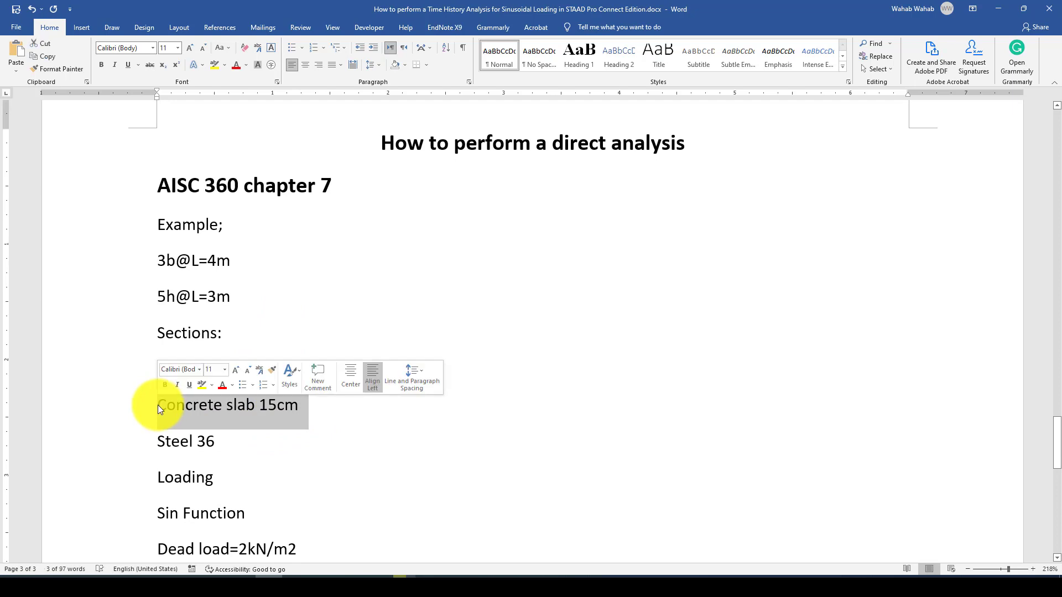
type("W10 and W8")
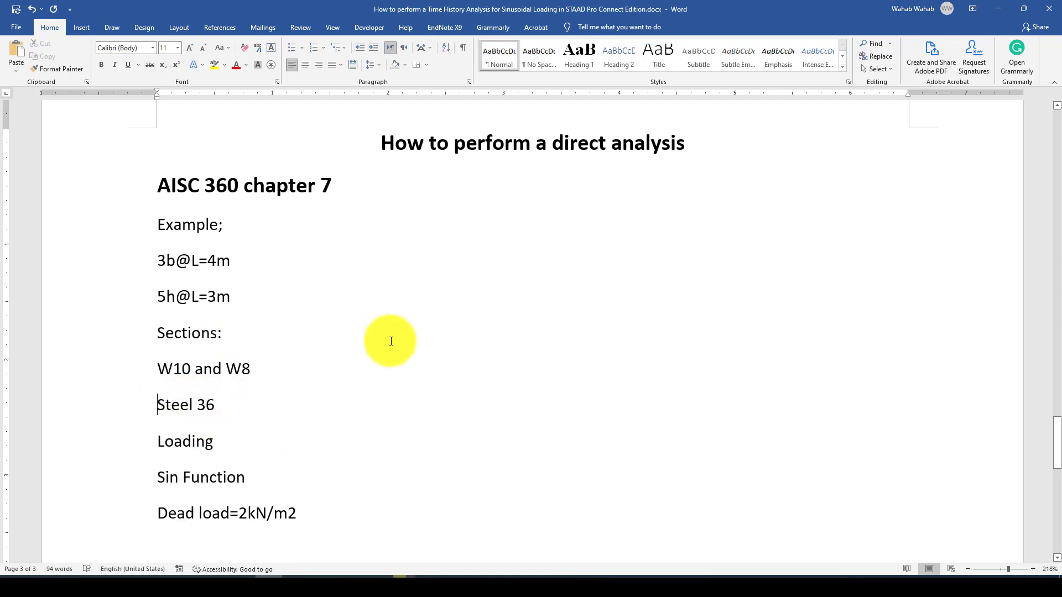
scroll("down", 3)
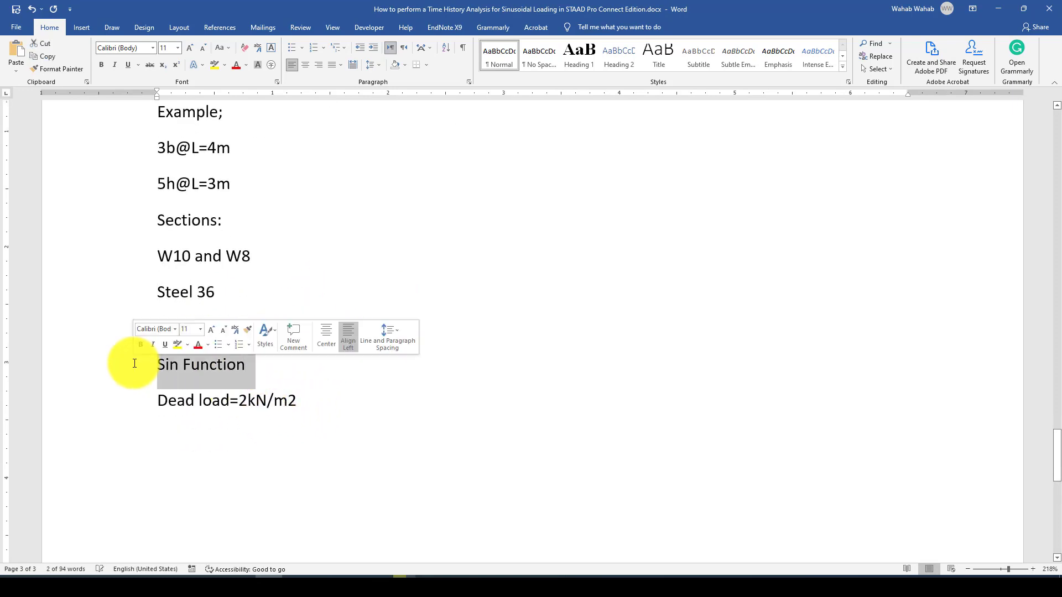
type("Loading")
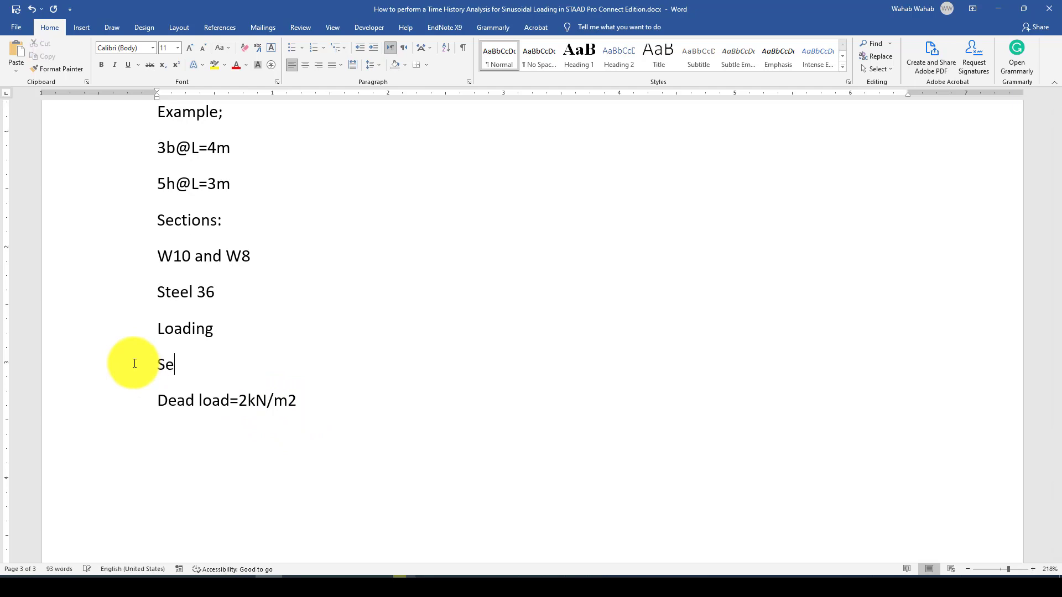
type("ismi")
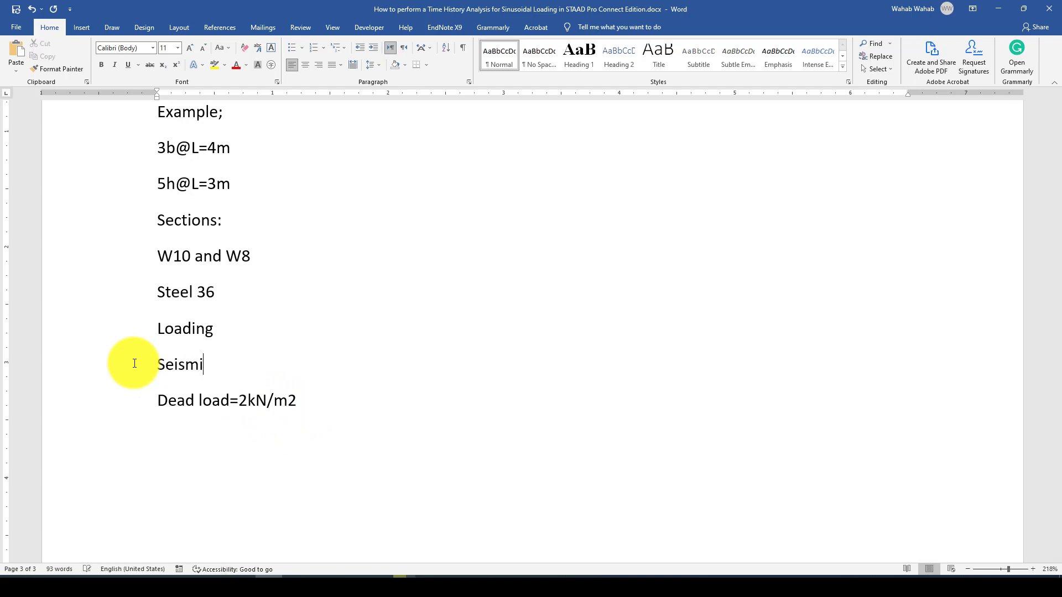
type("c Loa")
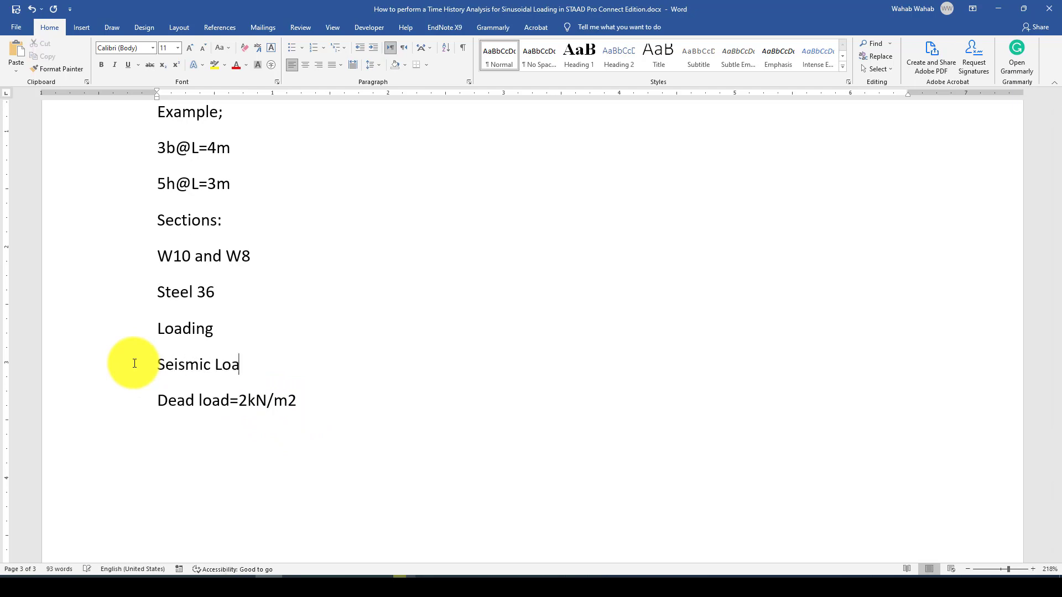
type("d")
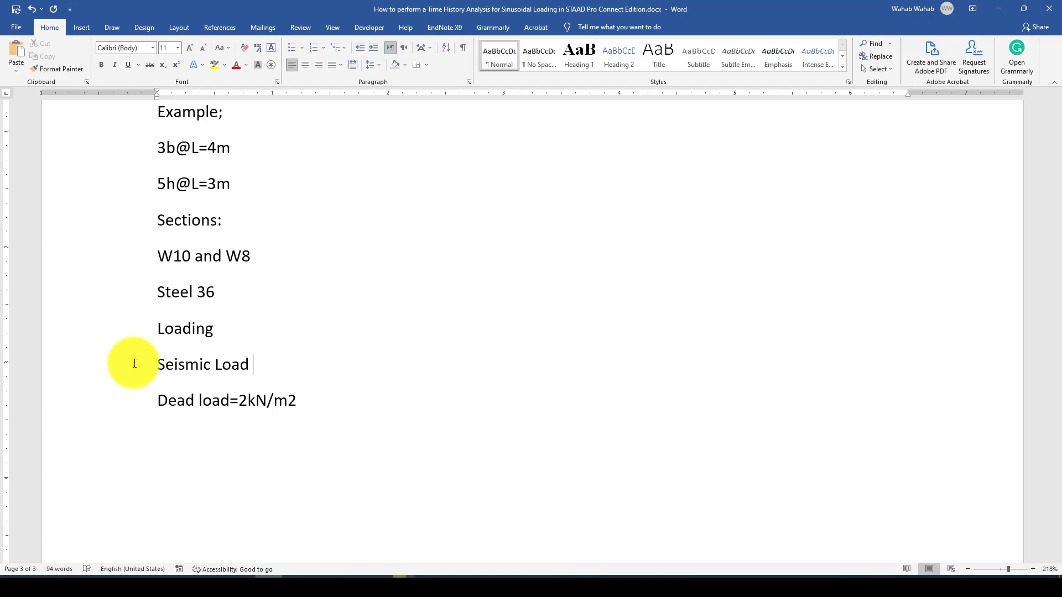
Complete the line as 'Seismic Load Fx=50kN' and retype the dead load value as 10.
type("Fx")
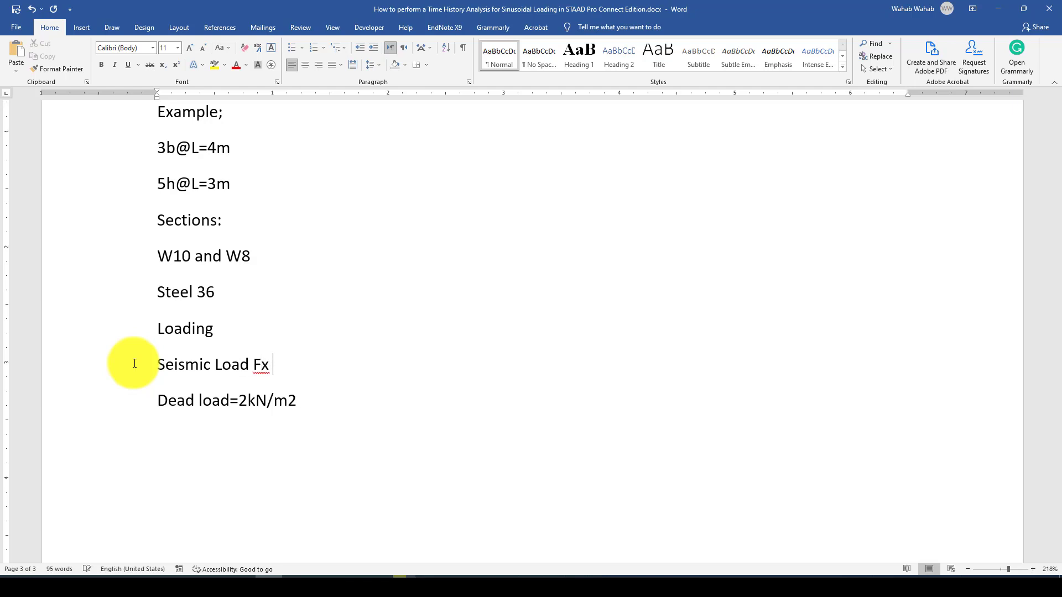
type("=")
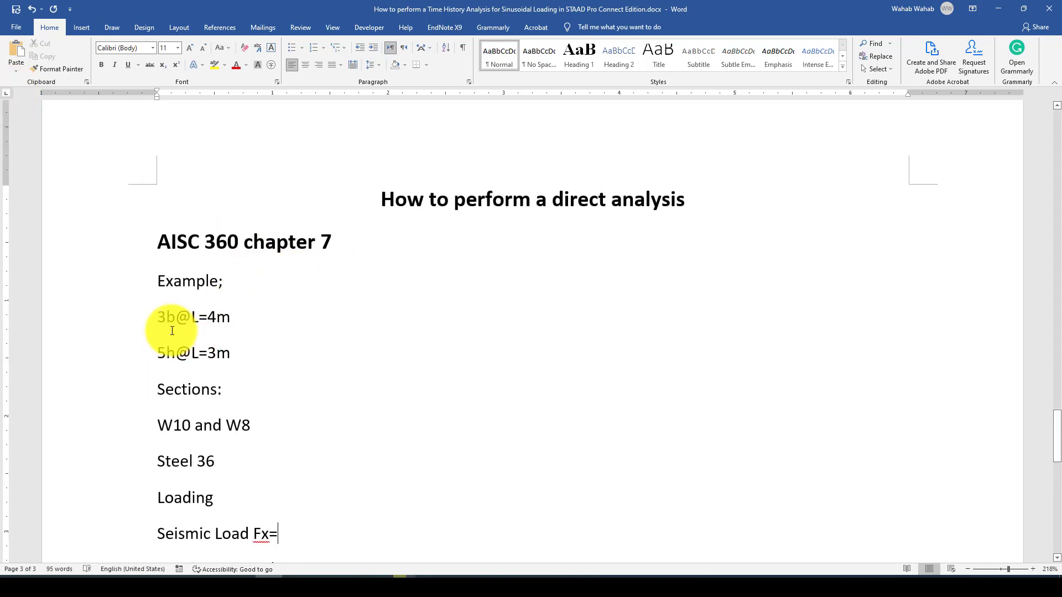
scroll("down", 3)
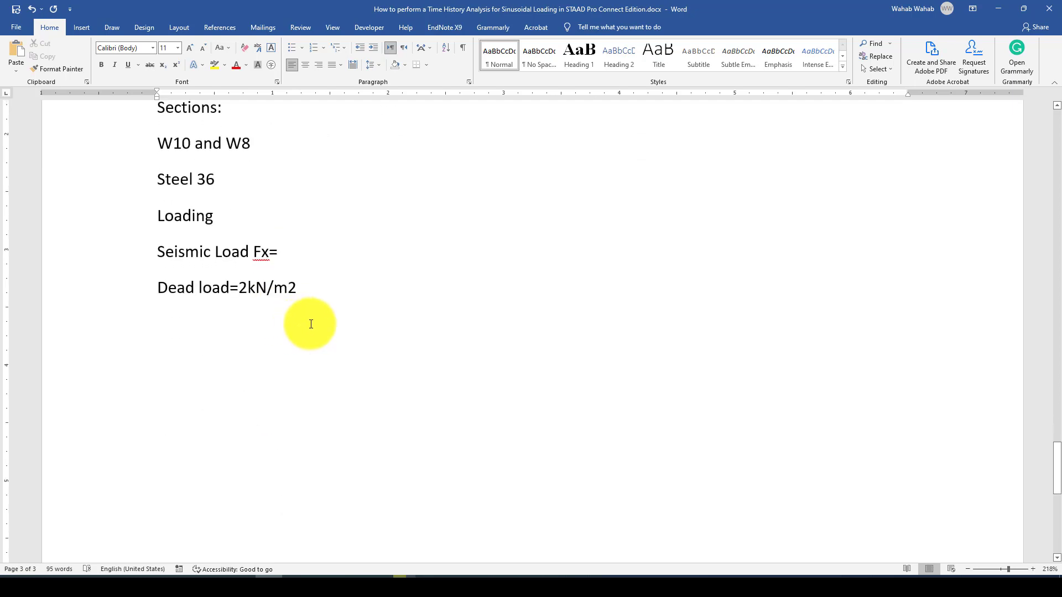
type("50")
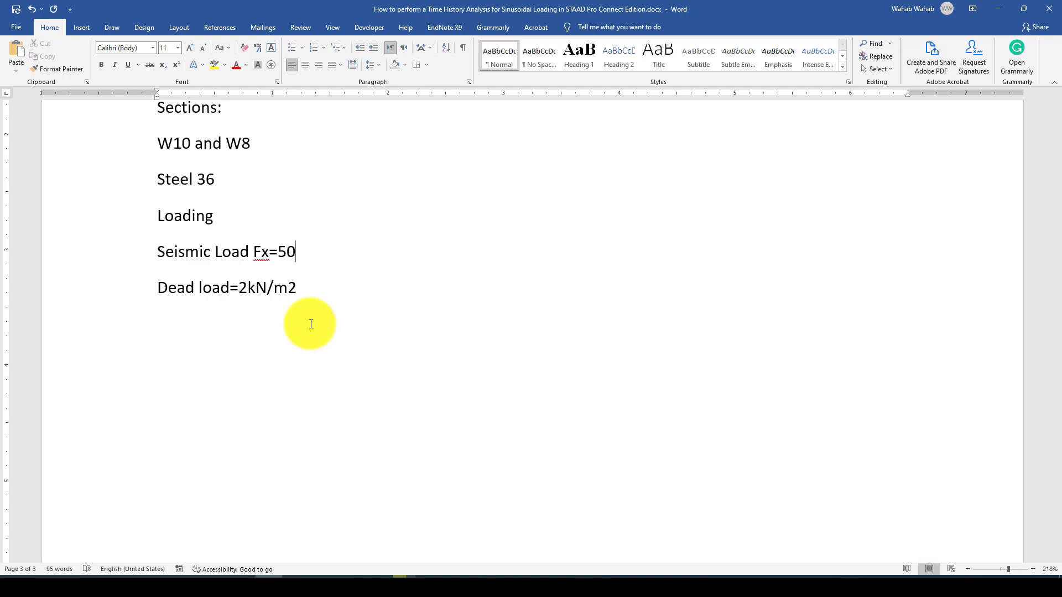
type("kN")
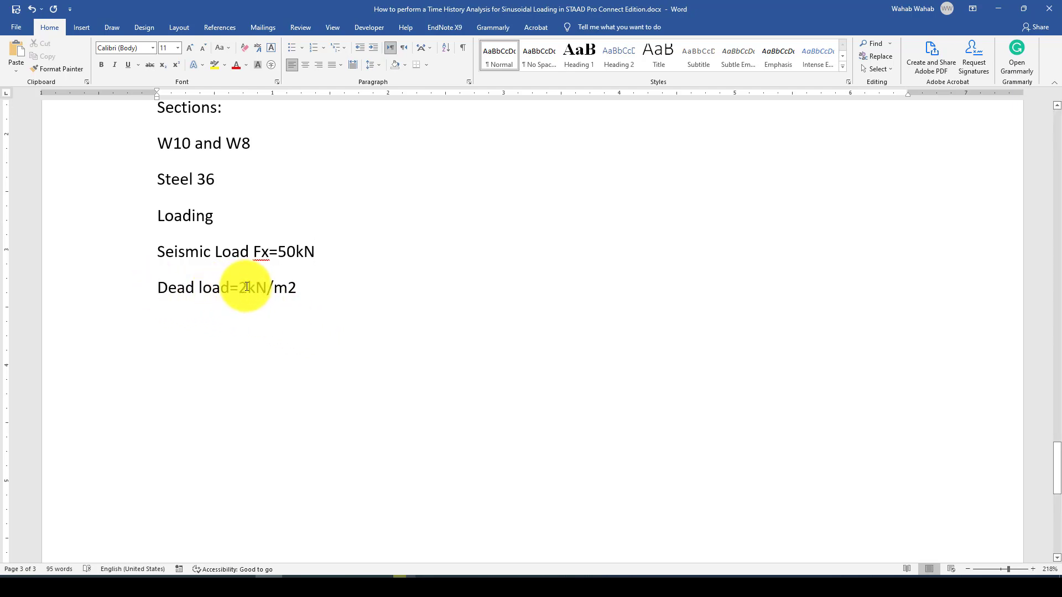
type("10")
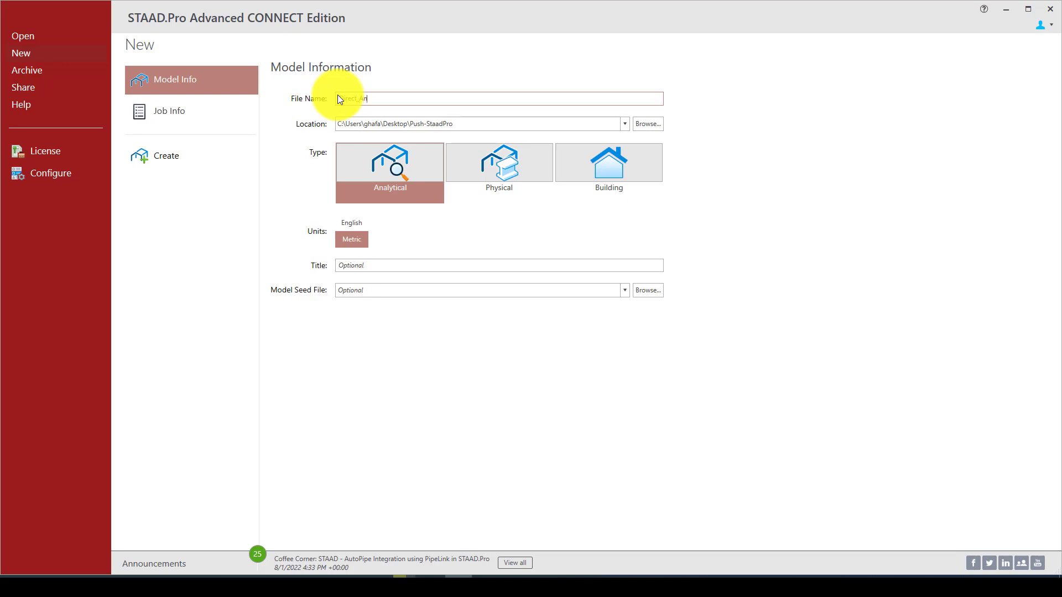
Create the new metric analytical model named Direct_Analysis.
type("nalysis")
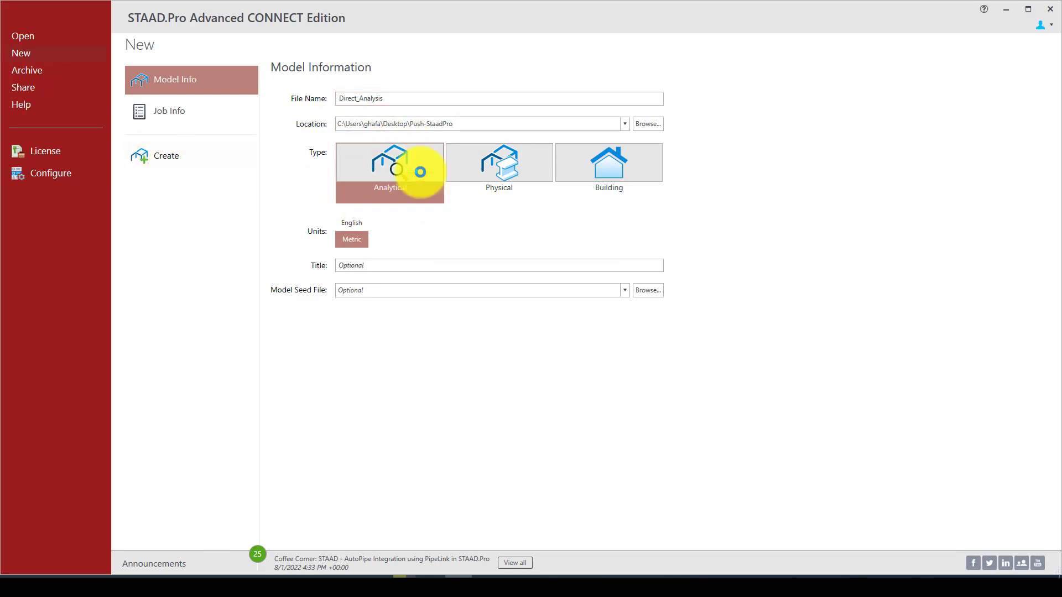
left_click(166, 156)
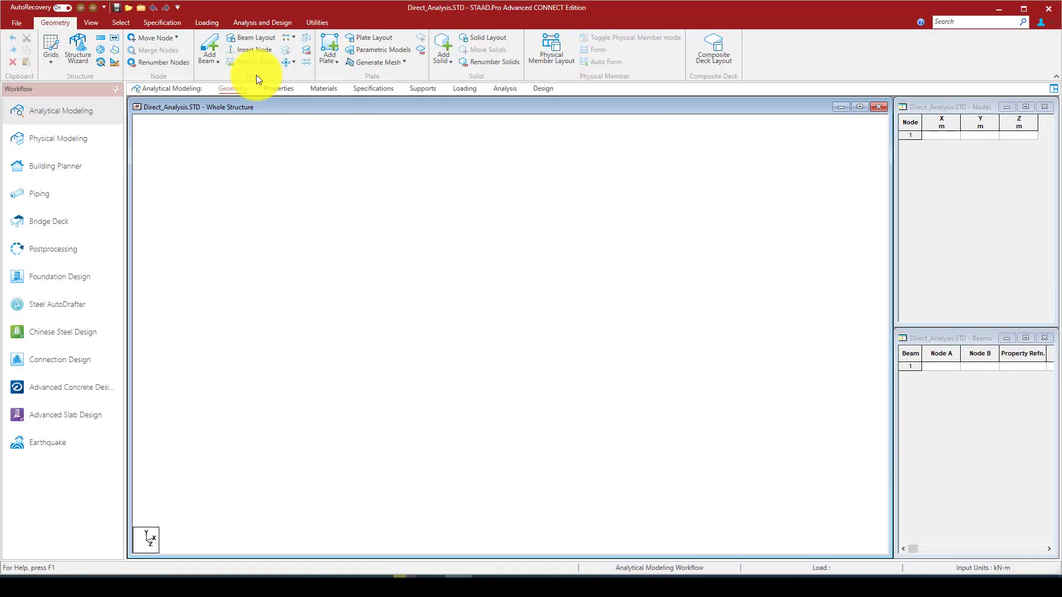
mouse_move(77, 49)
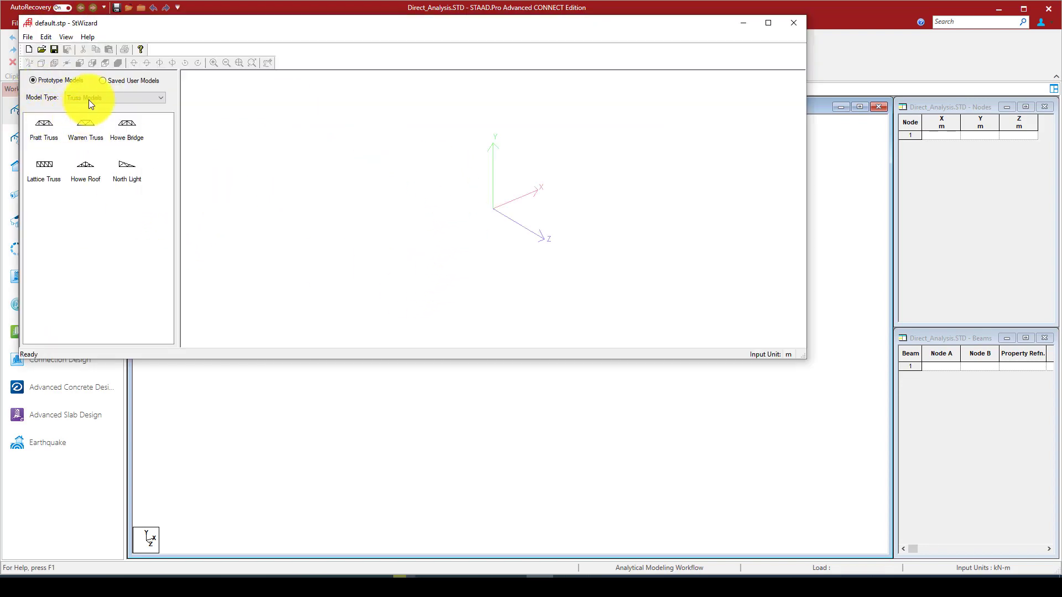
Generate a Bay Frame prototype 12 m long, 15 m high with 3 length bays and 5 height bays.
left_click(114, 97)
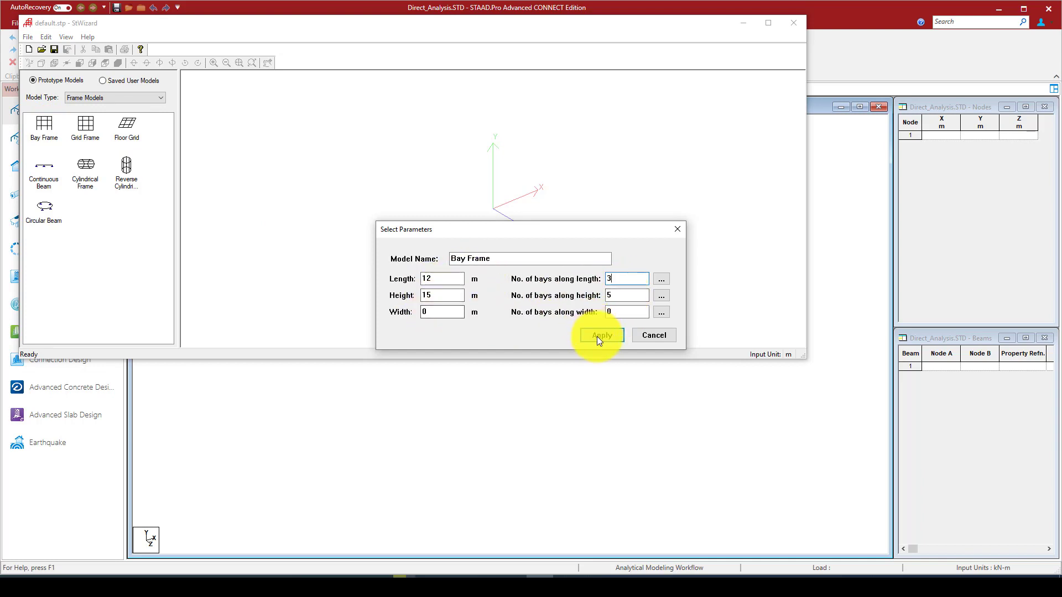
left_click(599, 335)
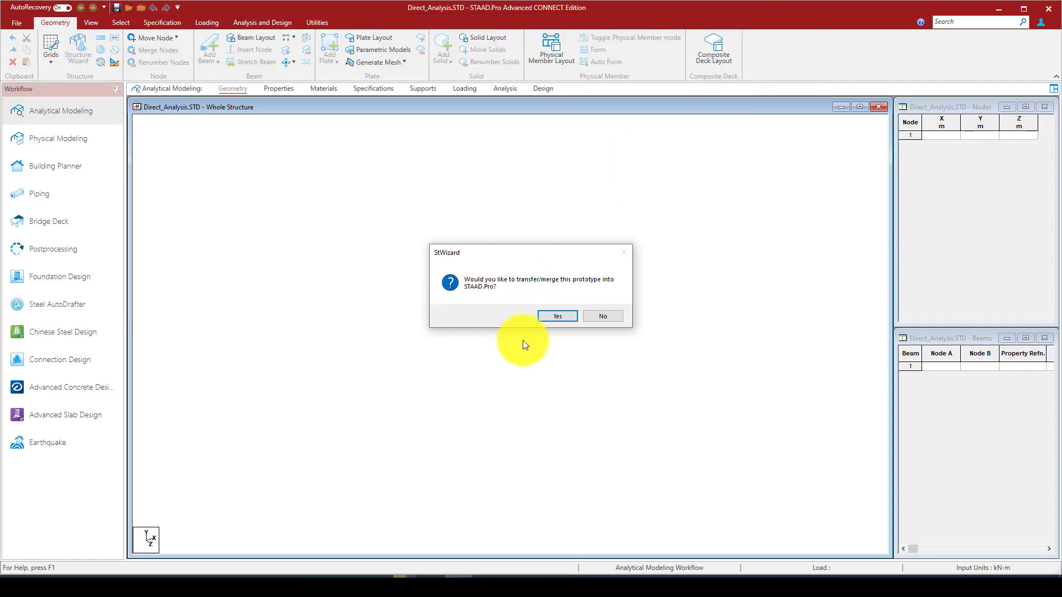
Merge the bay-frame prototype into the Direct_Analysis model.
left_click(556, 316)
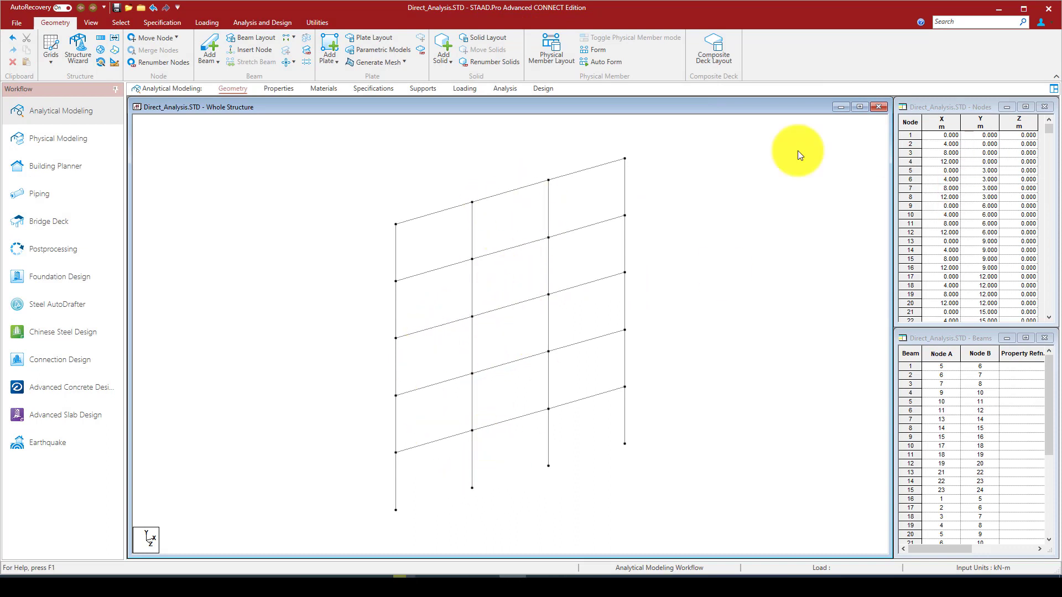
mouse_move(501, 243)
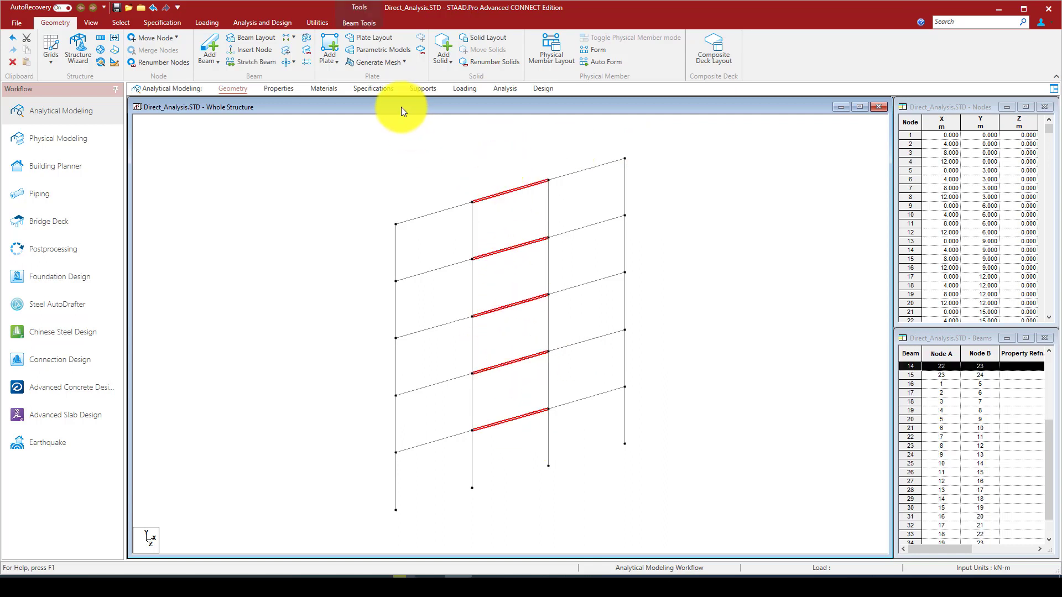
mouse_move(182, 73)
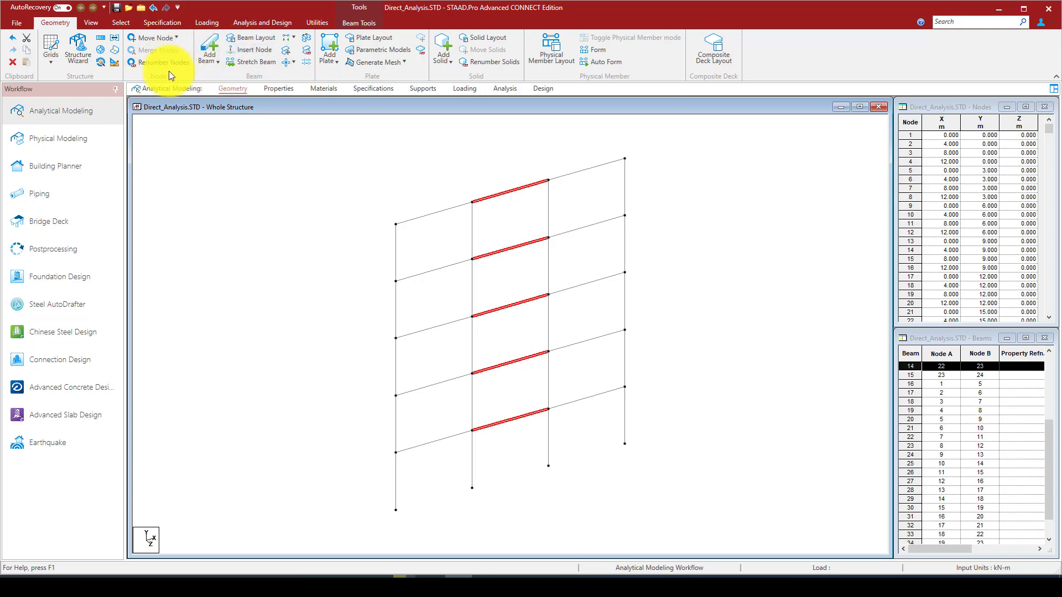
mouse_move(291, 83)
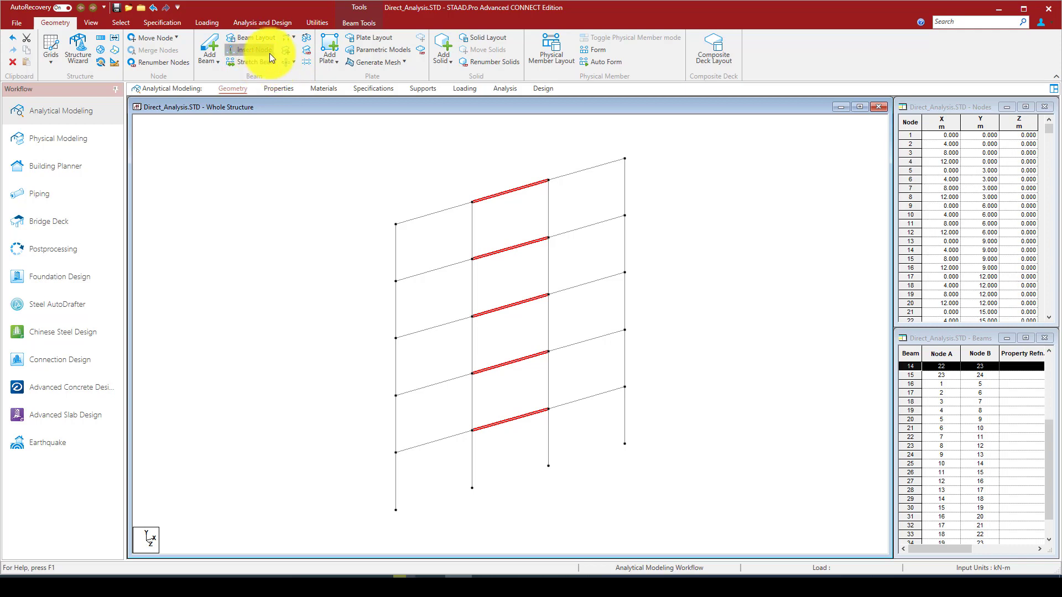
Insert midpoint nodes on the middle-bay beams and draw the bottom-storey chevron brace members.
left_click(256, 50)
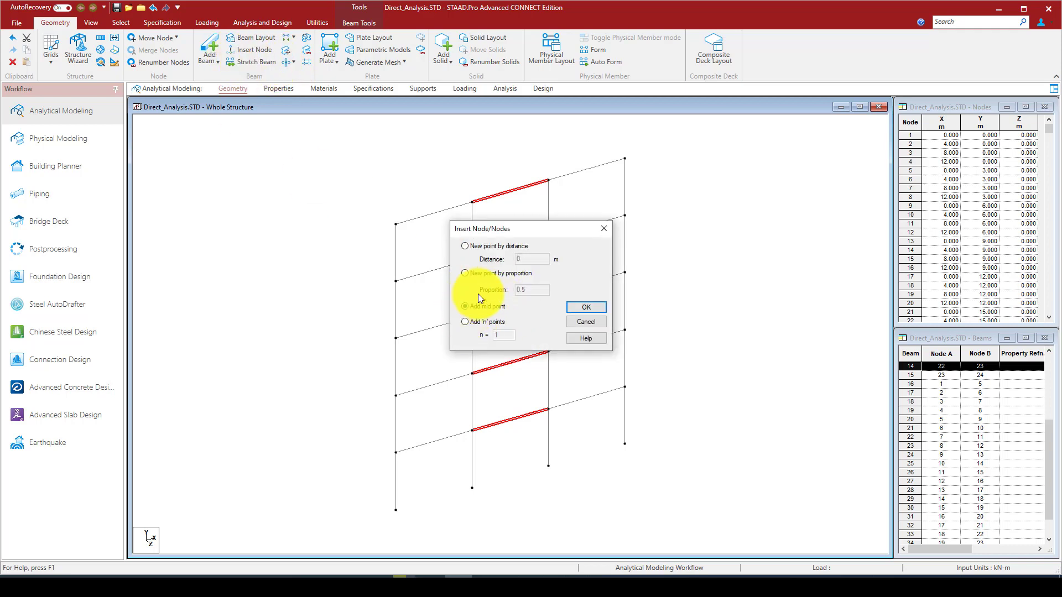
left_click(584, 306)
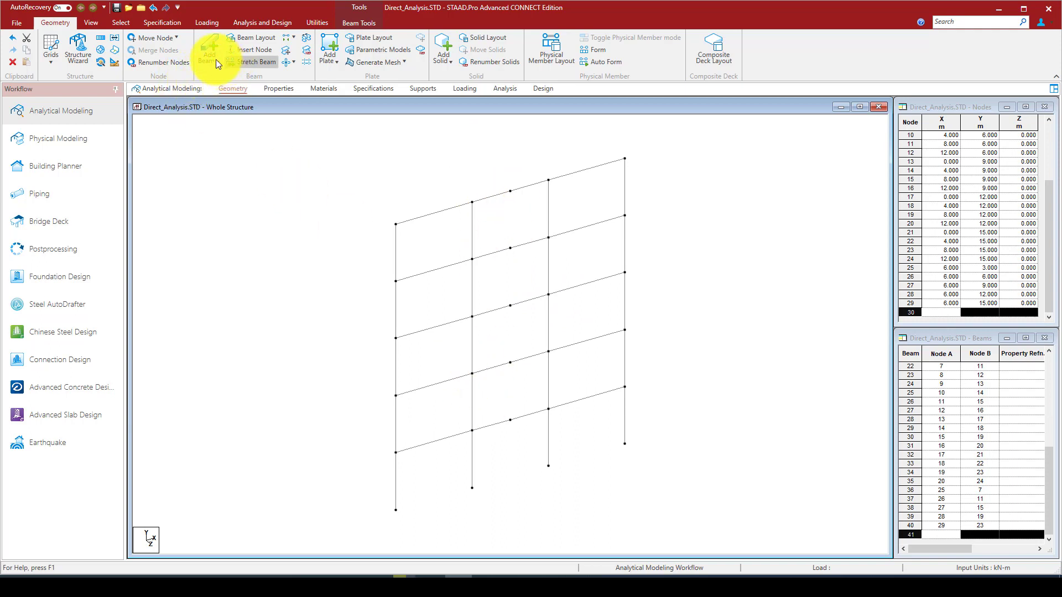
left_click(207, 50)
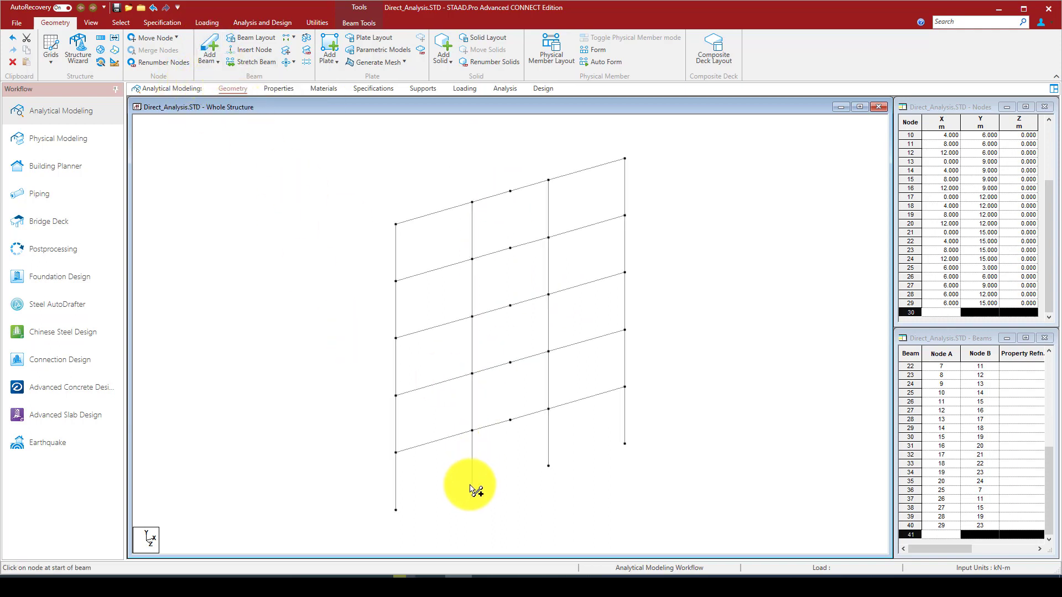
left_click_drag(473, 487, 514, 423)
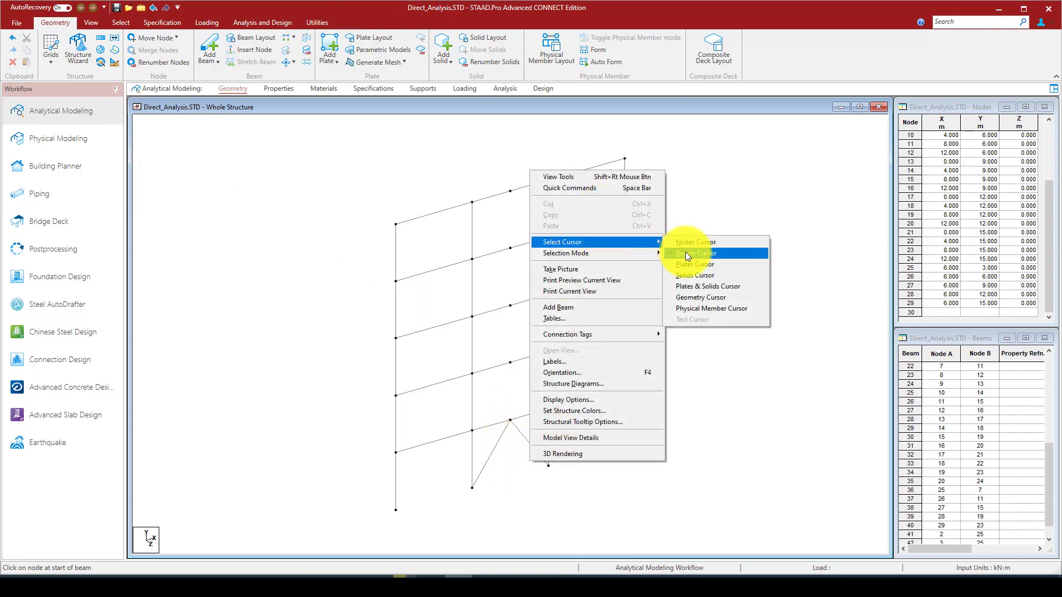
Translational-repeat the chevron brace in Y, 4 steps at 3 m, bracing every storey.
left_click(696, 252)
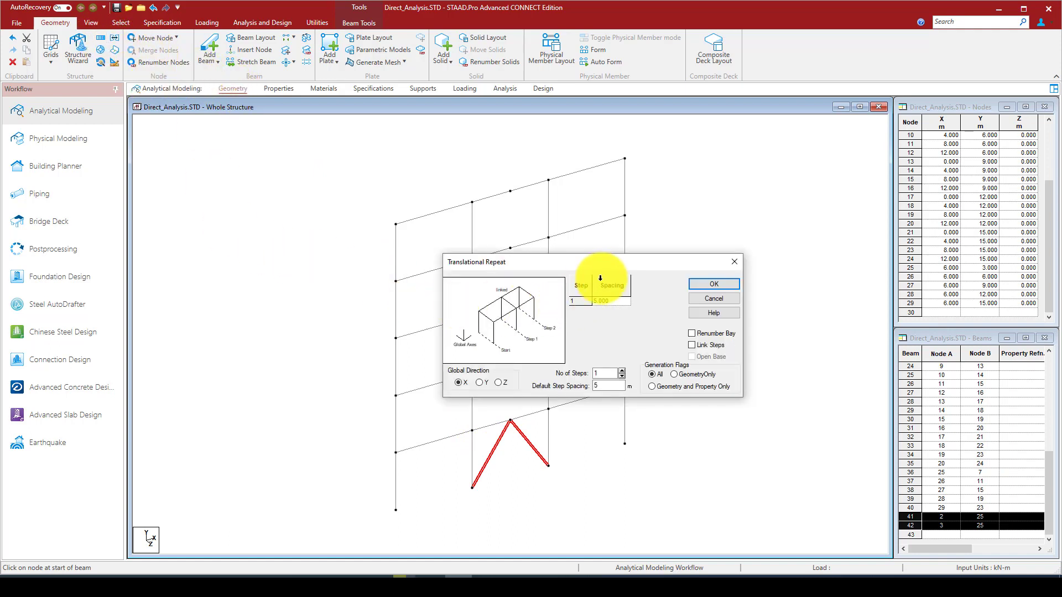
left_click(478, 383)
type("3")
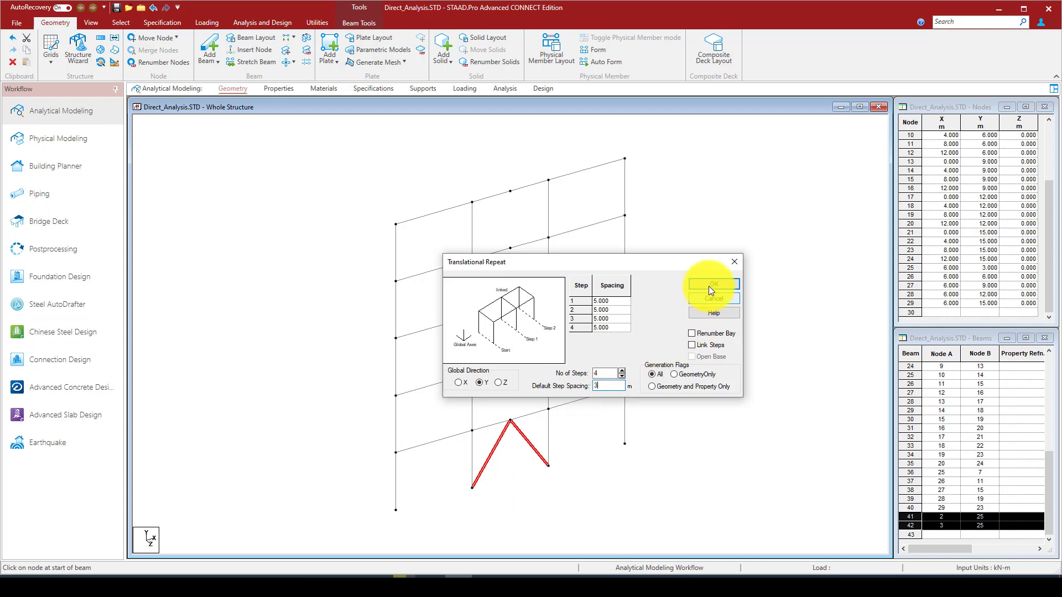
left_click(711, 284)
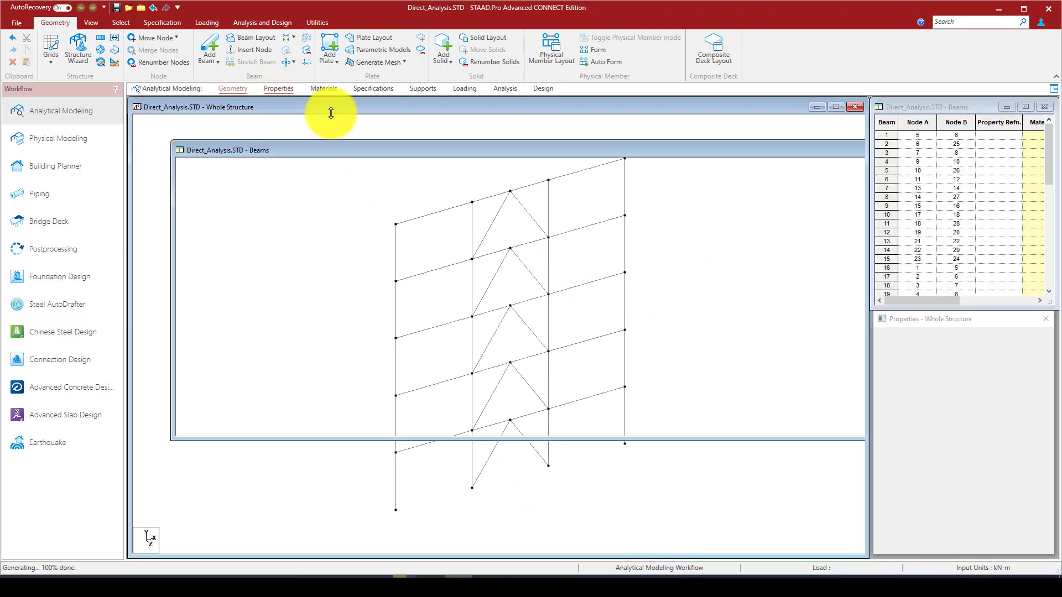
Add the American W10X60 section from the steel section database.
left_click(277, 88)
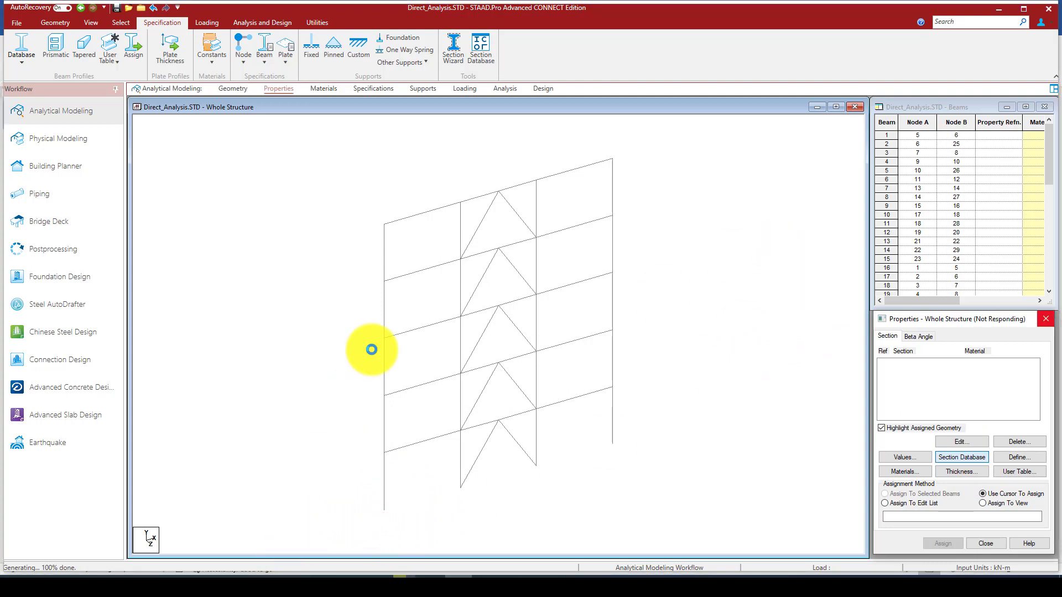
left_click(962, 457)
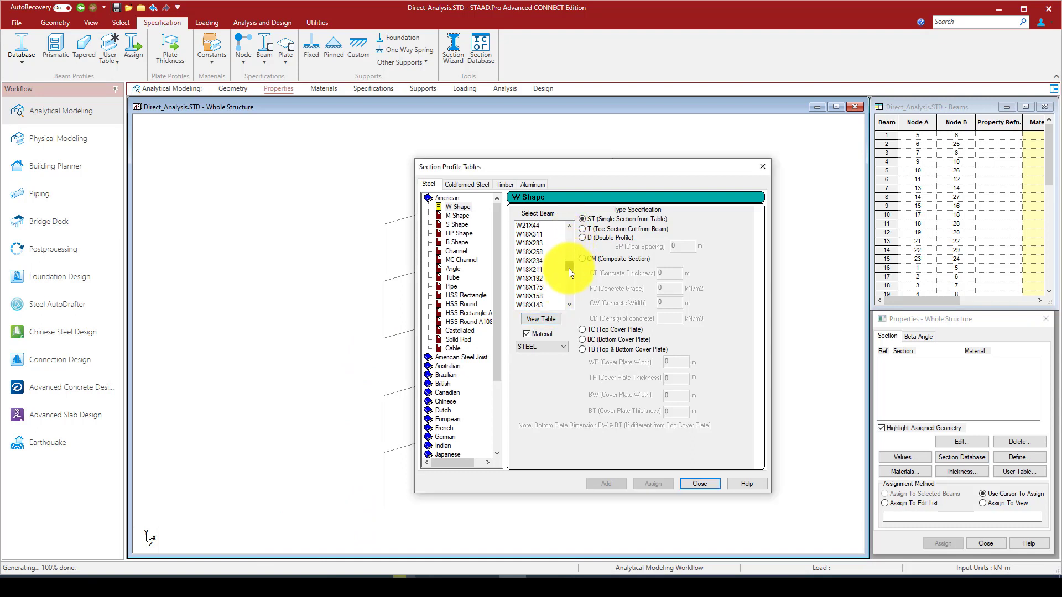
scroll("down", 3)
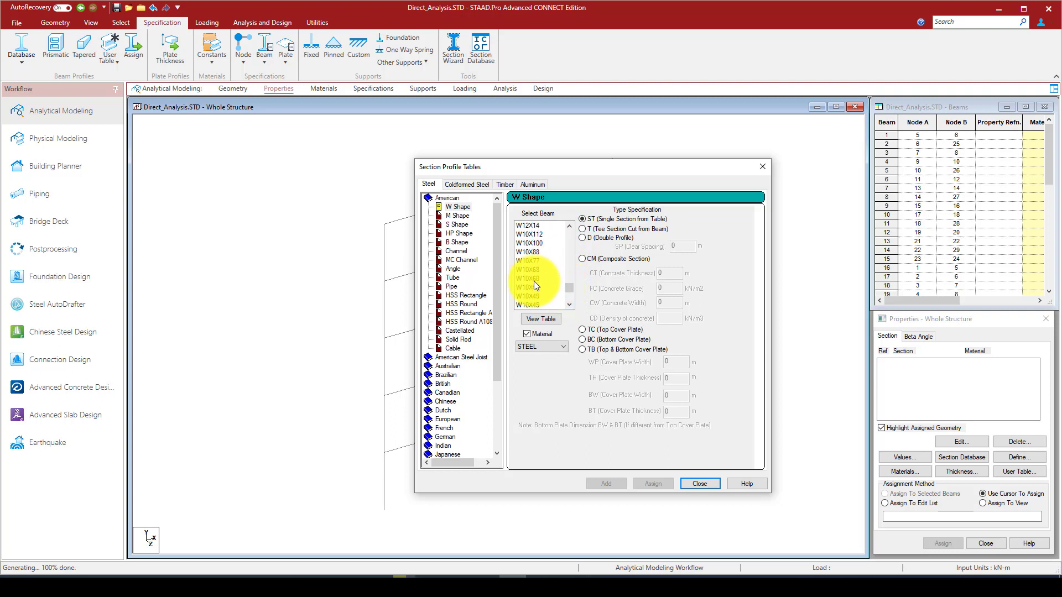
left_click(528, 278)
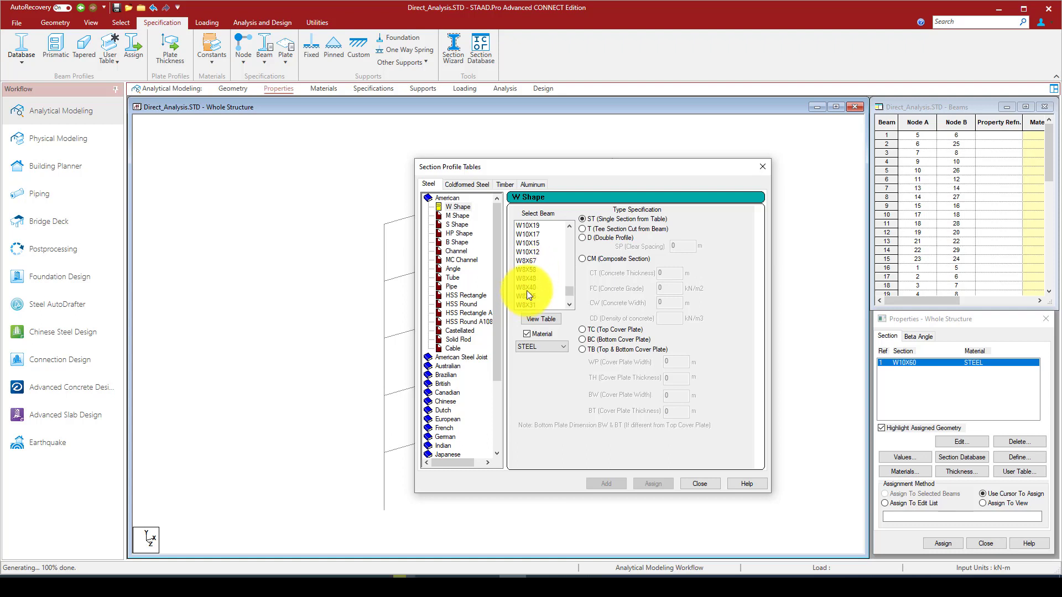
Add the W8X40 and W5X16 sections to the property list.
left_click(527, 287)
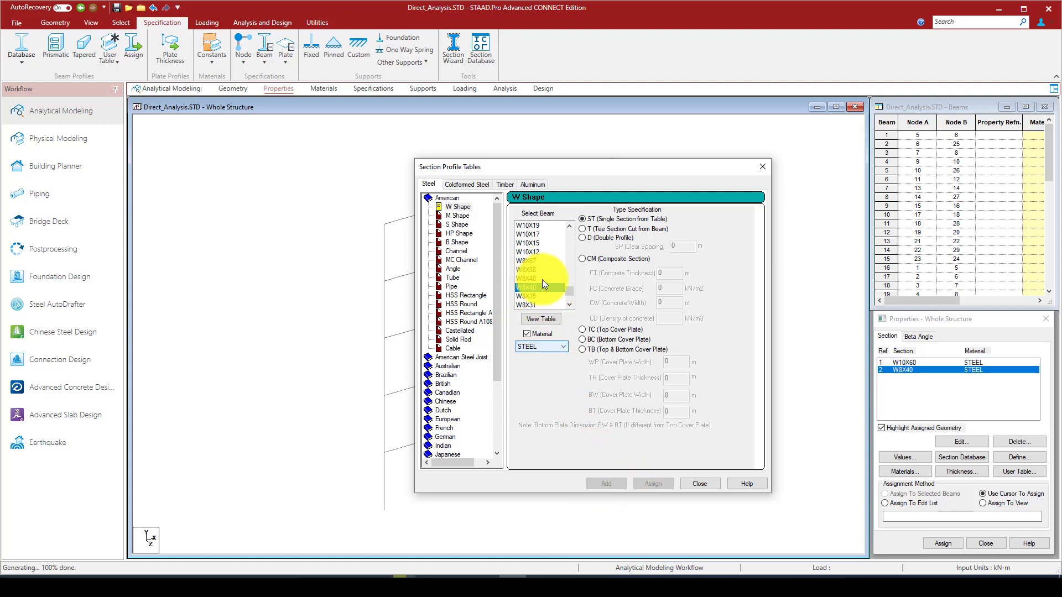
scroll("down", 3)
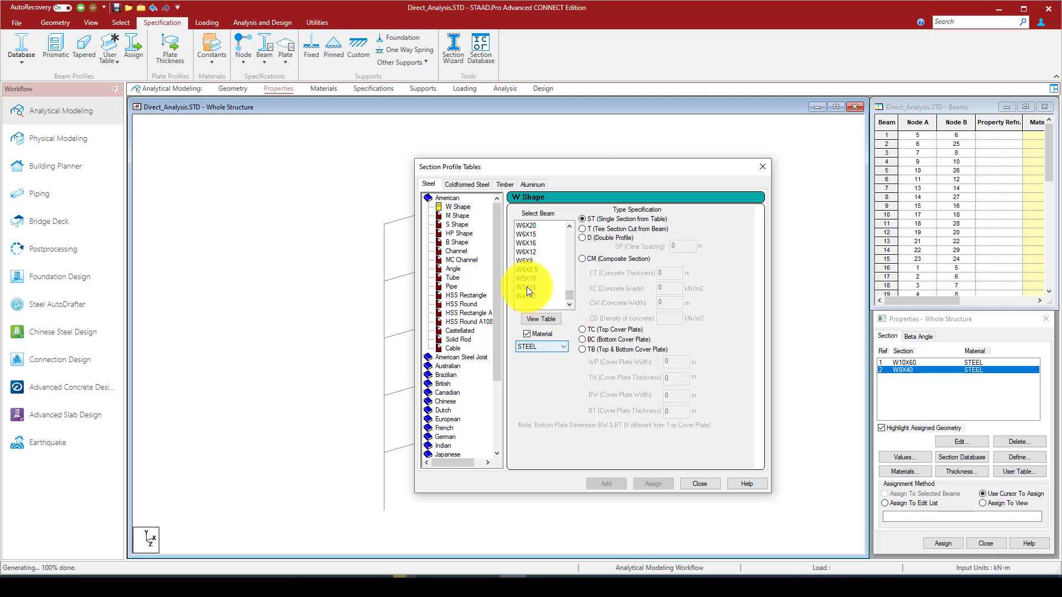
left_click(527, 287)
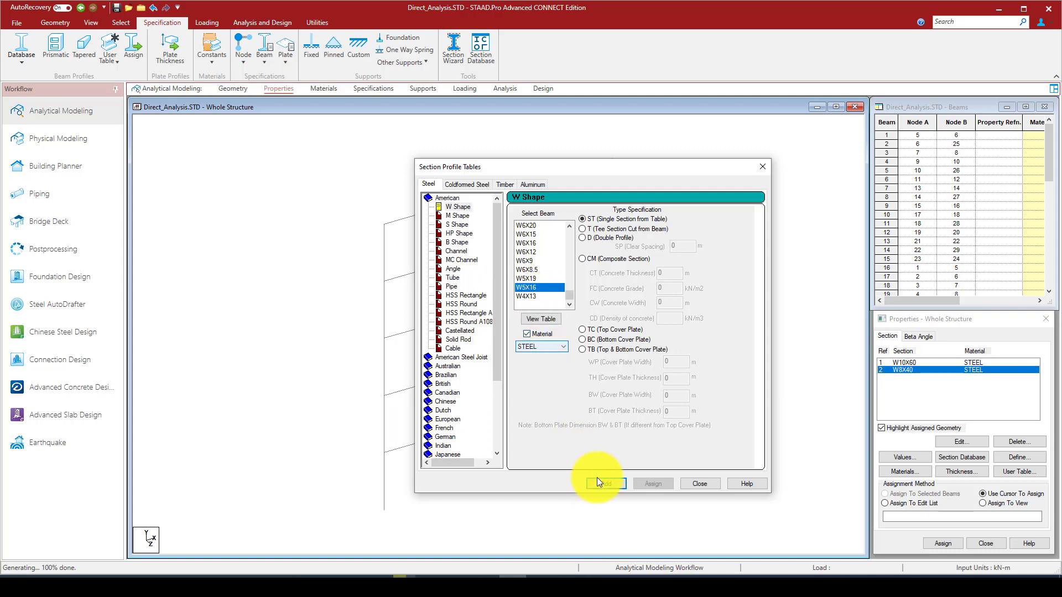
left_click(604, 483)
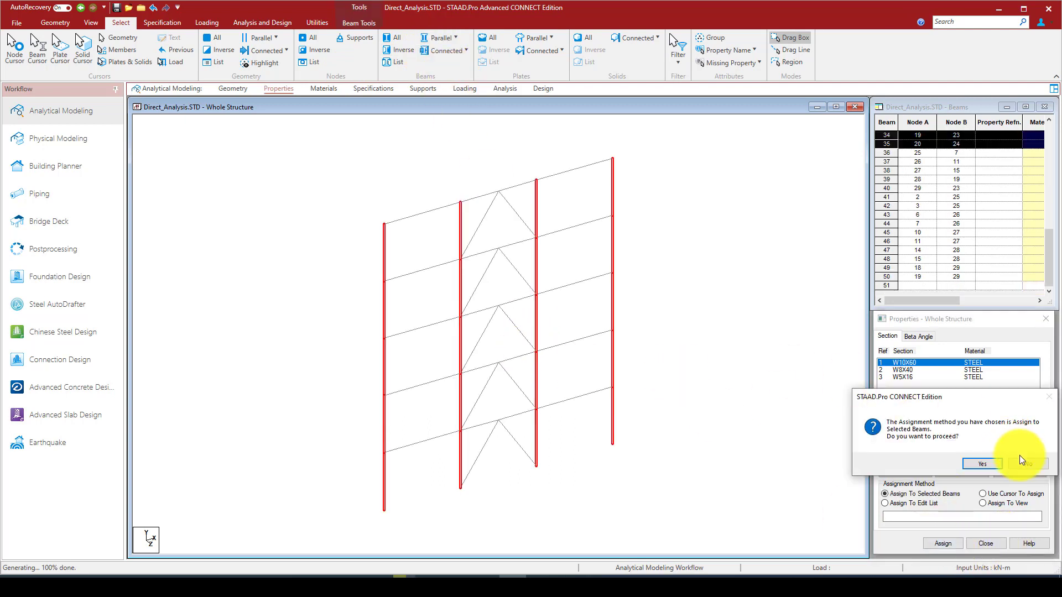
Assign W10X60 to the columns and W8X40 to the floor beams.
left_click(981, 464)
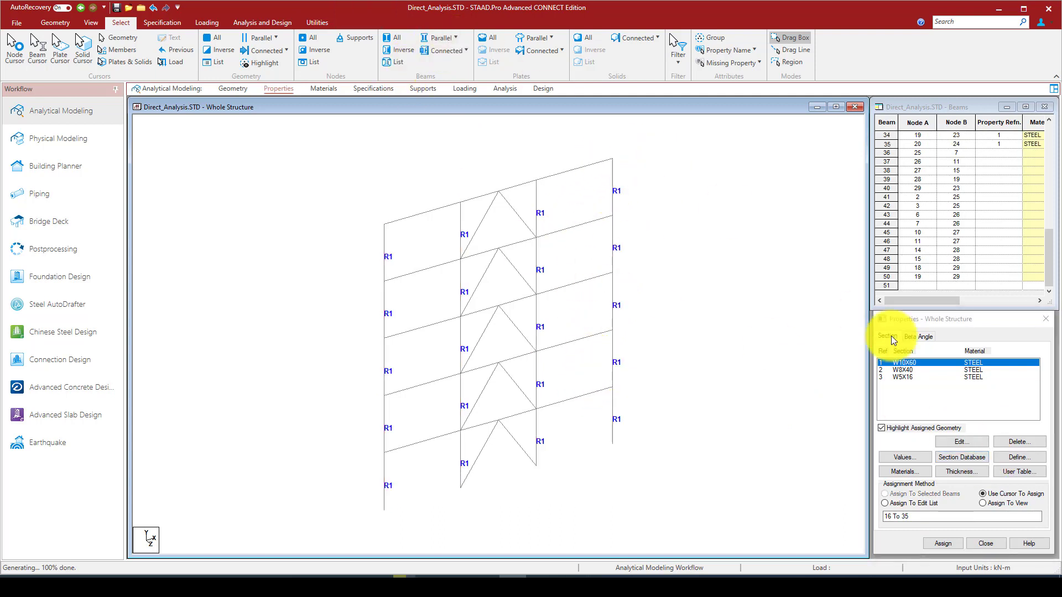
left_click(907, 370)
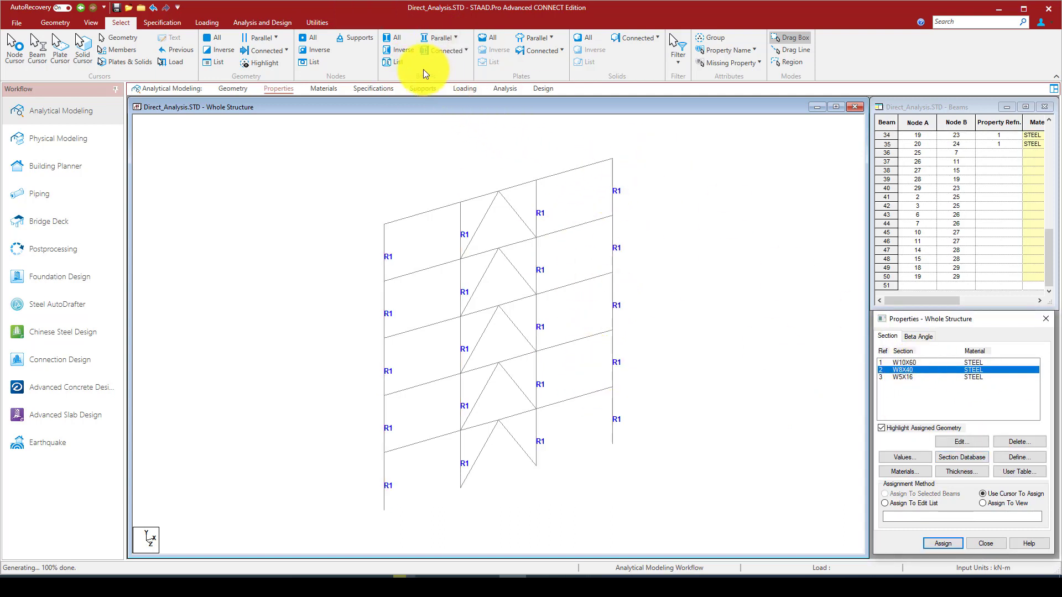
left_click(454, 37)
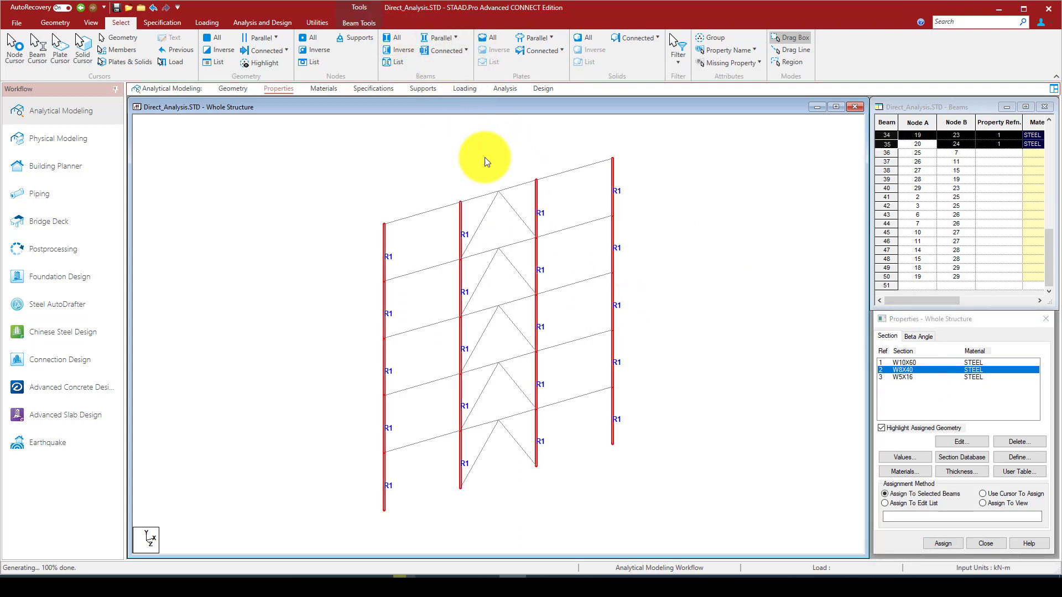
left_click(439, 38)
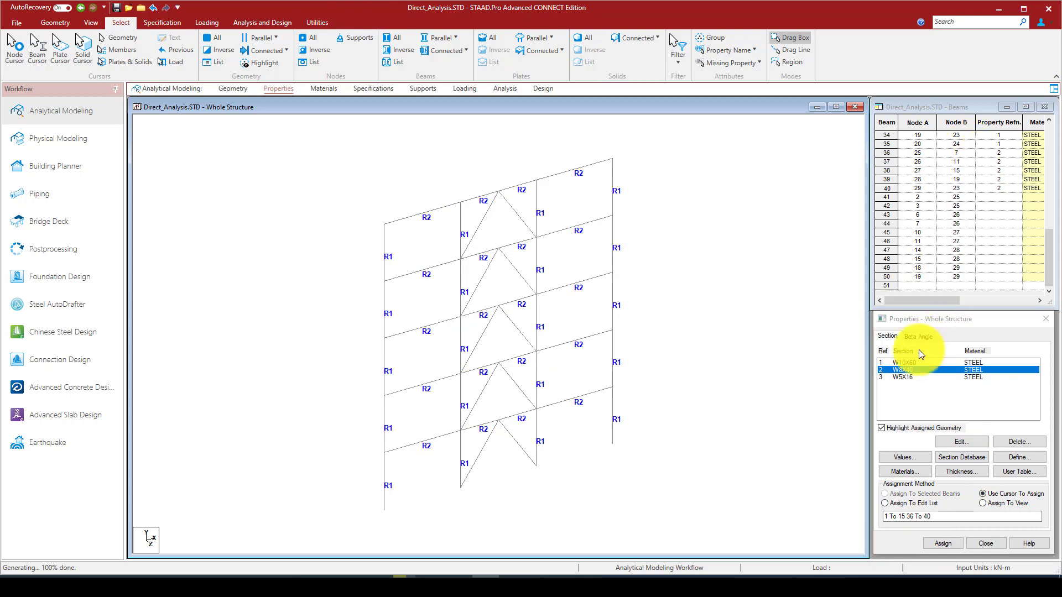
Assign W5X16 to all the chevron braces, beams 41 to 50.
left_click(915, 377)
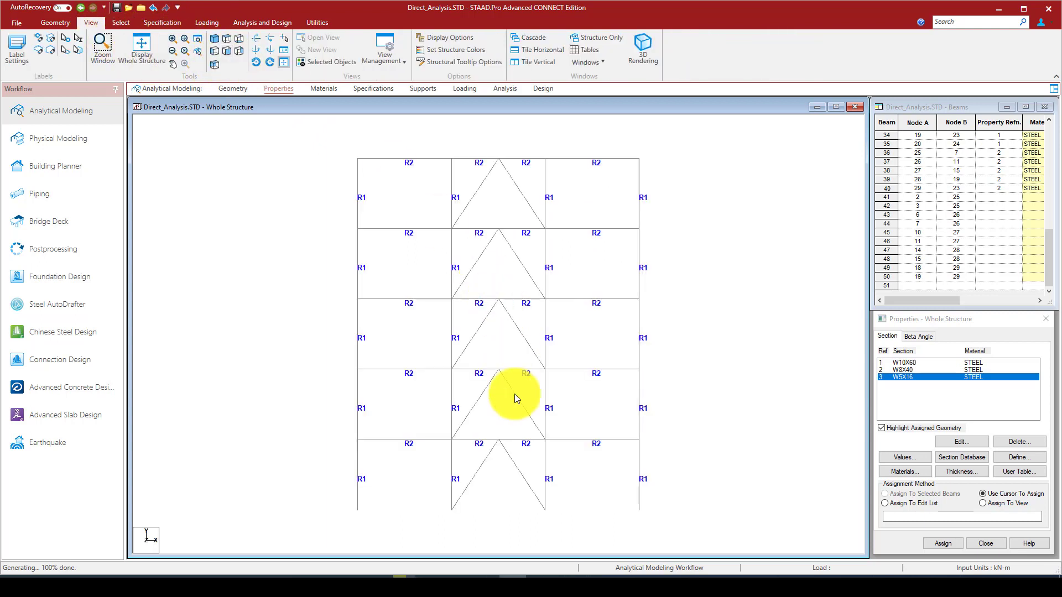
left_click(521, 474)
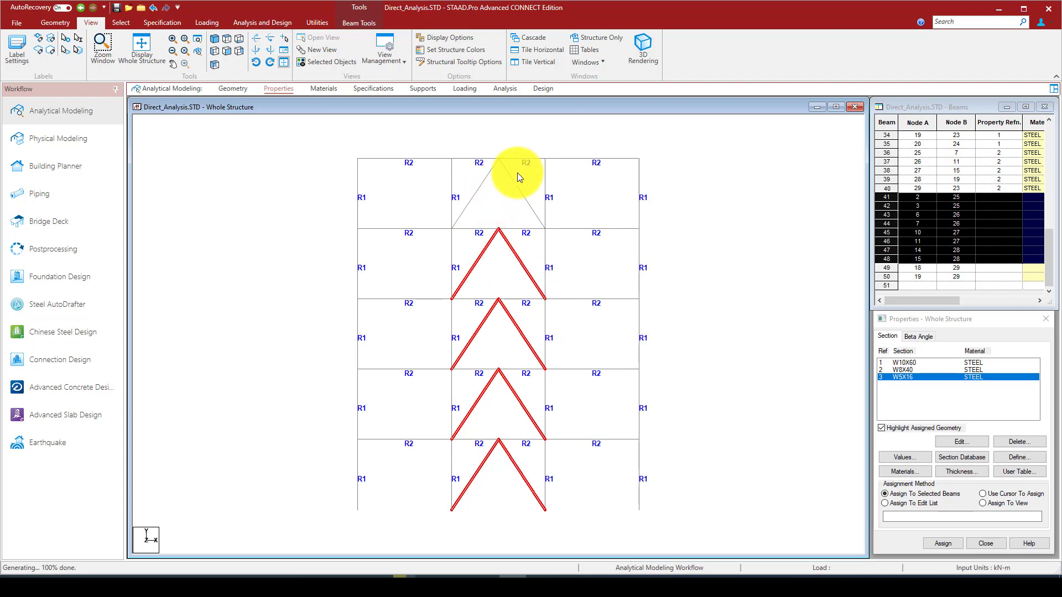
mouse_move(512, 180)
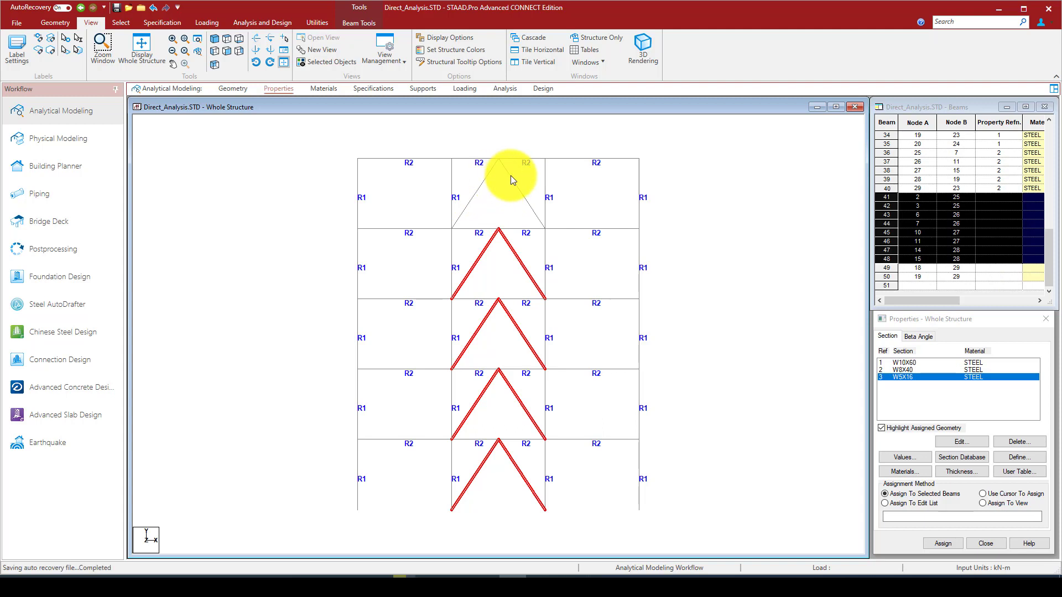
left_click(942, 543)
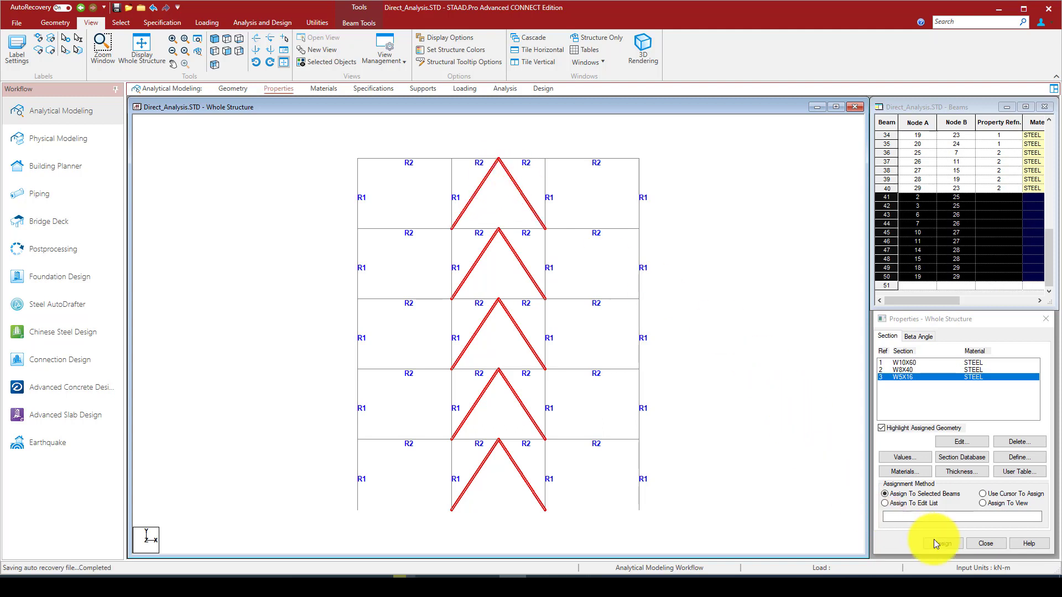
left_click(941, 543)
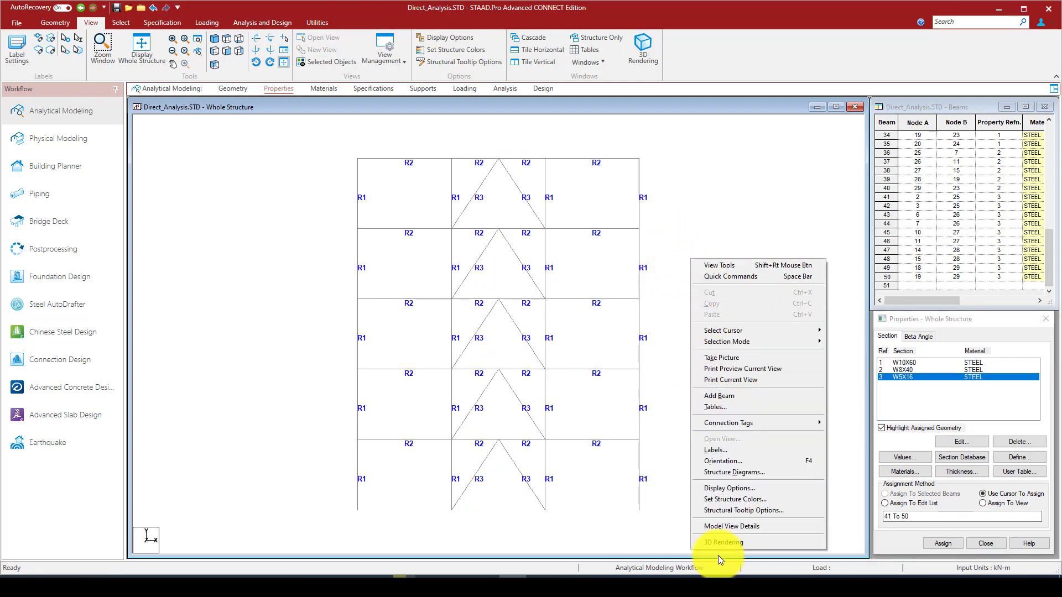
left_click(723, 542)
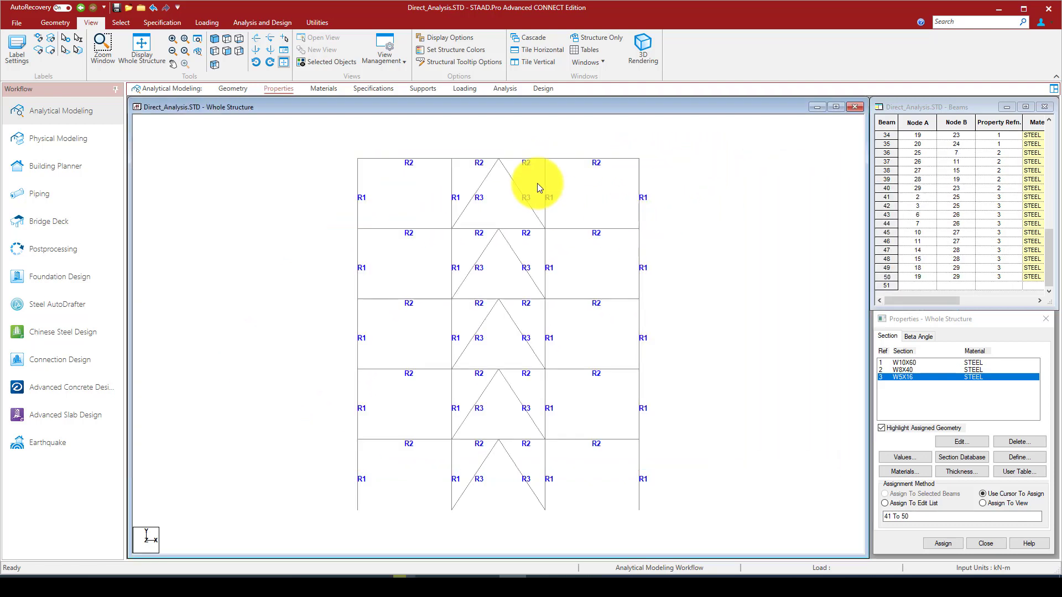
left_click(323, 89)
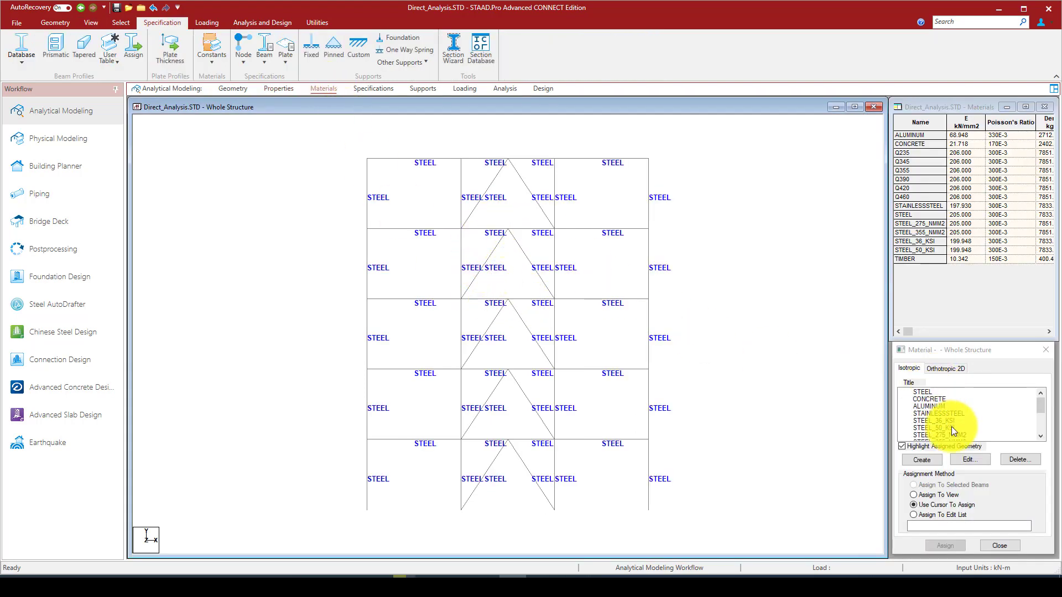
Assign STEEL_50_KSI material to every member in the view.
left_click(941, 435)
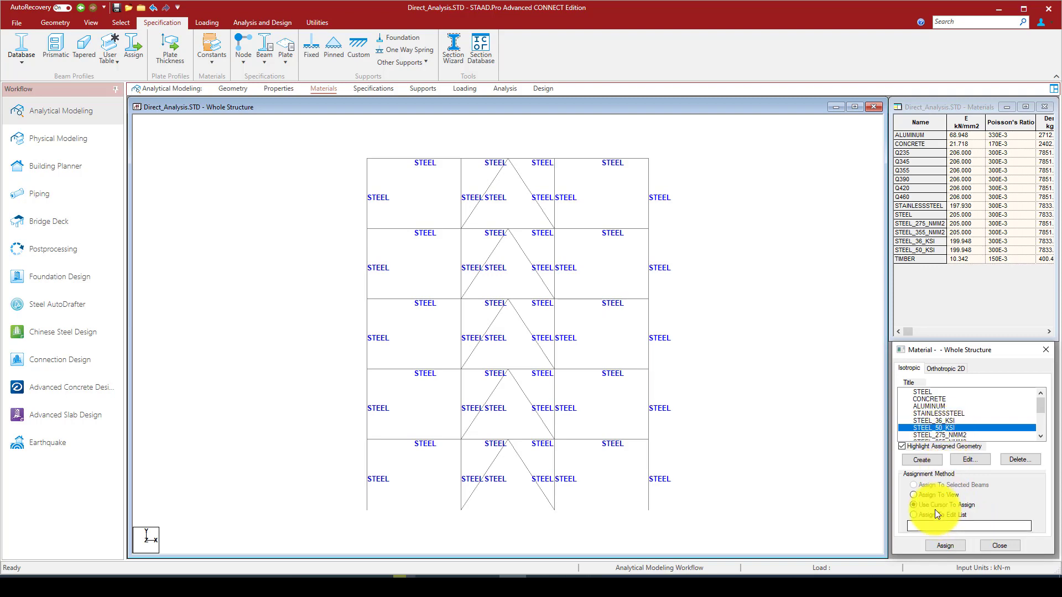
left_click(913, 495)
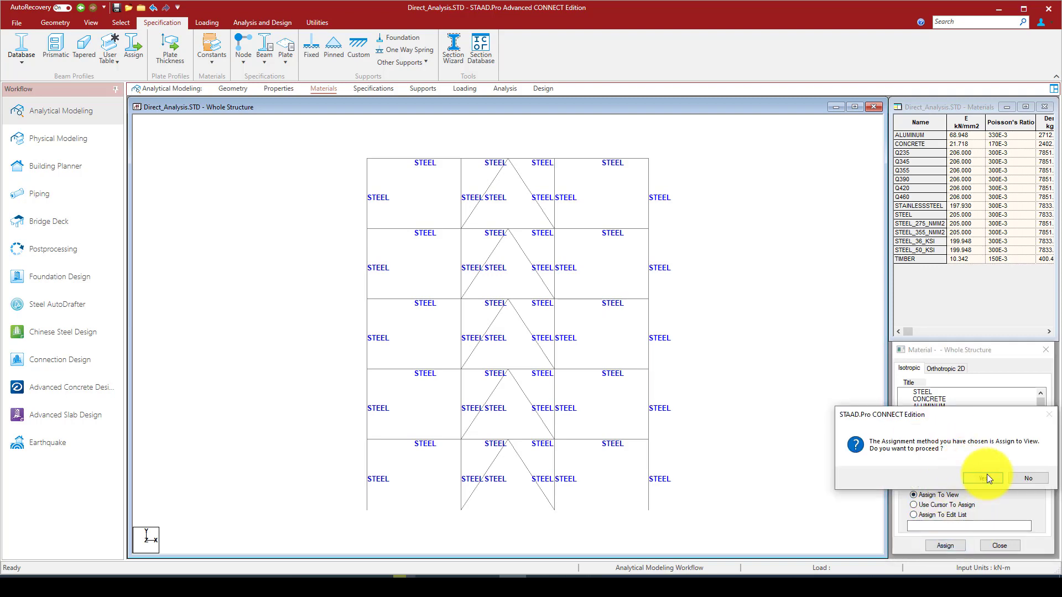
left_click(982, 478)
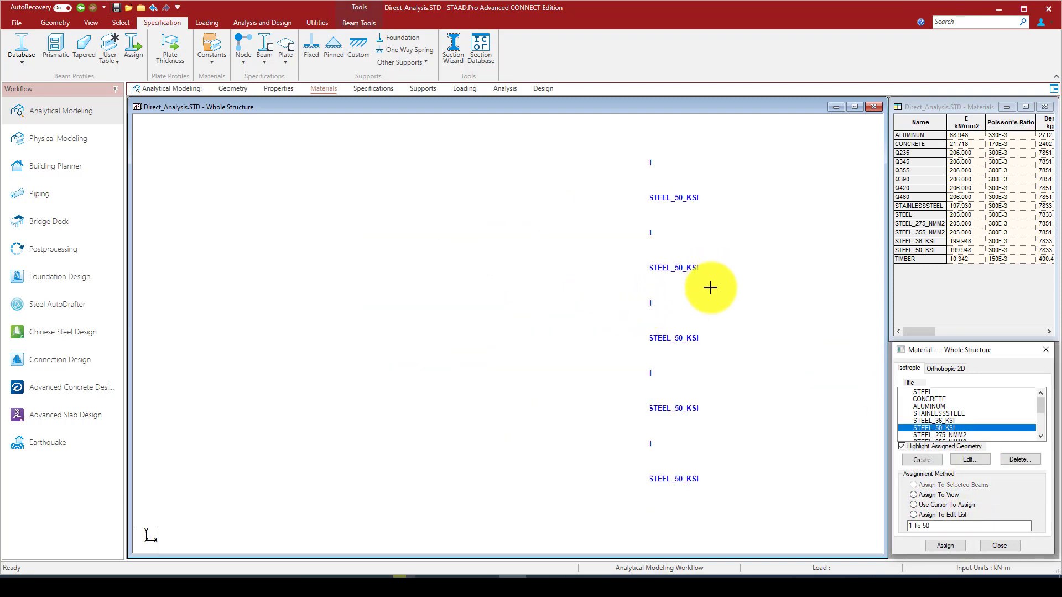
left_click(914, 504)
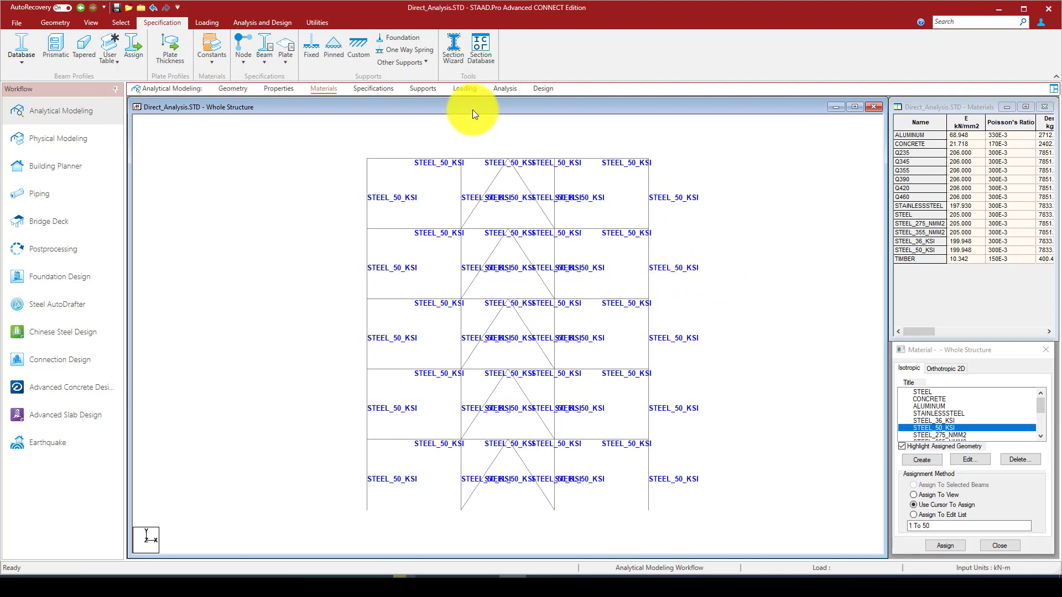
left_click(422, 88)
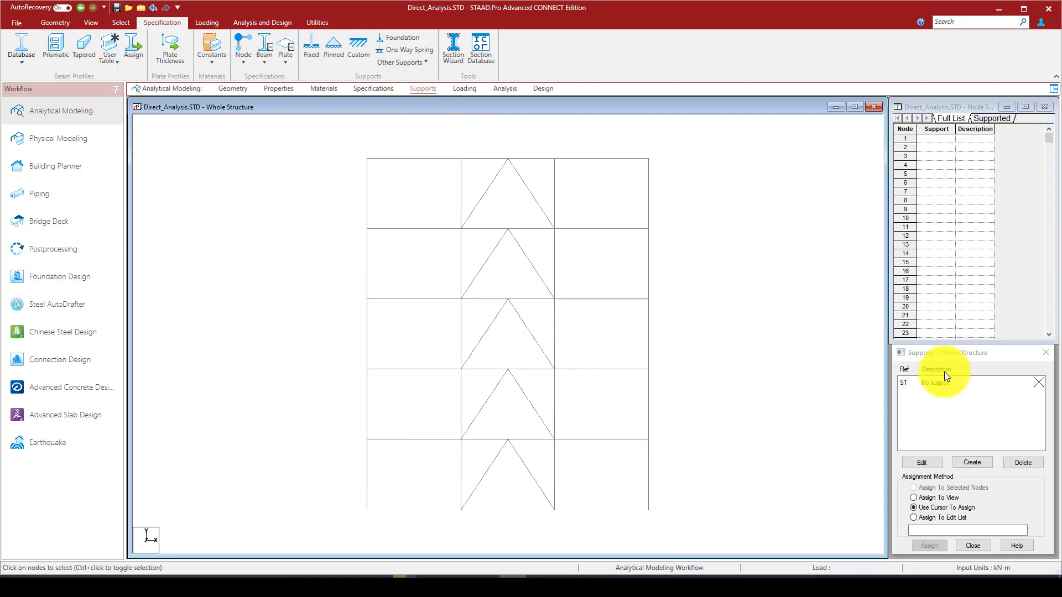
Create support S2, assign it to base nodes 1 to 4, and confirm.
left_click(971, 462)
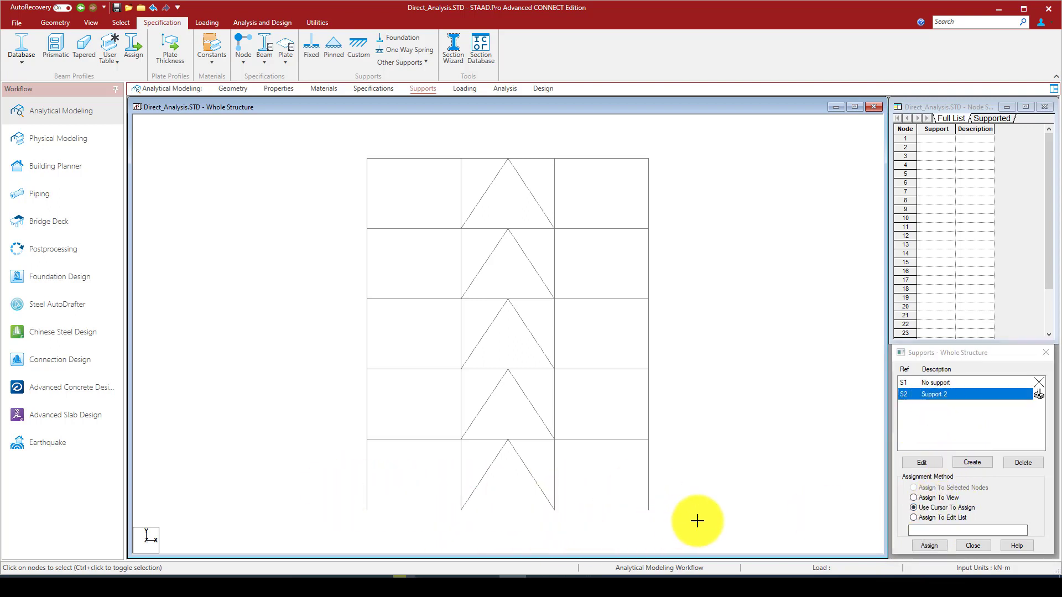
left_click(928, 546)
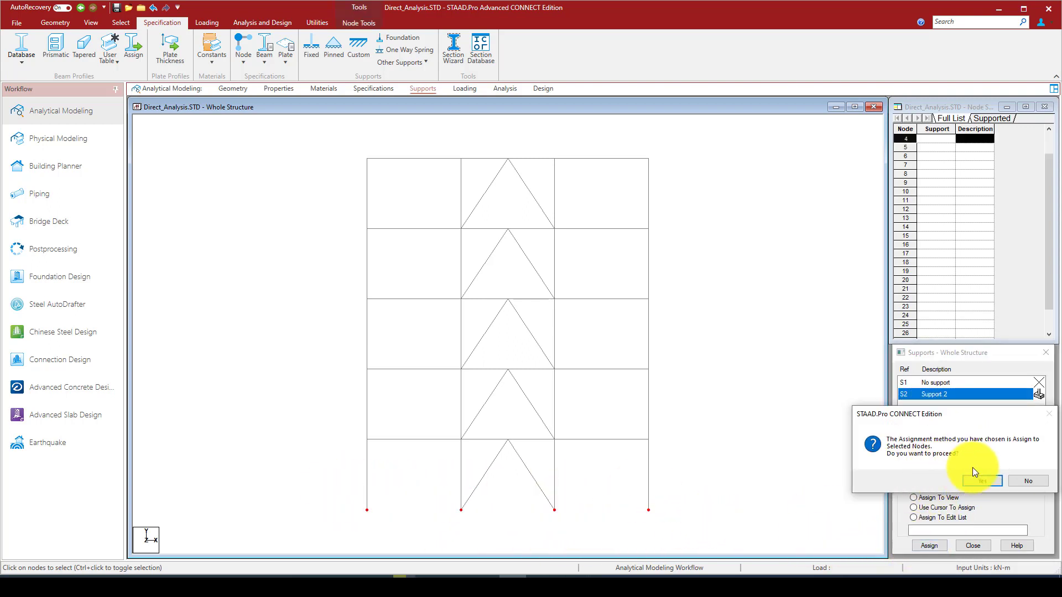
left_click(980, 481)
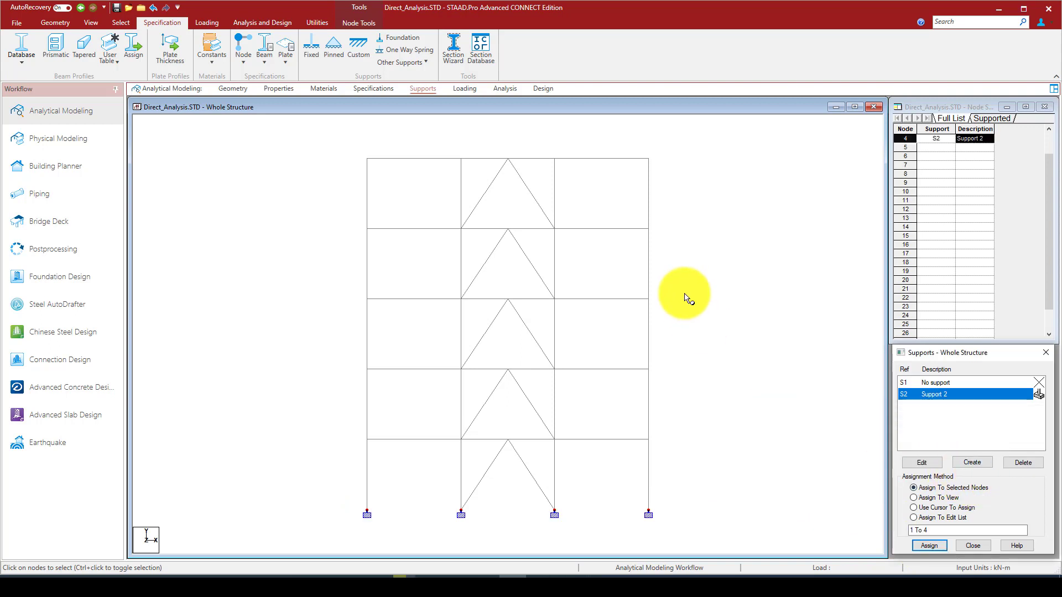
left_click(464, 89)
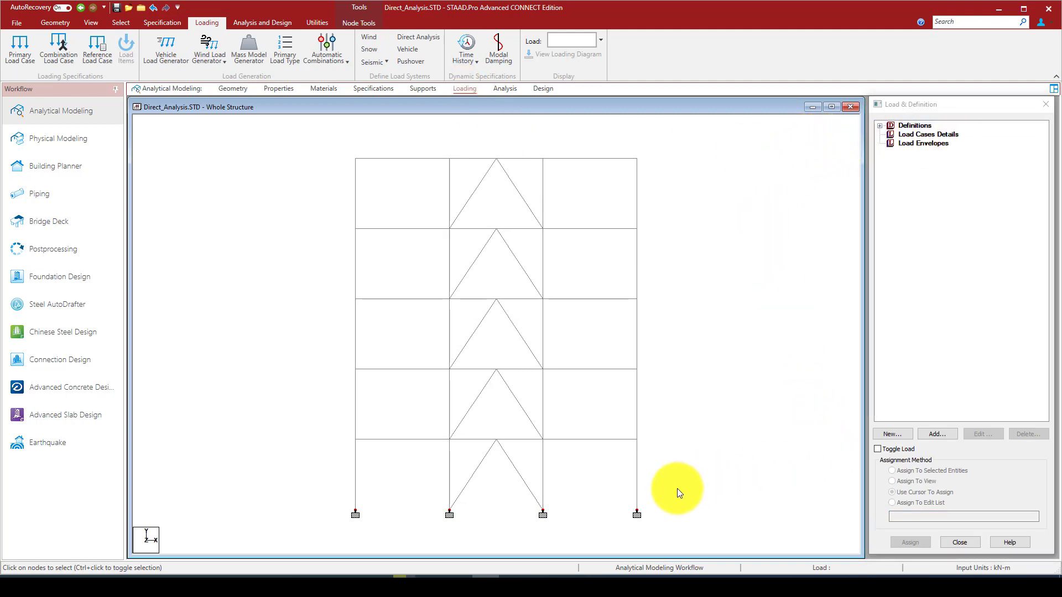
mouse_move(616, 525)
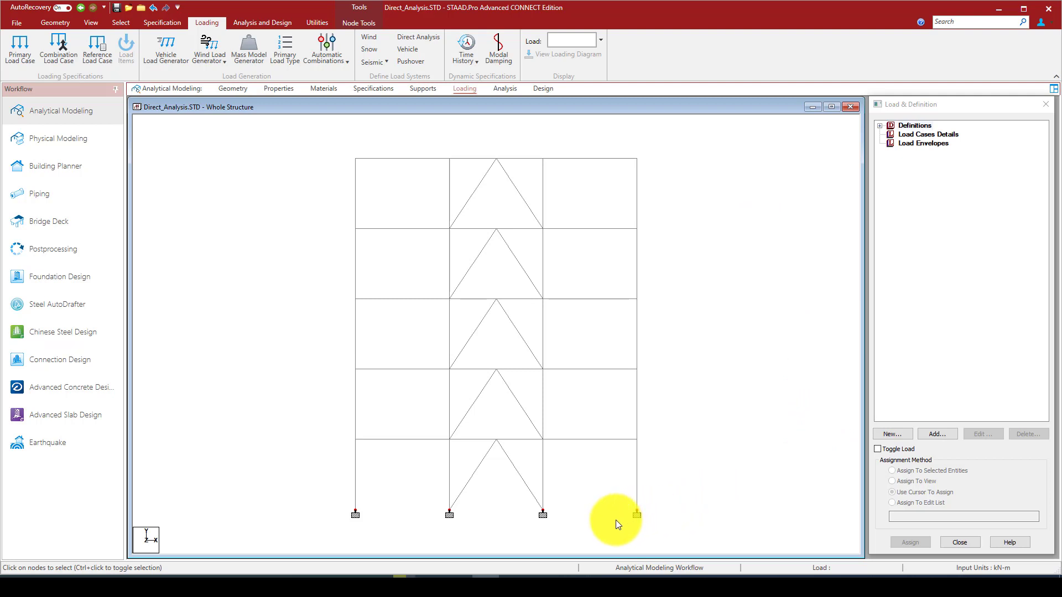
Under Definitions, select Direct Analysis Definition and start adding a new parameter.
left_click(880, 125)
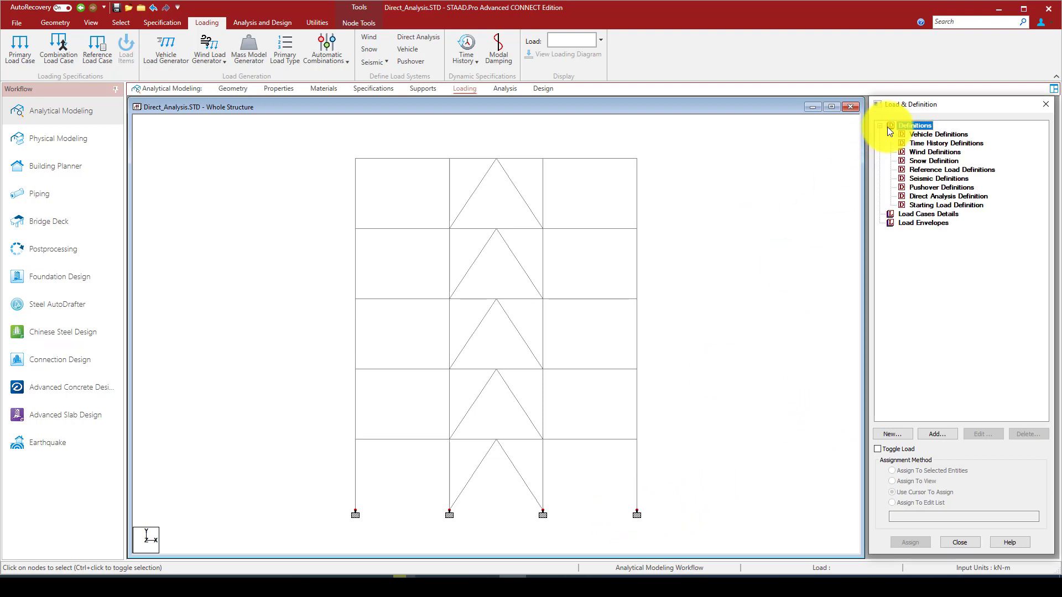
left_click(948, 196)
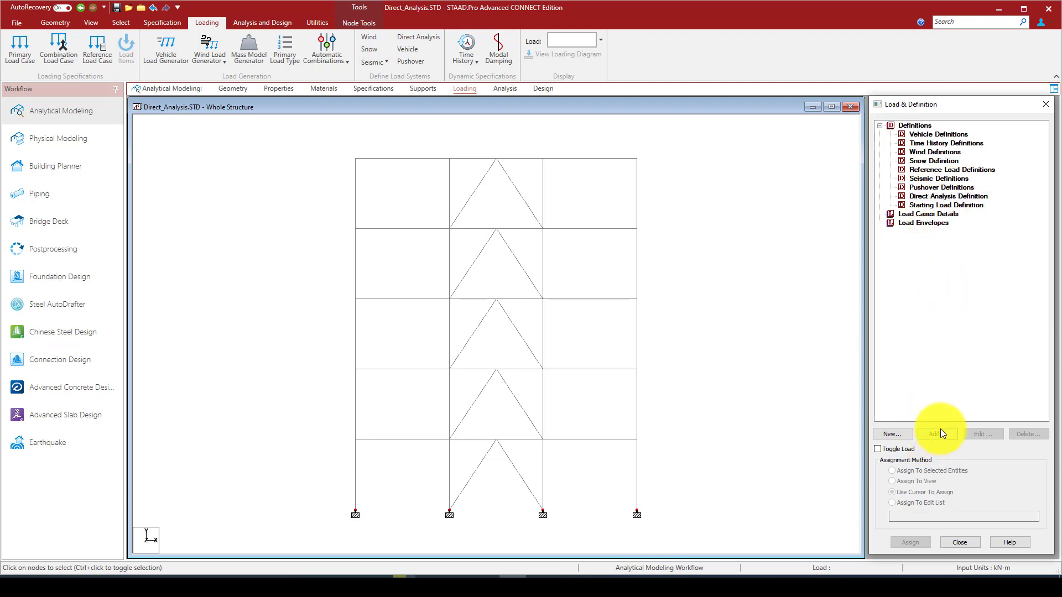
left_click(938, 433)
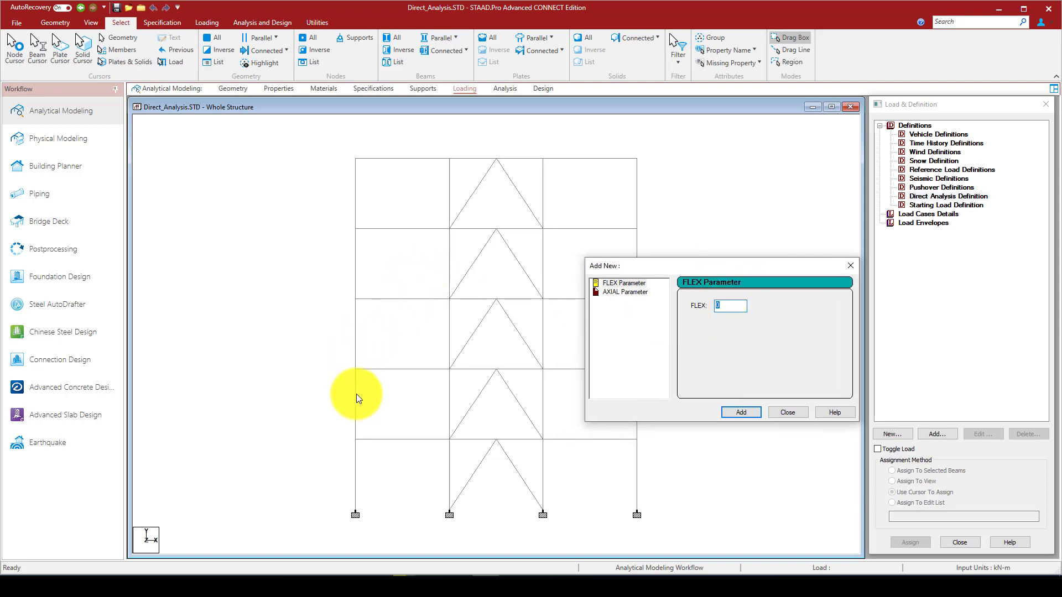
mouse_move(369, 345)
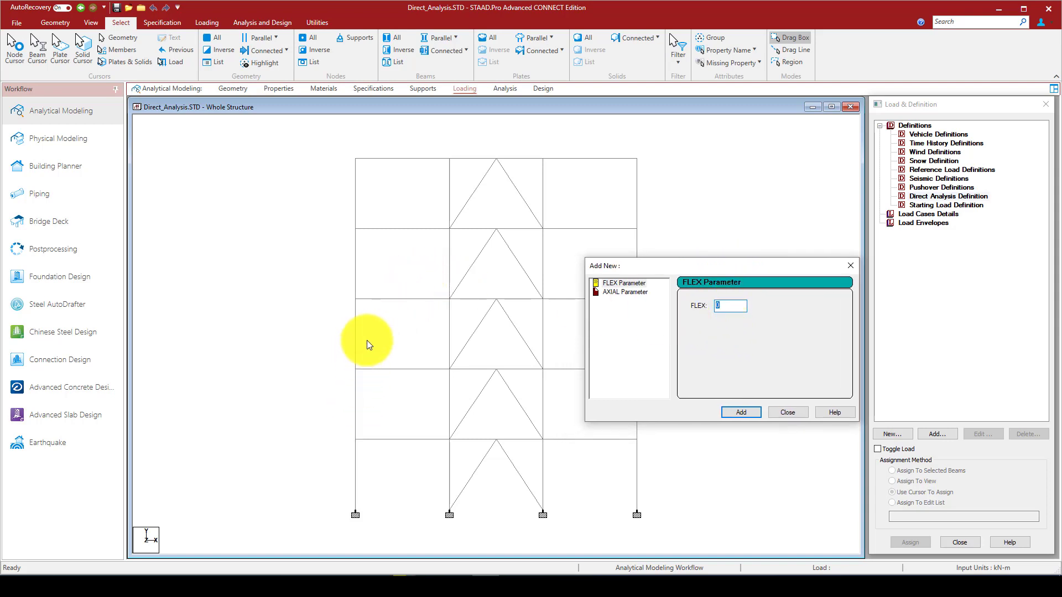
mouse_move(536, 298)
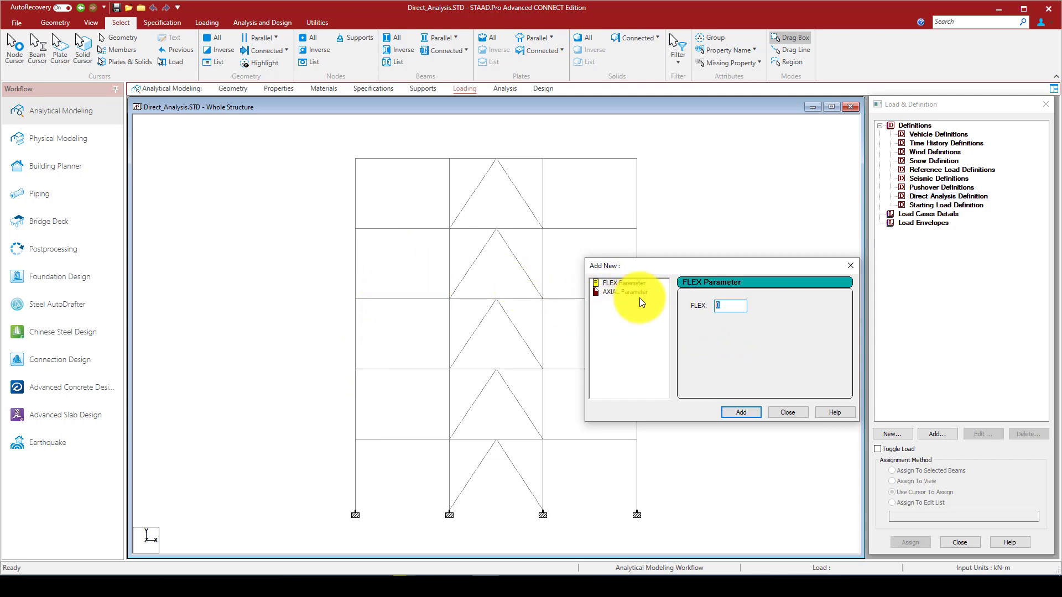
mouse_move(637, 357)
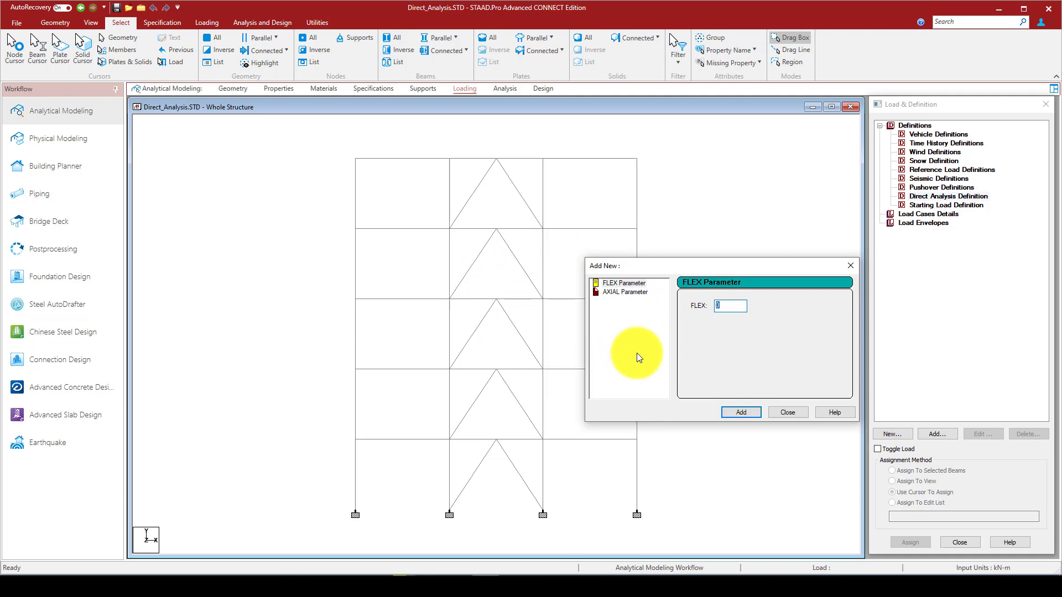
Add FLEX parameter 1, then add the AXIAL parameter to the definition.
type("1")
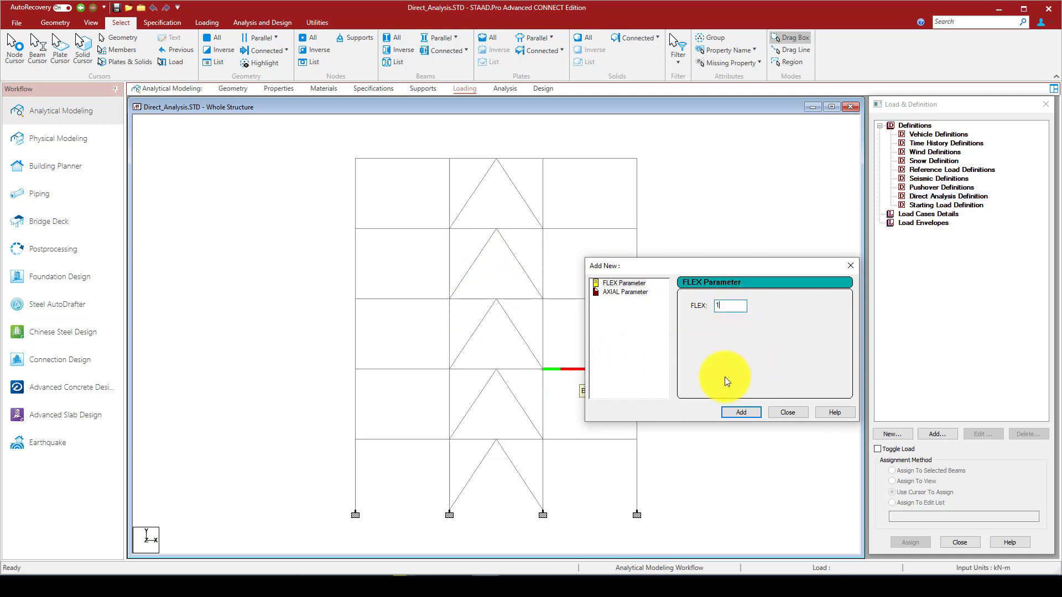
left_click(740, 412)
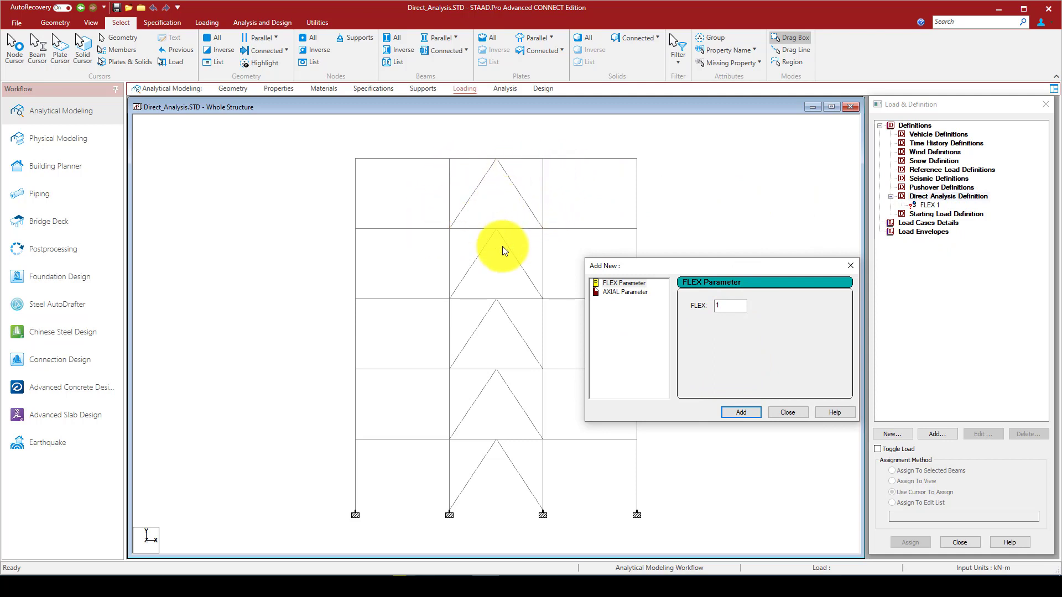
left_click(628, 292)
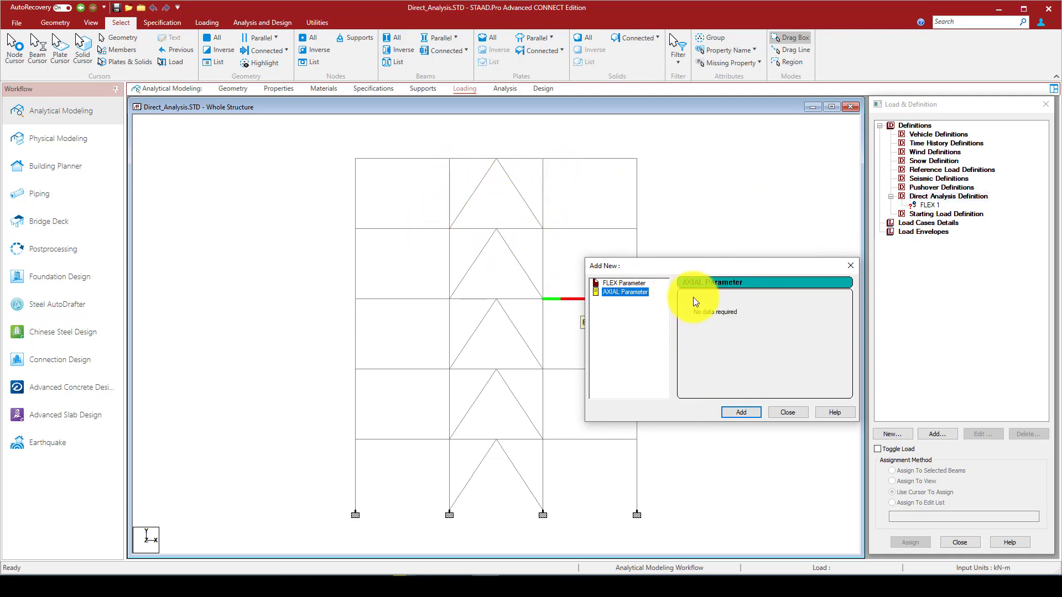
left_click(740, 413)
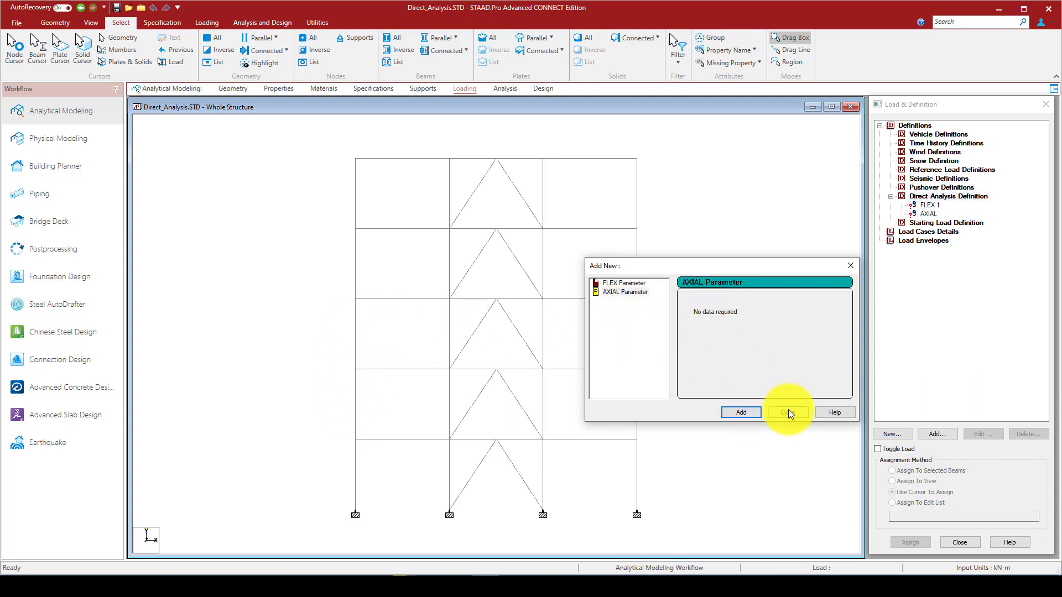
Assign FLEX 1 to the selected chevron braces and confirm.
left_click(787, 412)
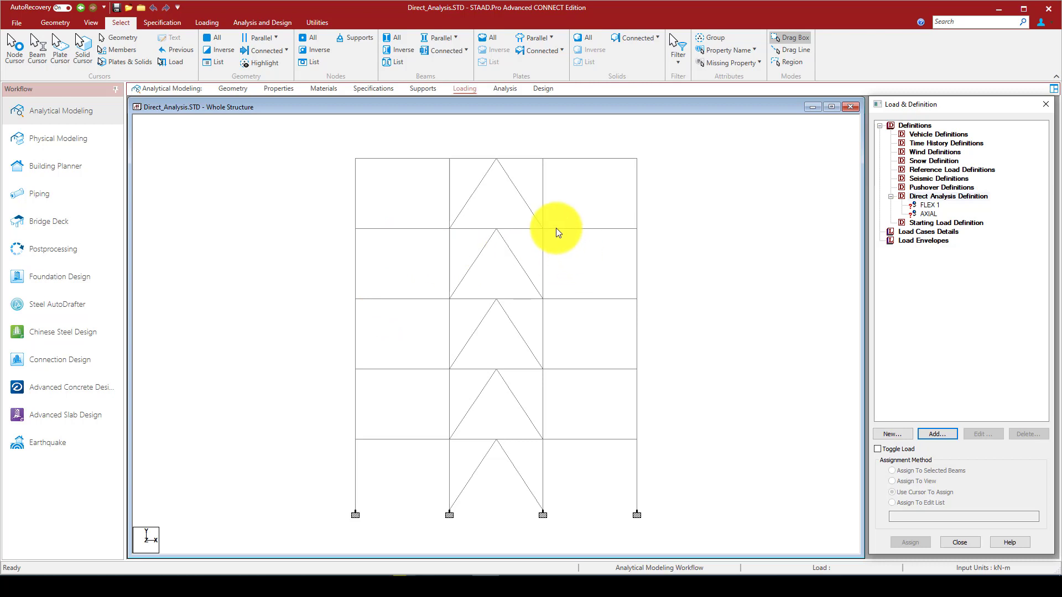
left_click(930, 205)
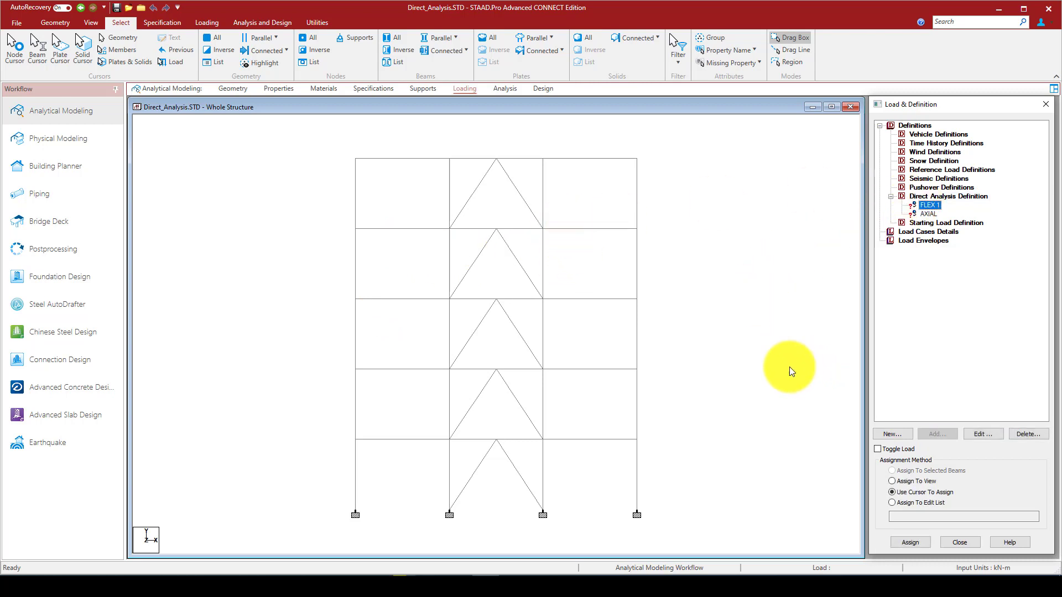
mouse_move(243, 61)
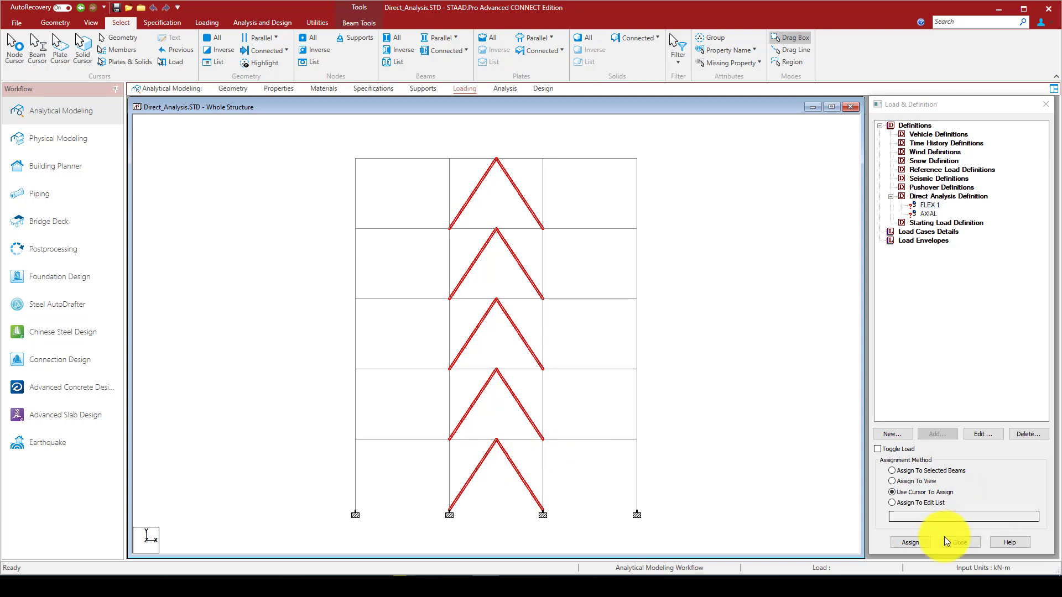
left_click(892, 481)
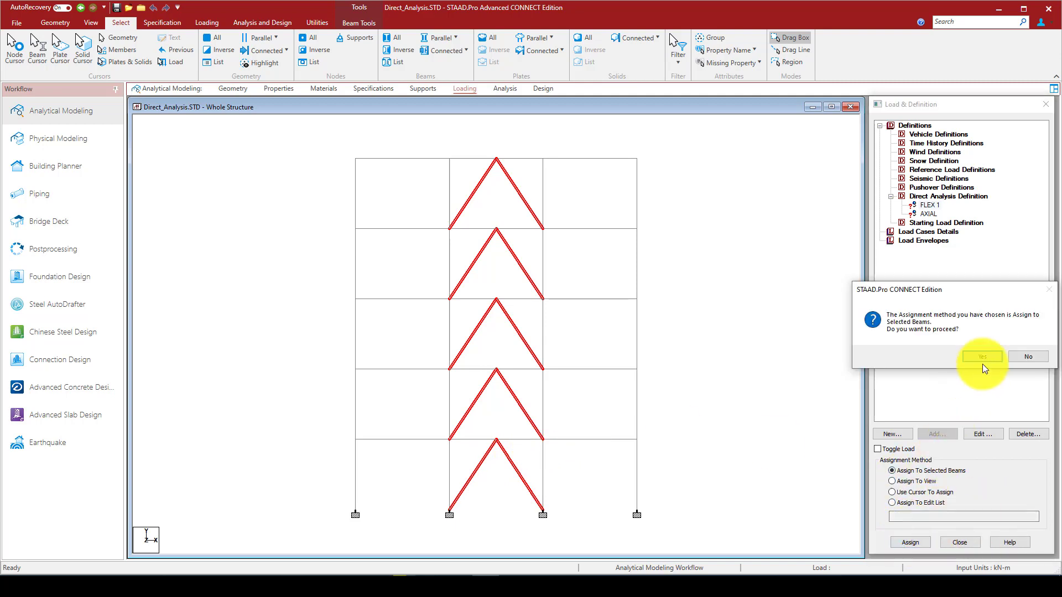
left_click(981, 357)
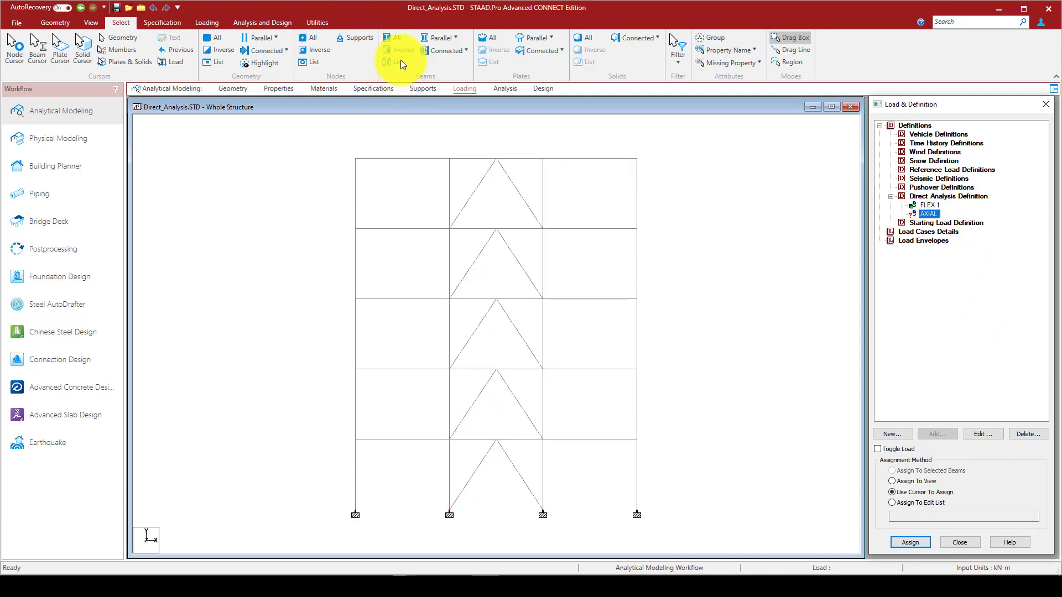
Assign the AXIAL parameter to the selected frame columns and confirm.
left_click(457, 37)
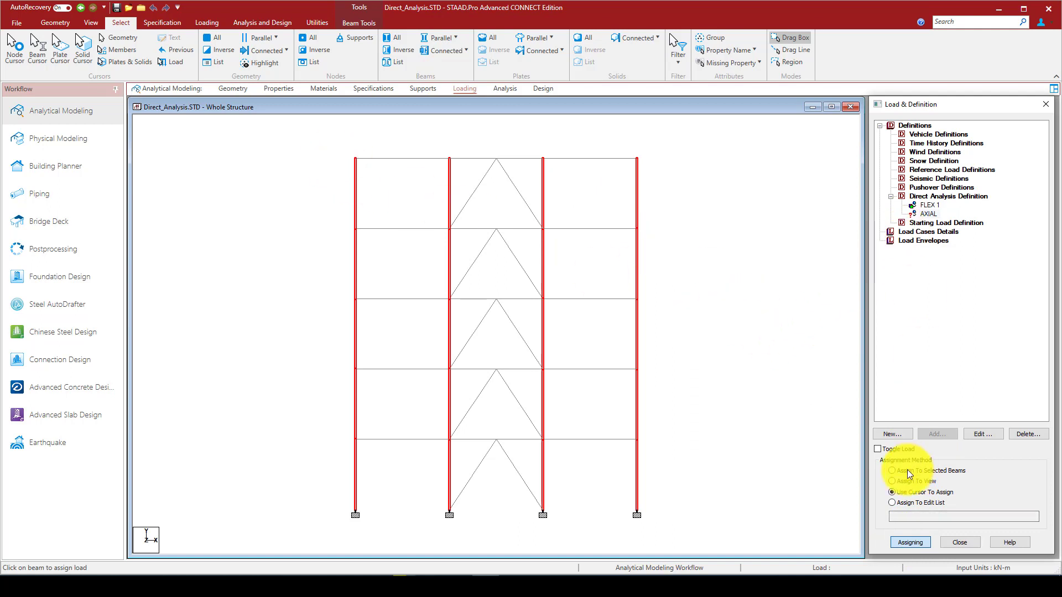
left_click(893, 471)
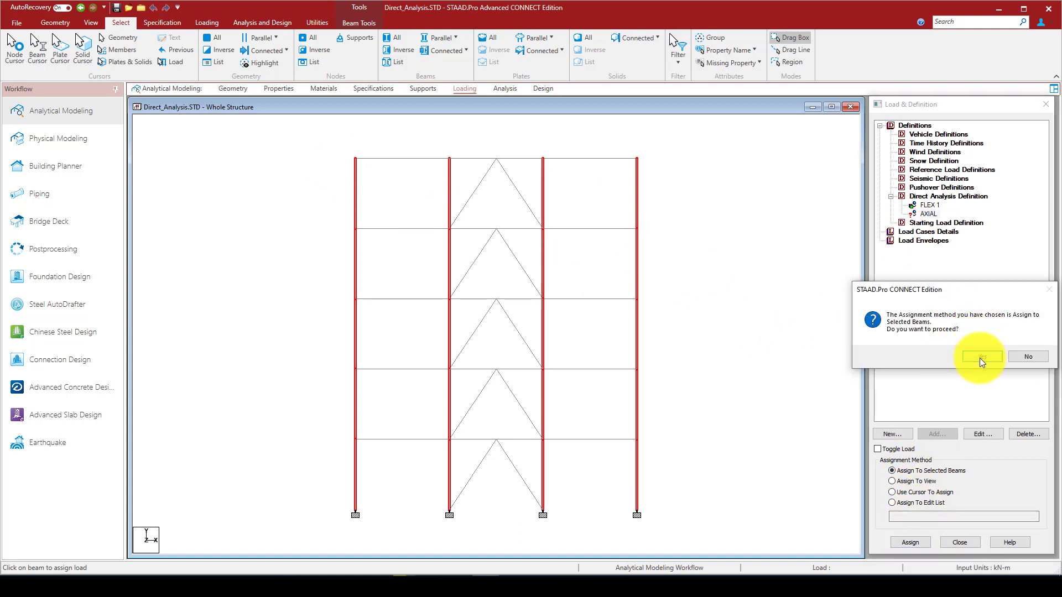
left_click(980, 357)
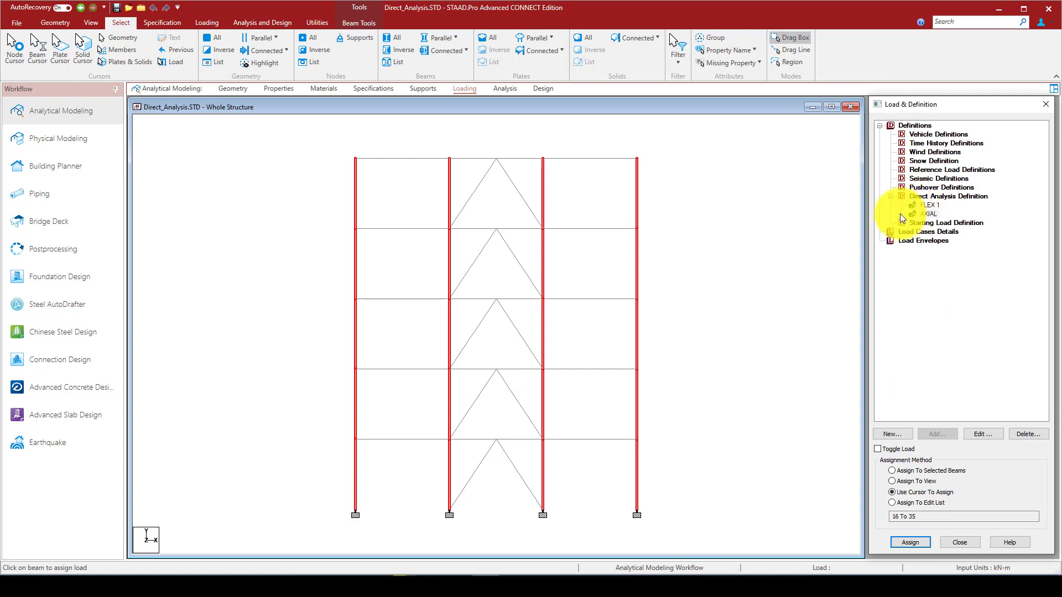
Create primary load cases 1 DL as Dead and 2 LL as Live.
left_click(928, 231)
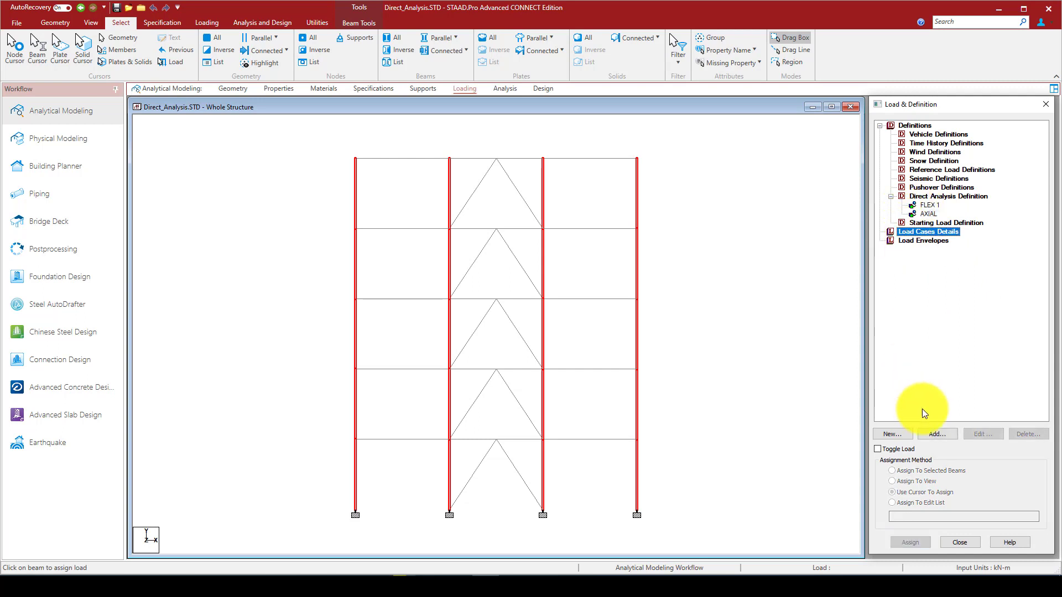
left_click(937, 433)
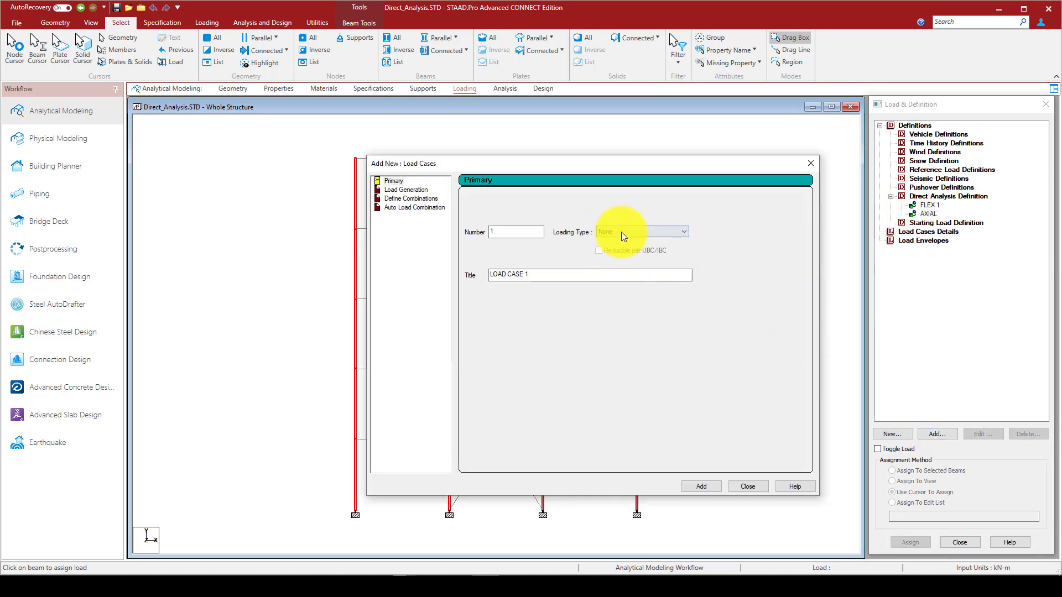
left_click(639, 232)
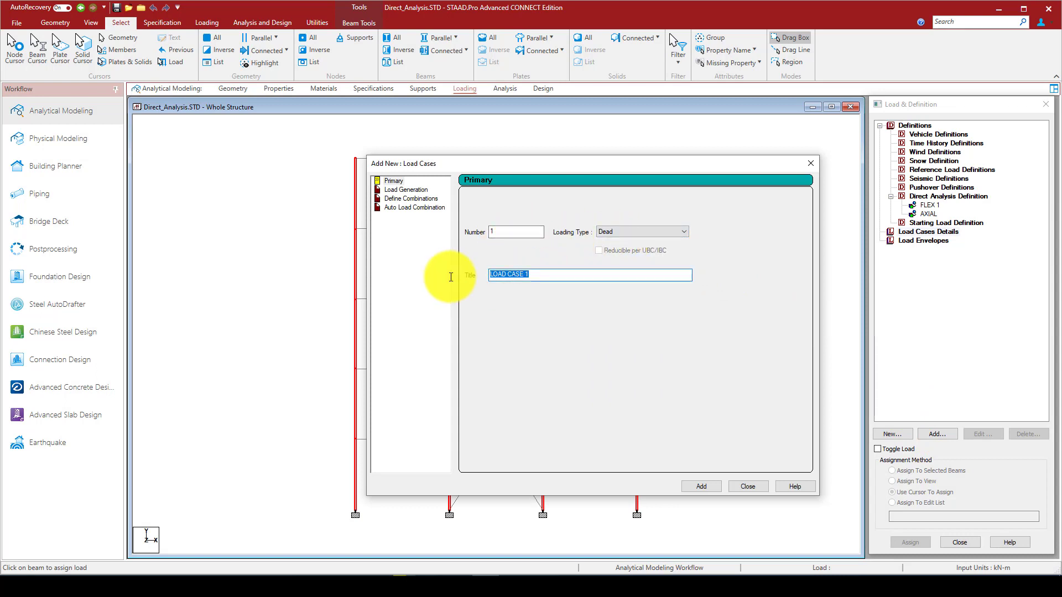
type("DL")
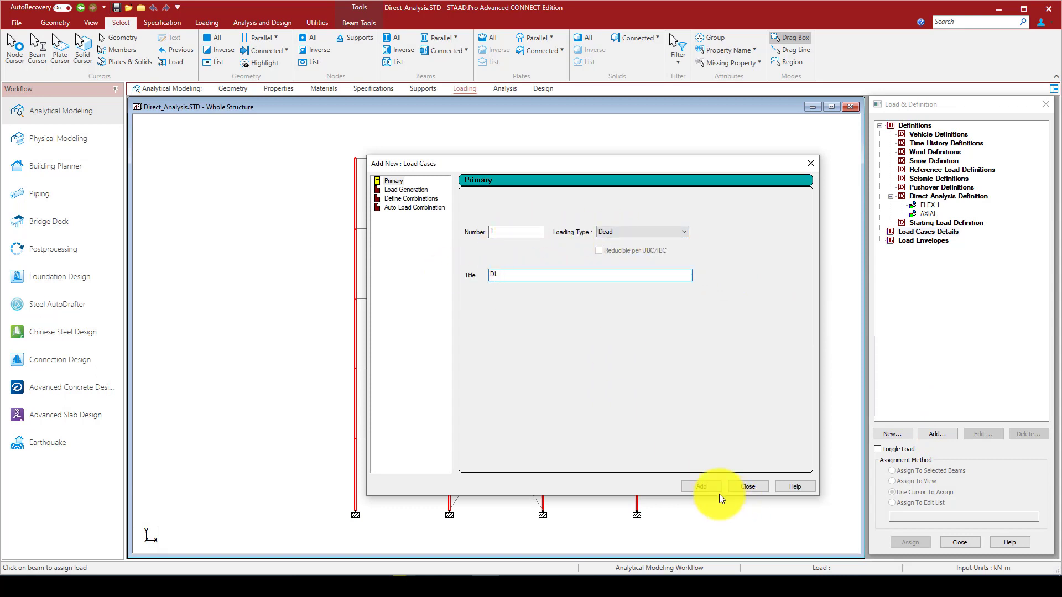
left_click(700, 486)
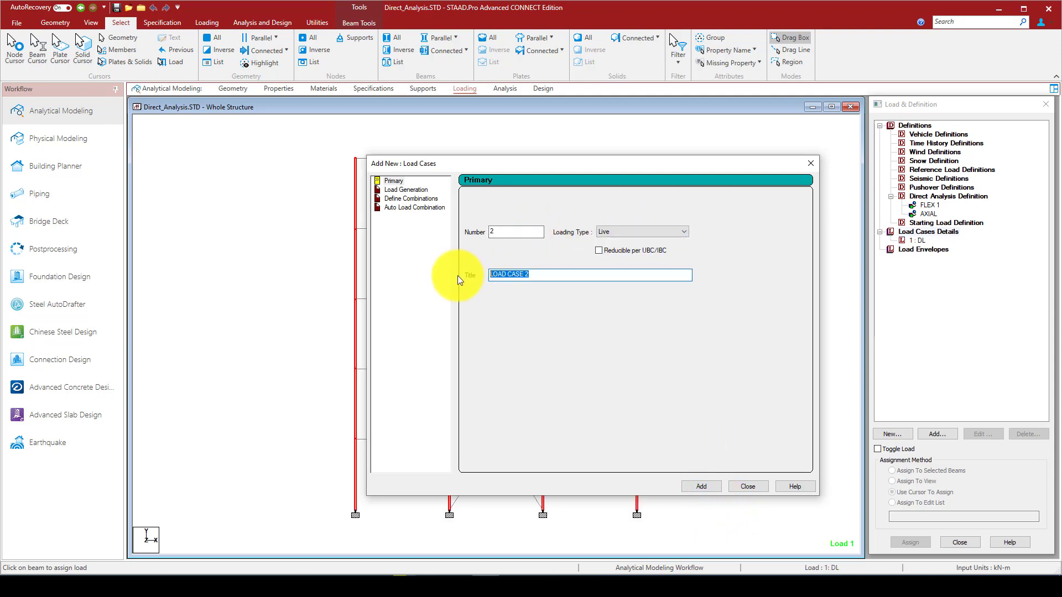
left_click(700, 487)
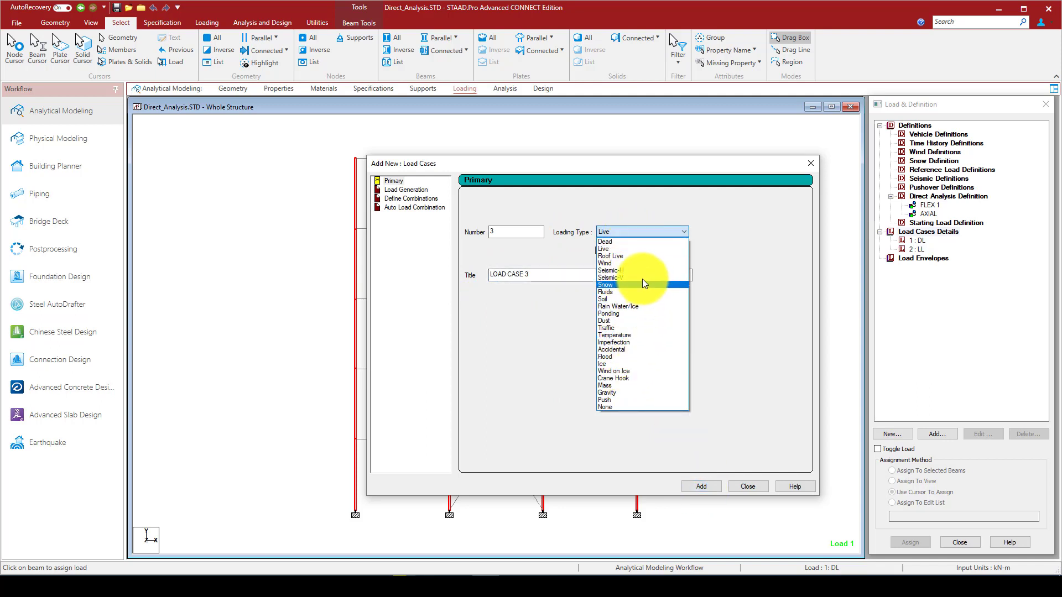
Define load case 3 Seismic_Load with loading type Seismic-H.
left_click(608, 270)
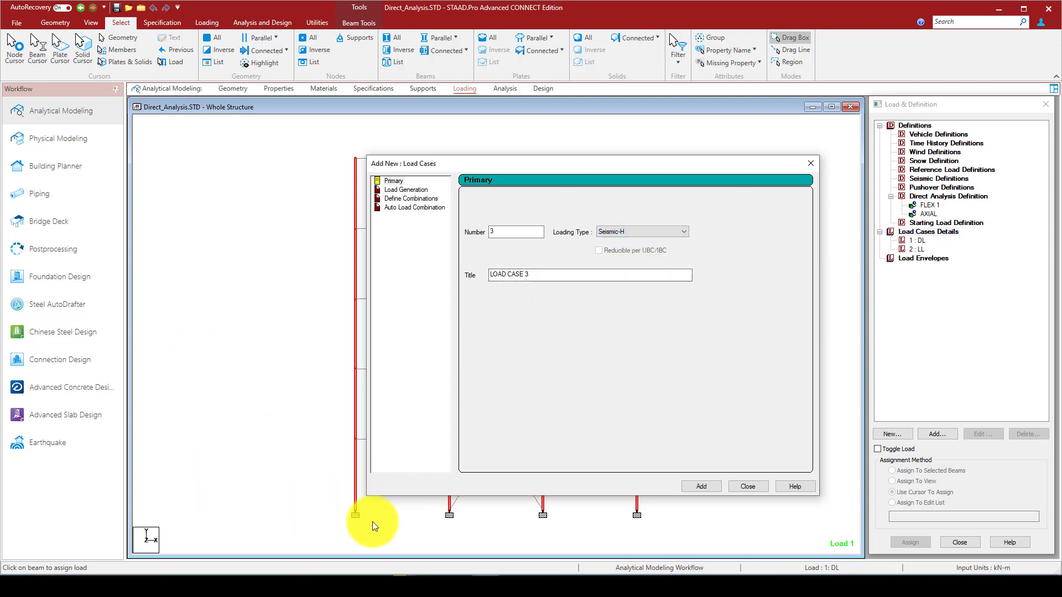
mouse_move(329, 520)
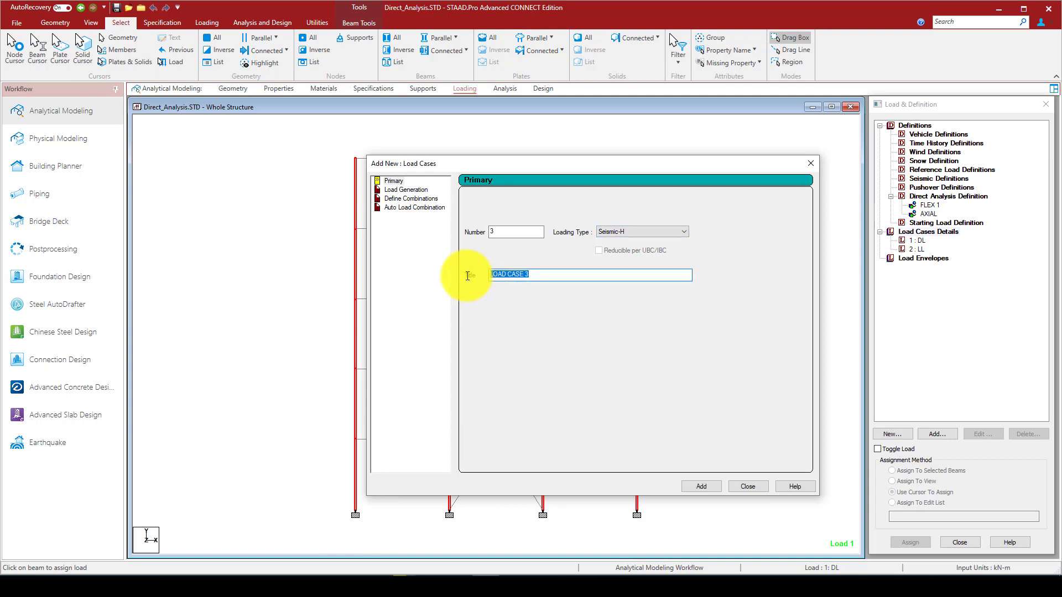
type("5")
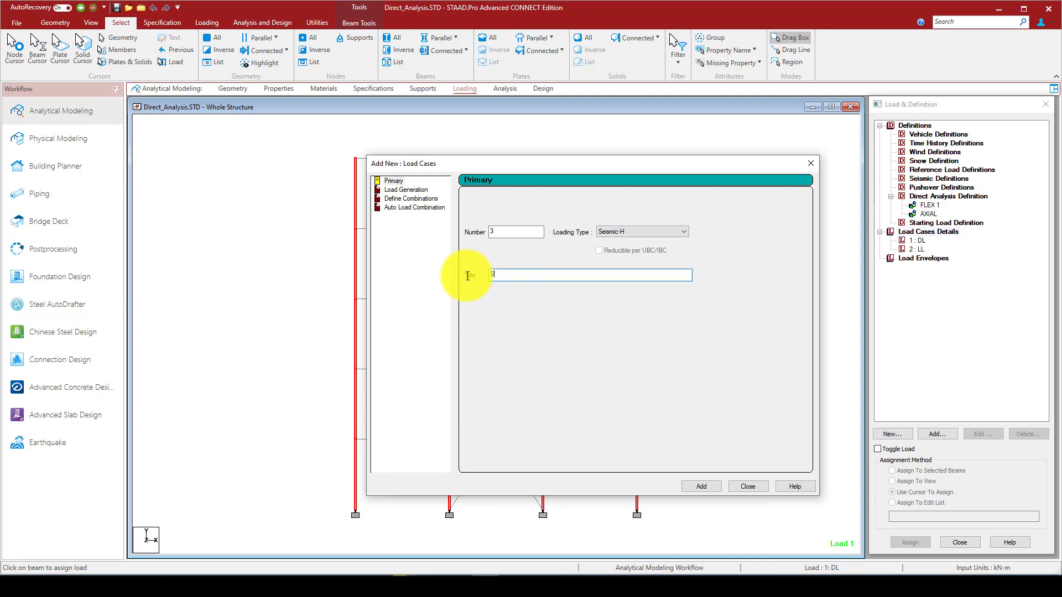
type("Seis")
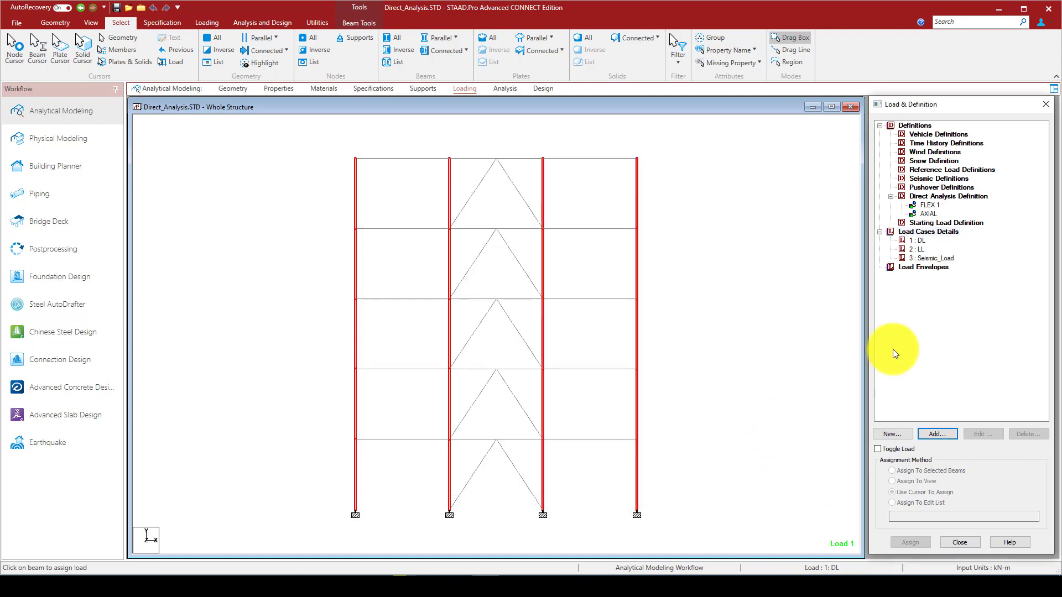
Add SELFWEIGHT Y -1 to the DL case and begin a uniform member force entry.
left_click(919, 240)
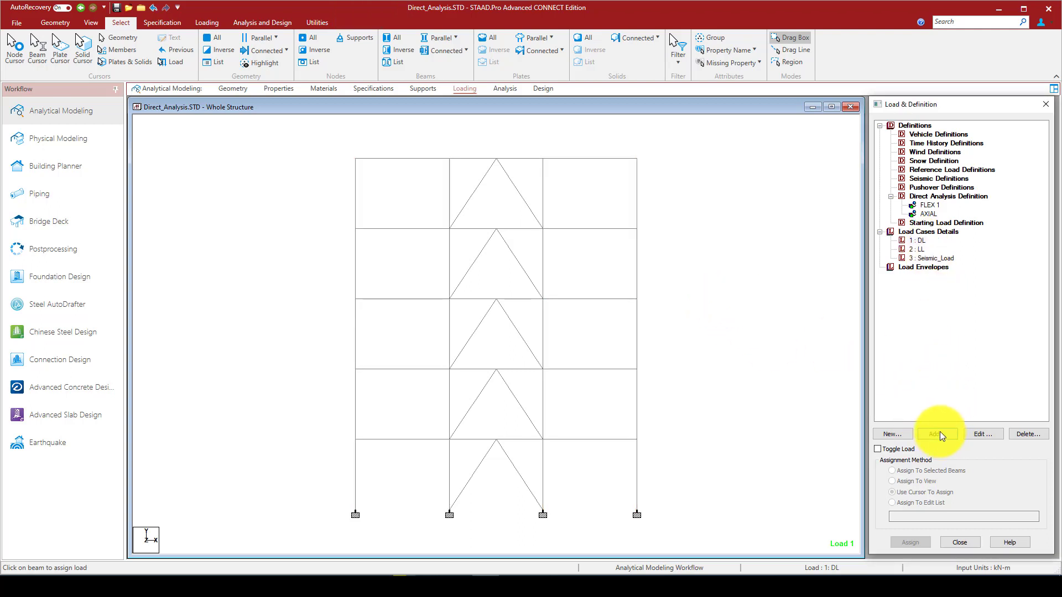
left_click(937, 434)
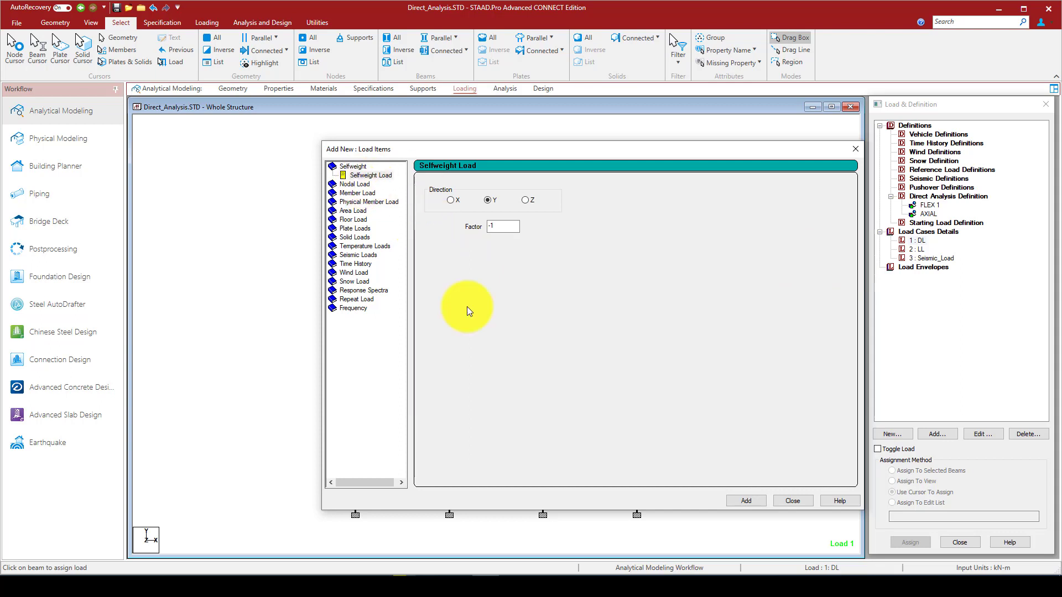
left_click(744, 501)
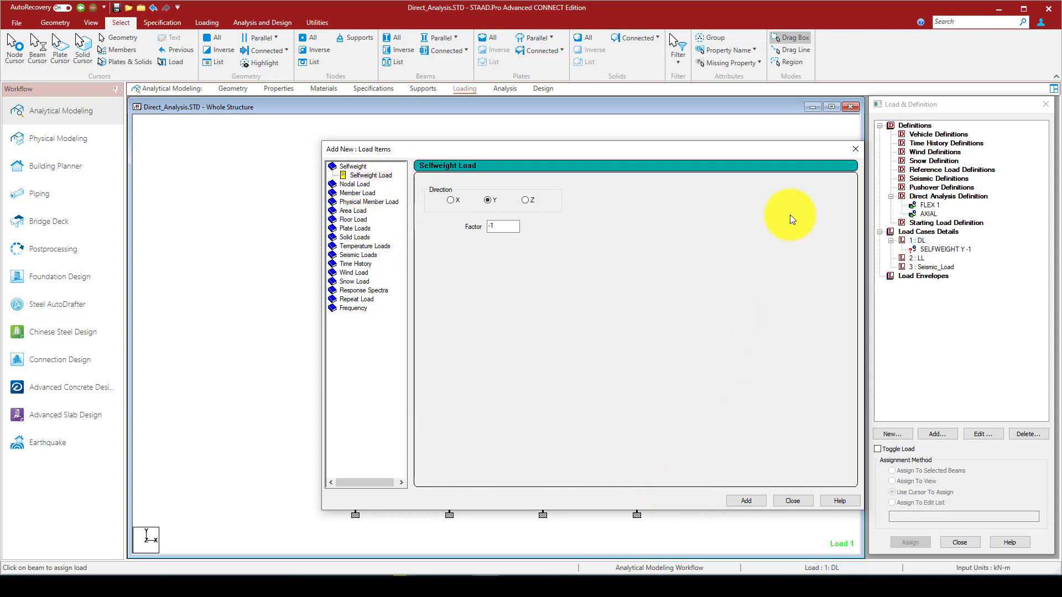
left_click(358, 183)
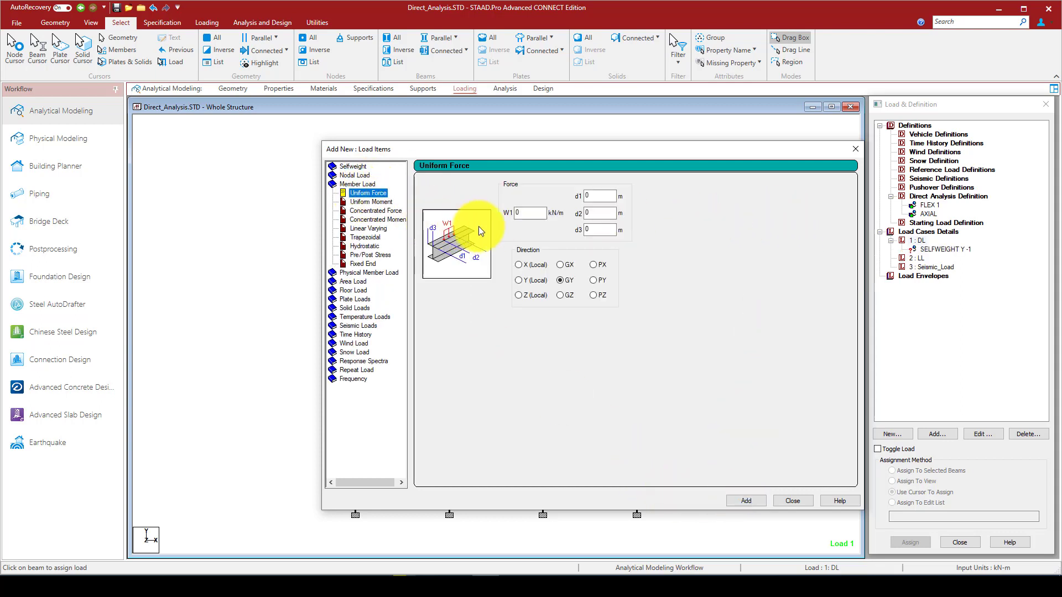
left_click(530, 213)
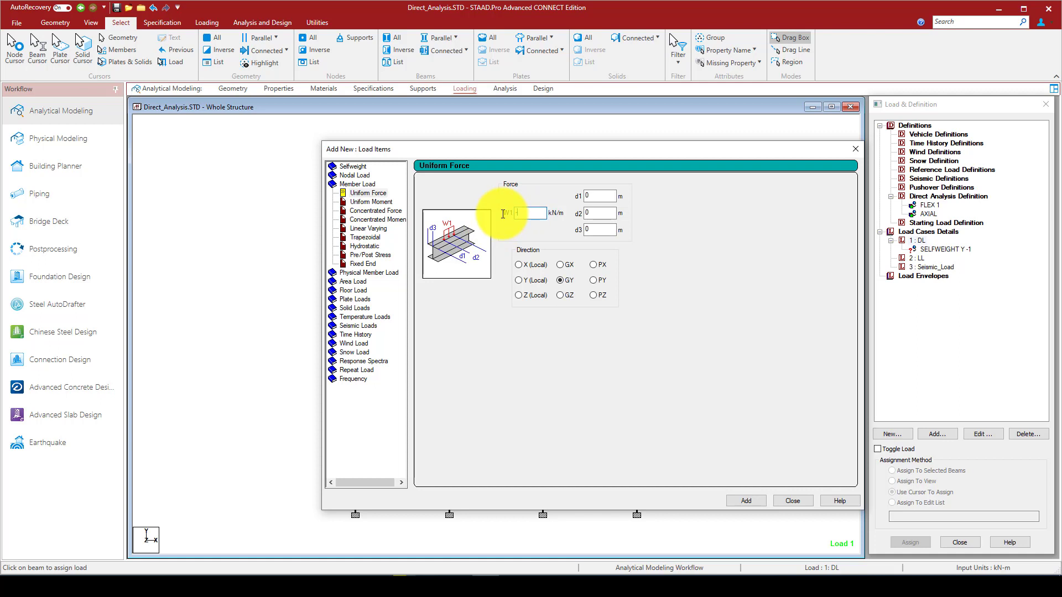
type("5")
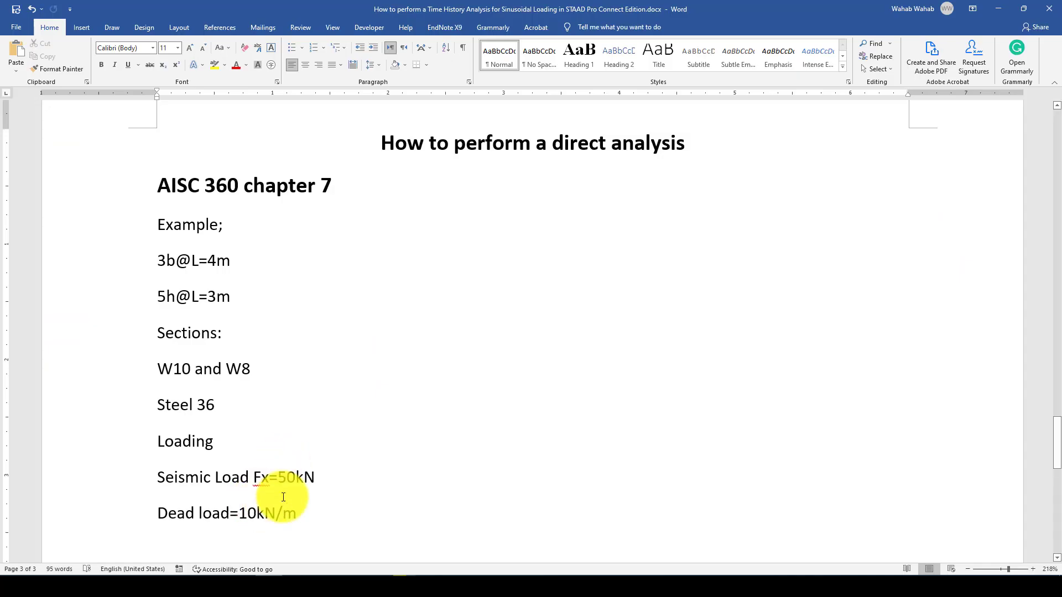
In the Word notes, write the live load line Live = 10 kN/m below the dead load.
scroll("down", 3)
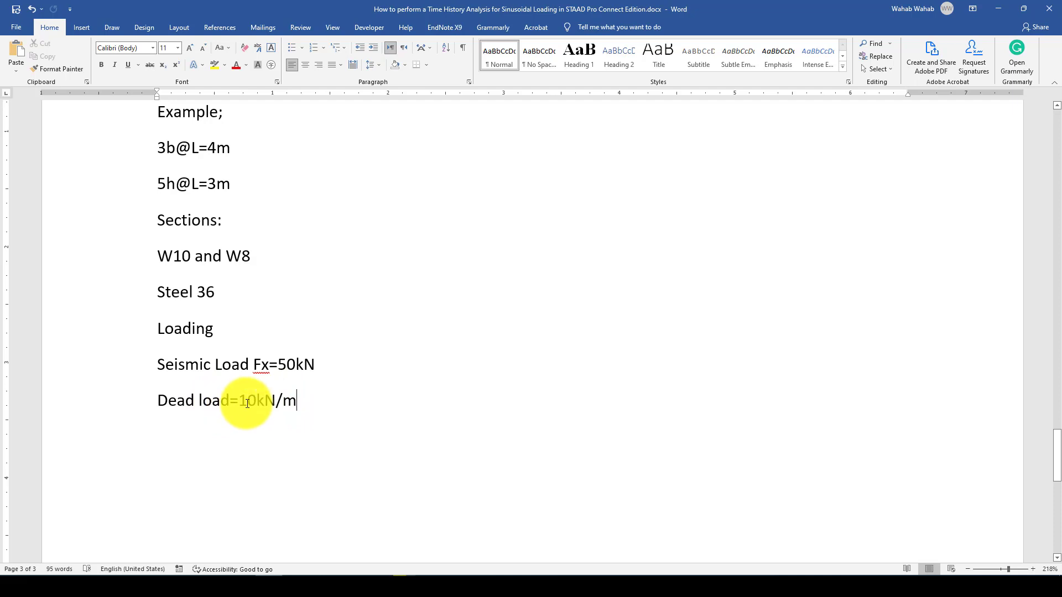
mouse_move(300, 400)
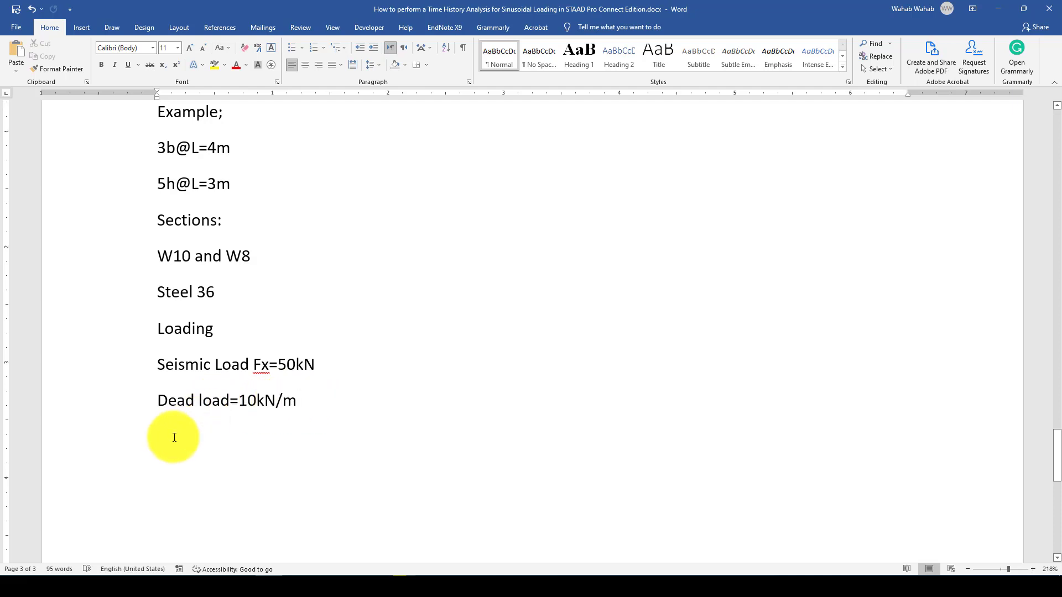
type("Live =")
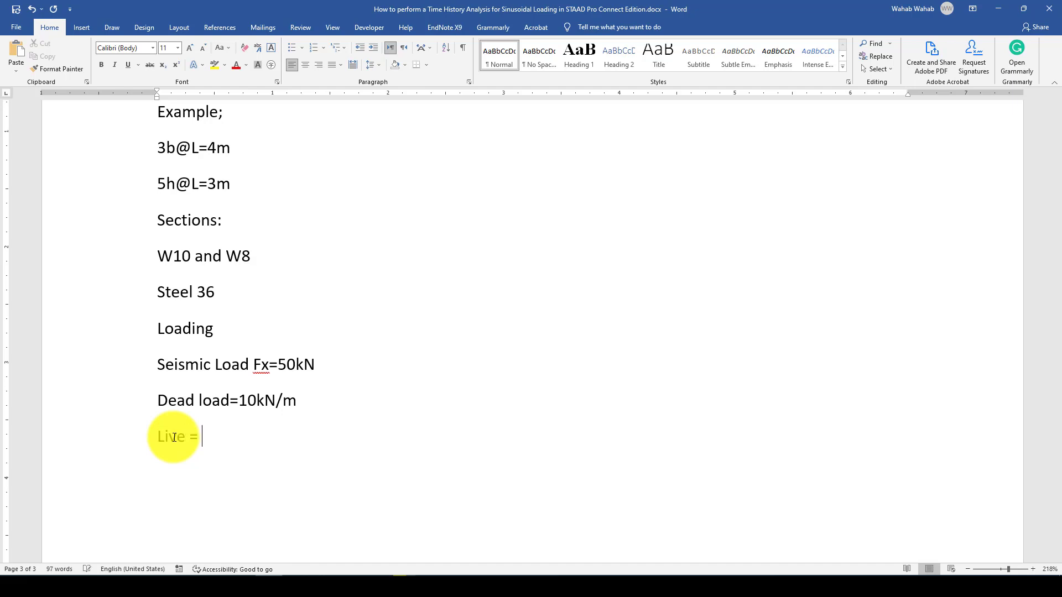
type("-")
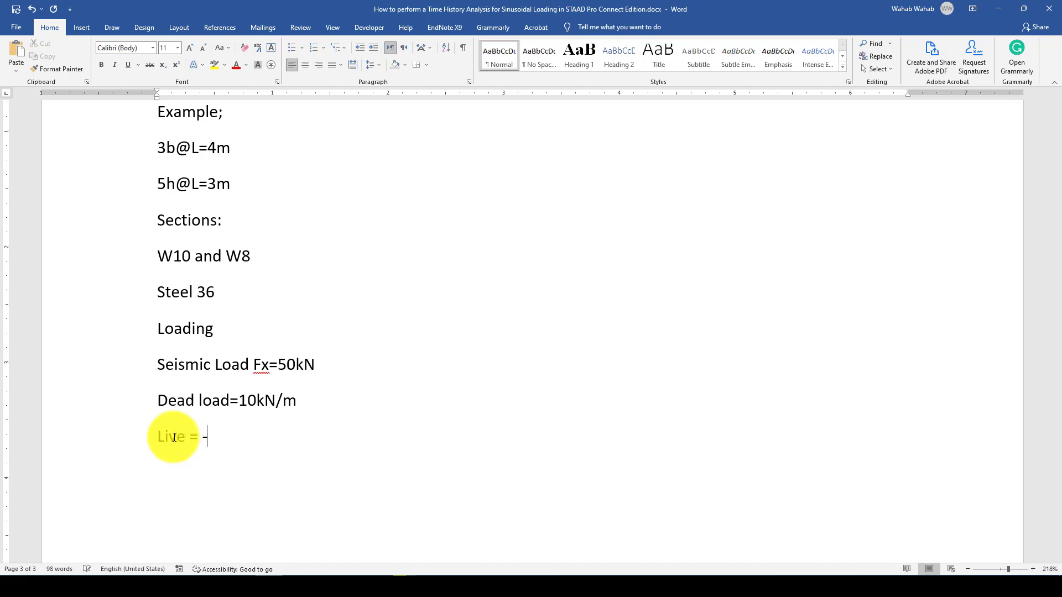
type("10")
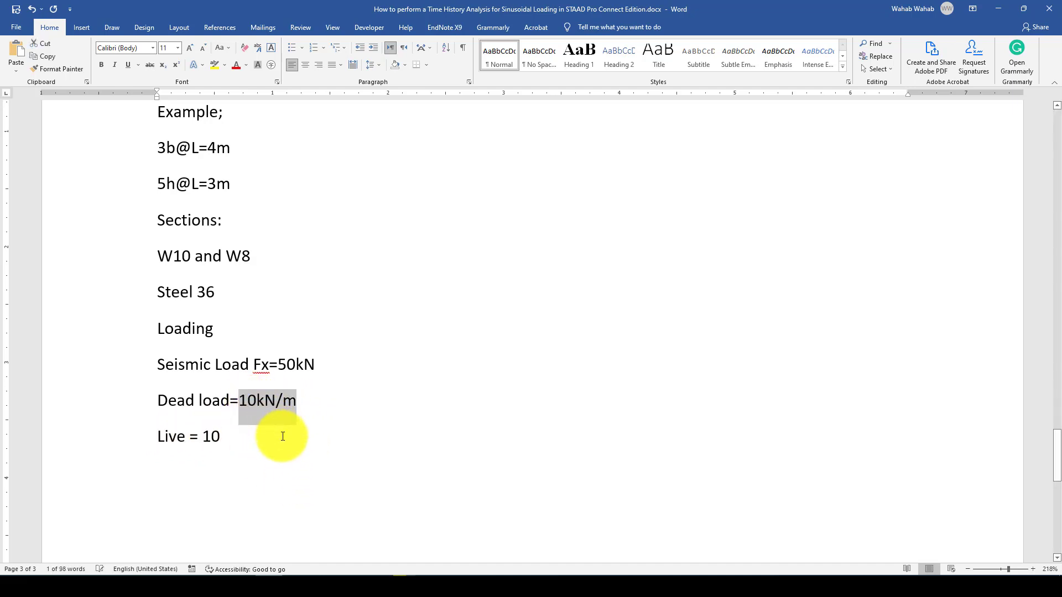
left_click(220, 436)
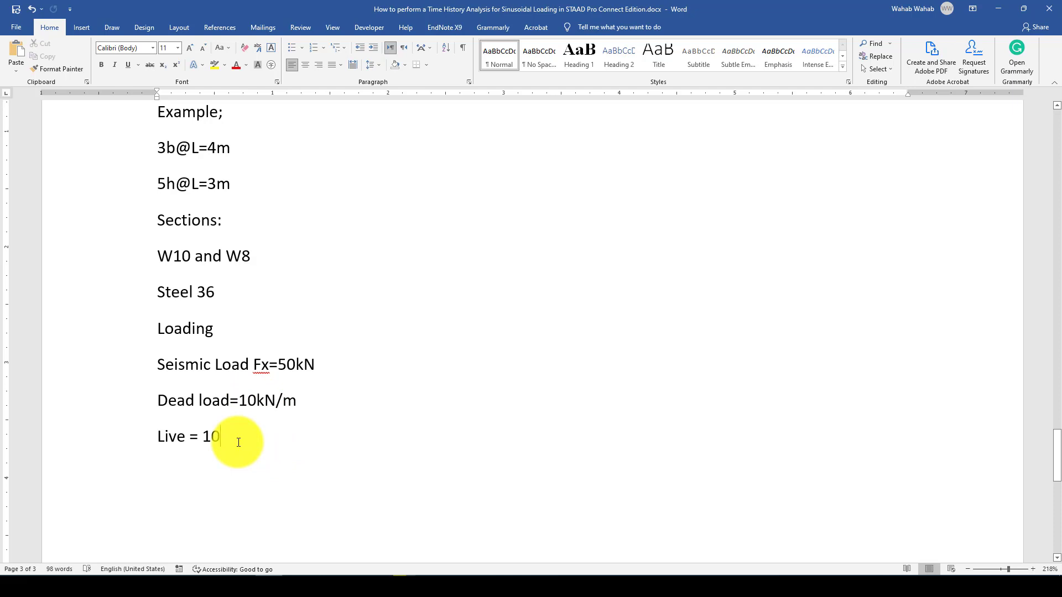
type("10kN/m")
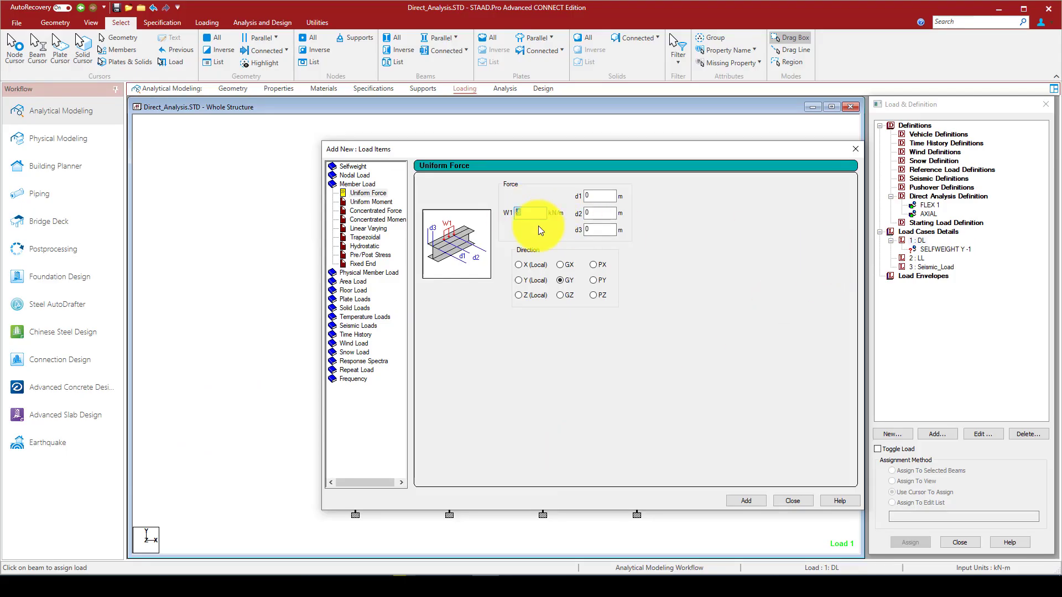
Add a UNI GY -10 kN/m member load to DL and enter -10 for a matching LL uniform load.
type("-10")
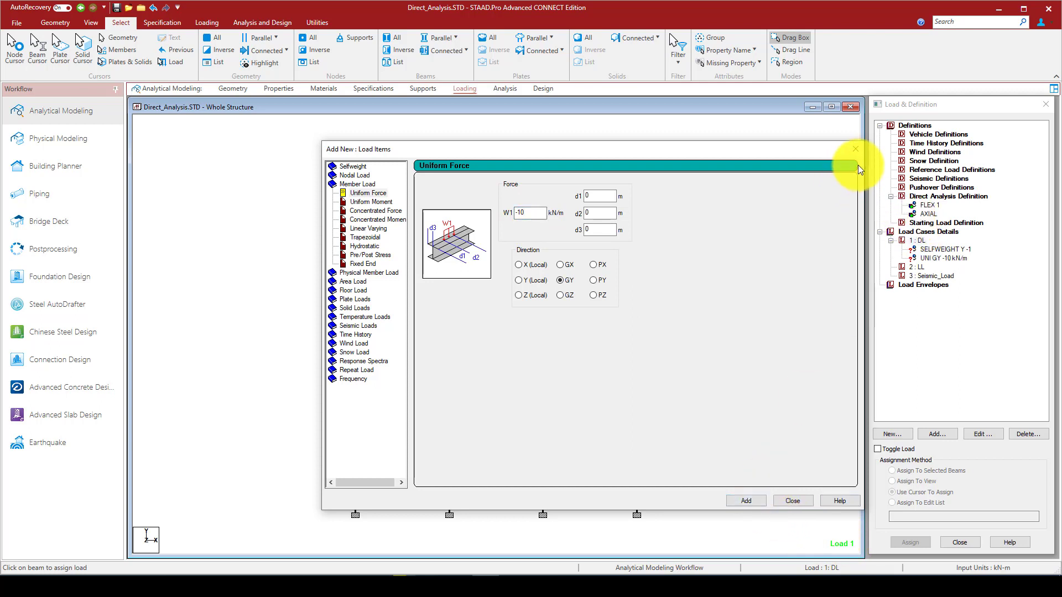
left_click(855, 148)
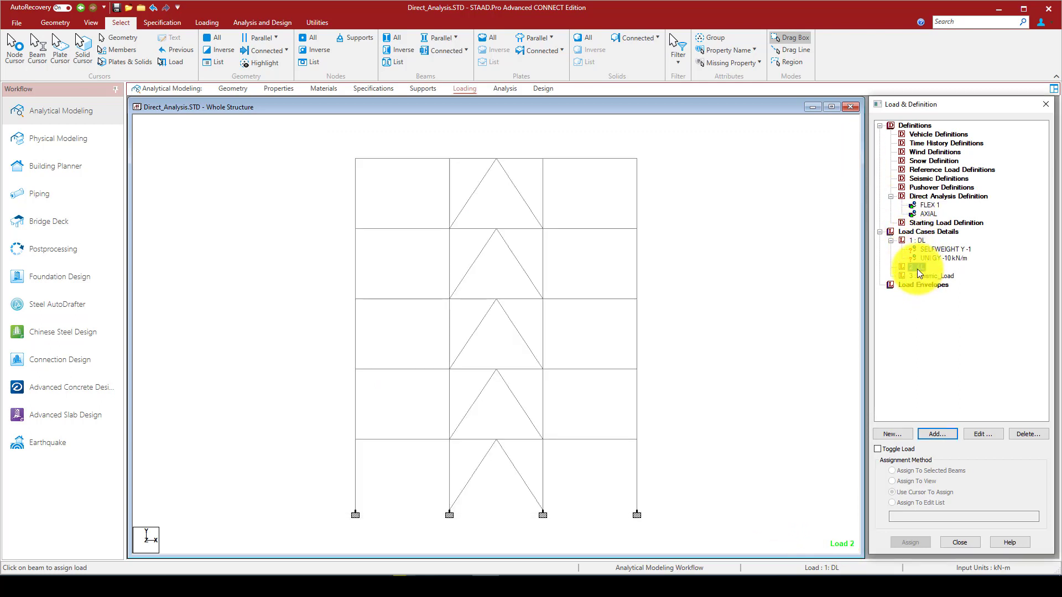
left_click(937, 433)
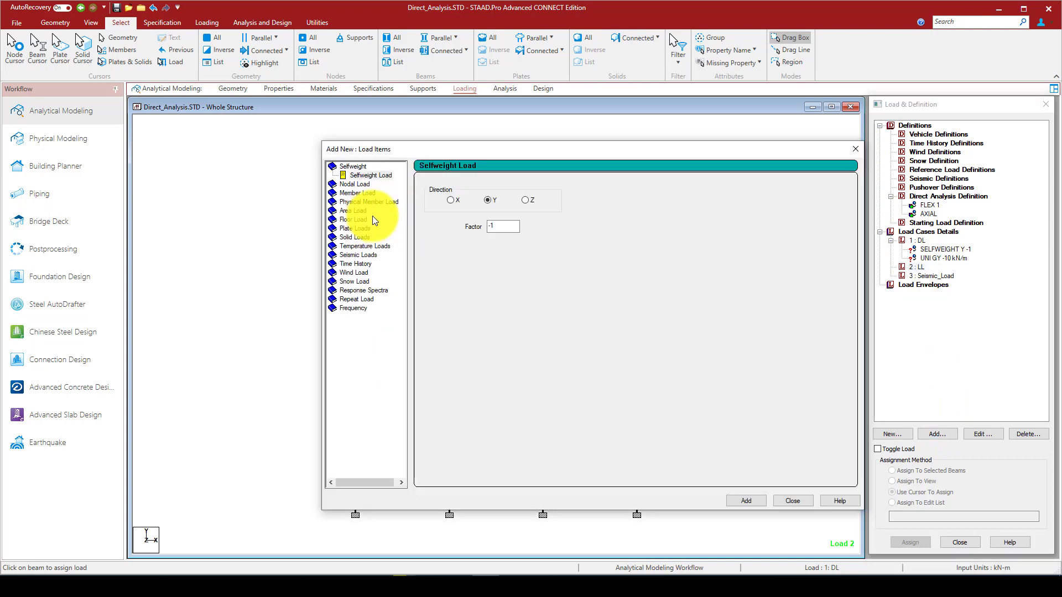
left_click(357, 184)
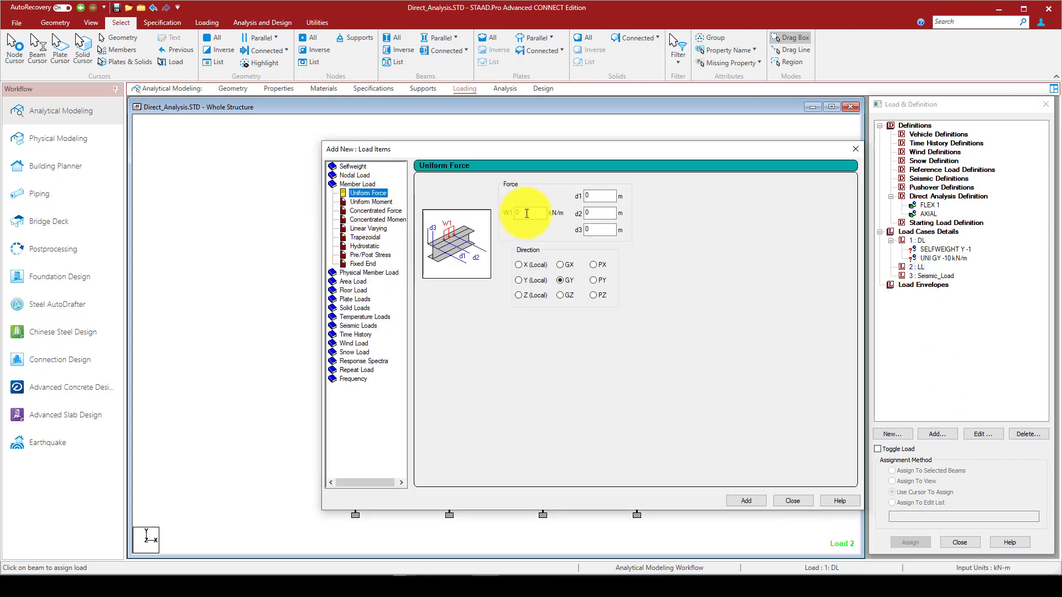
type("-10")
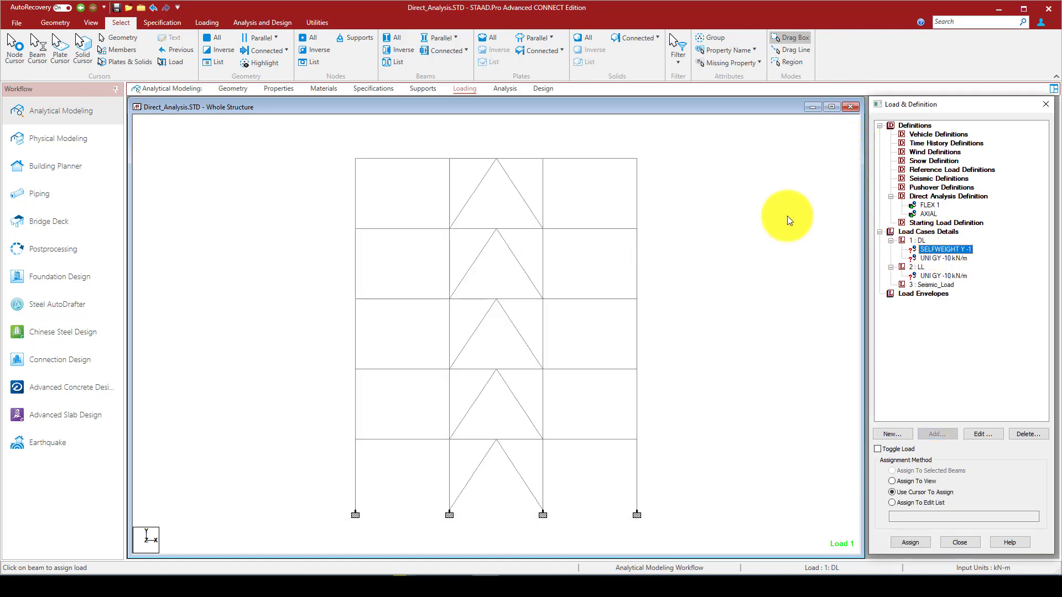
Assign self-weight to all members in view and the DL -10 kN/m load to the selected floor beams.
left_click(893, 481)
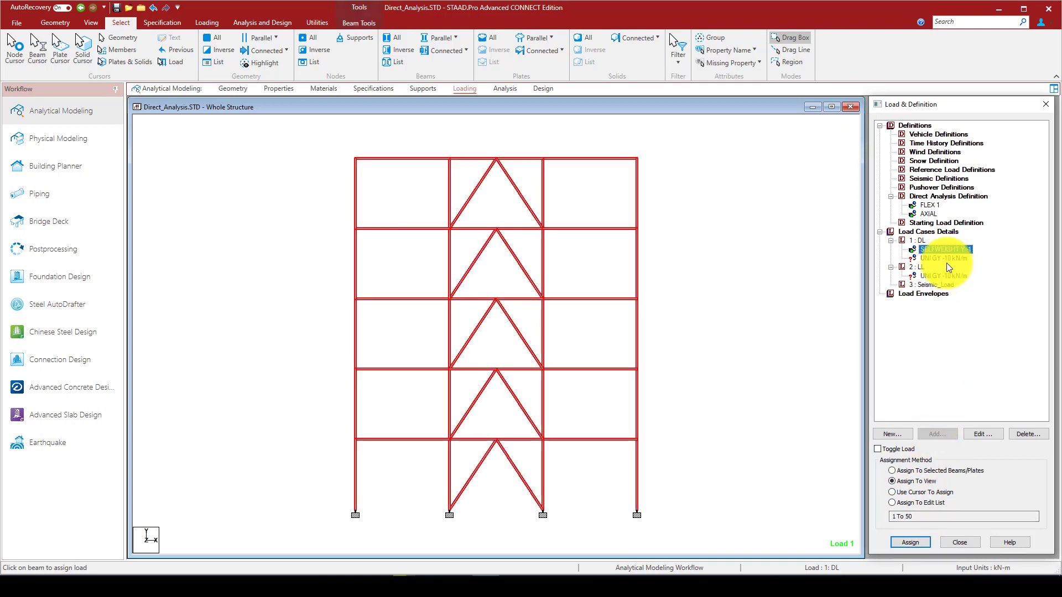
left_click(942, 257)
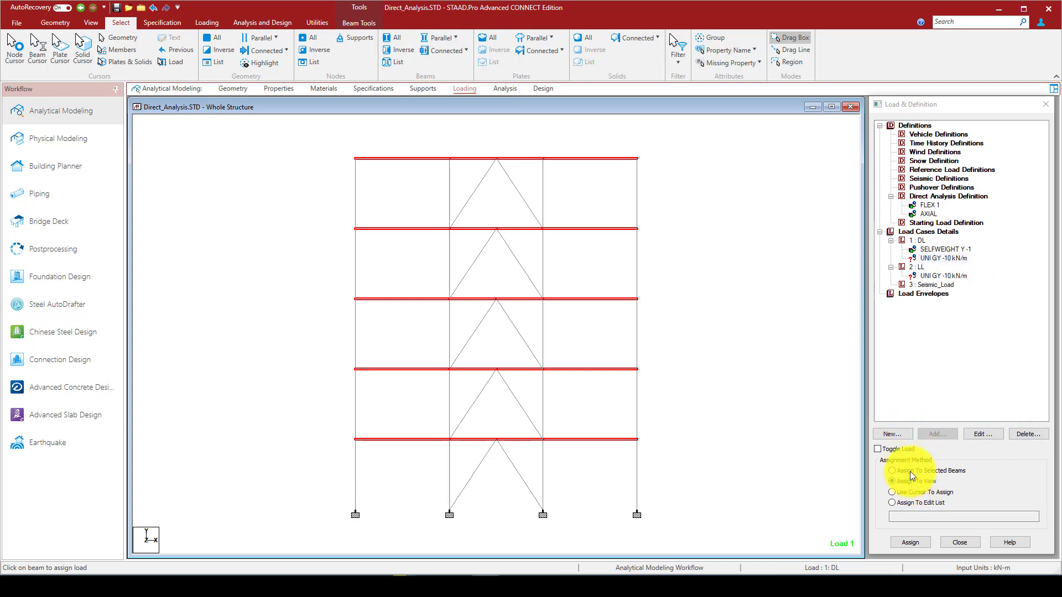
left_click(892, 471)
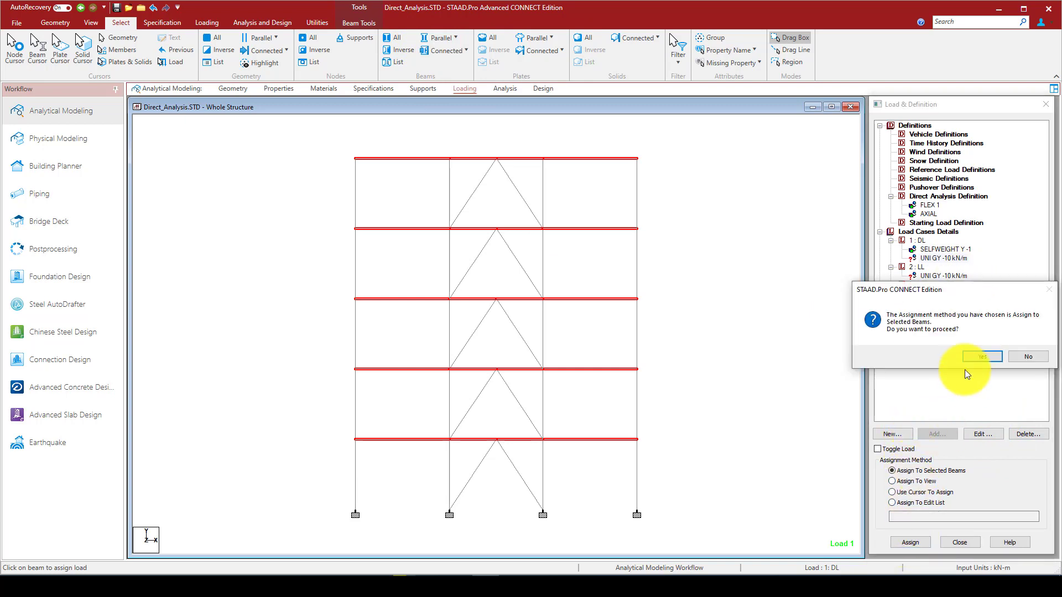
left_click(981, 357)
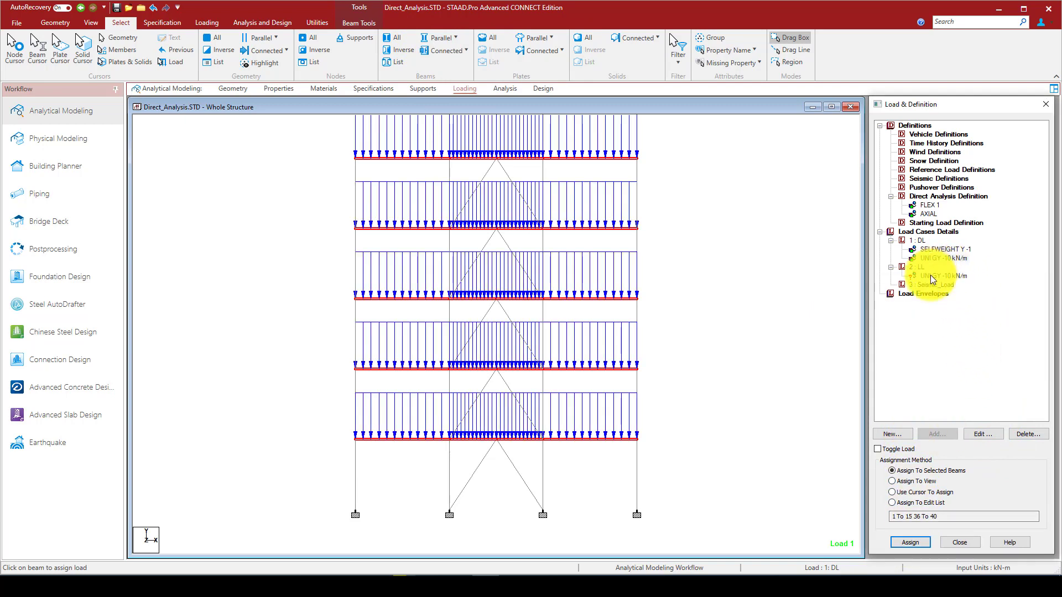
Assign the LL -10 kN/m uniform load to the selected floor beams and confirm.
left_click(940, 275)
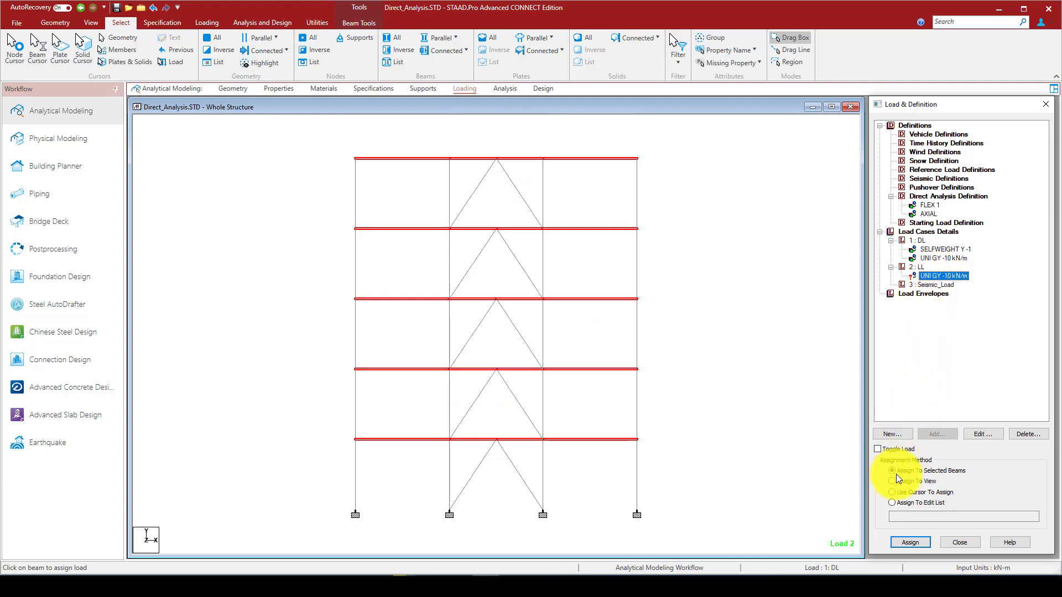
left_click(909, 542)
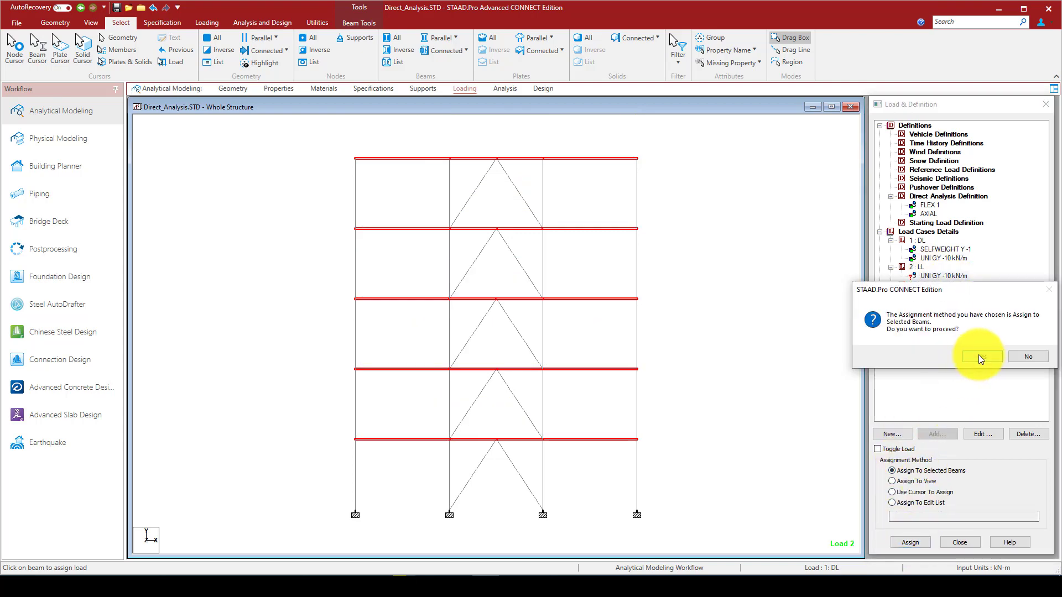
left_click(979, 358)
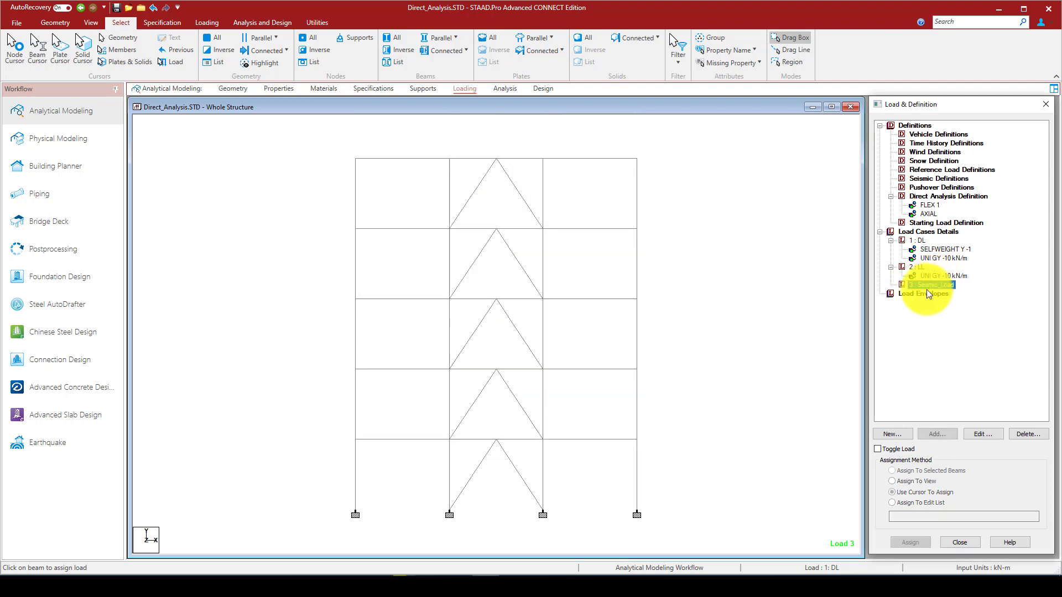
Add a nodal load of Fx = 50 kN to the Seismic_Load case.
left_click(937, 433)
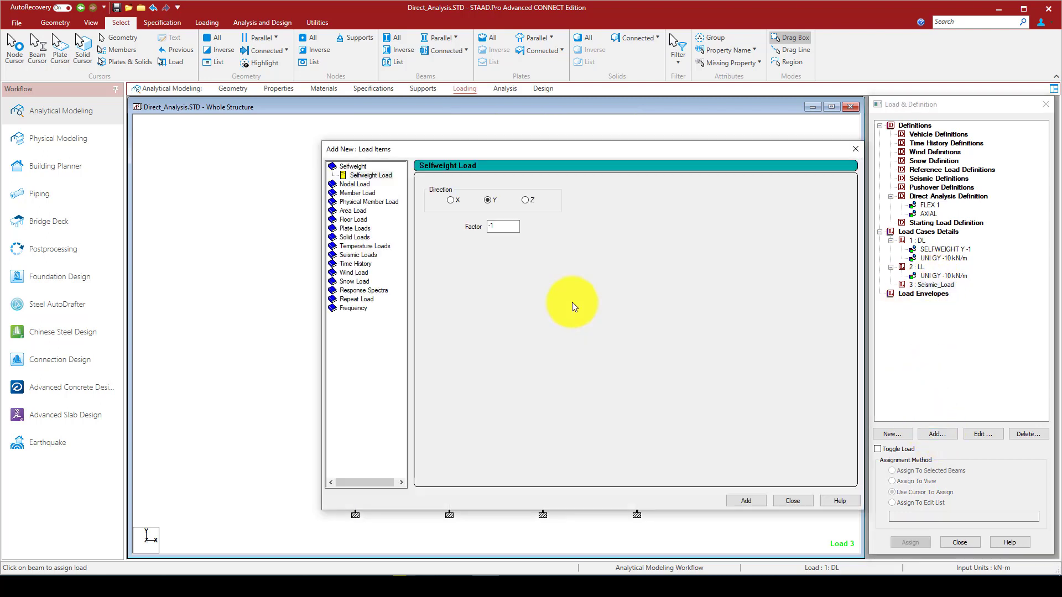
mouse_move(569, 152)
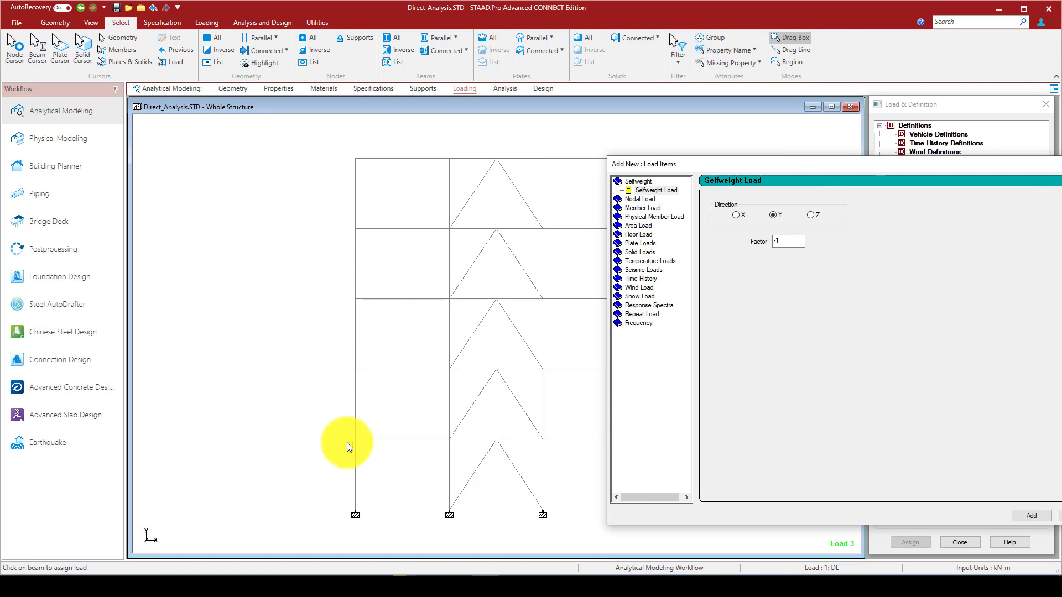
mouse_move(351, 306)
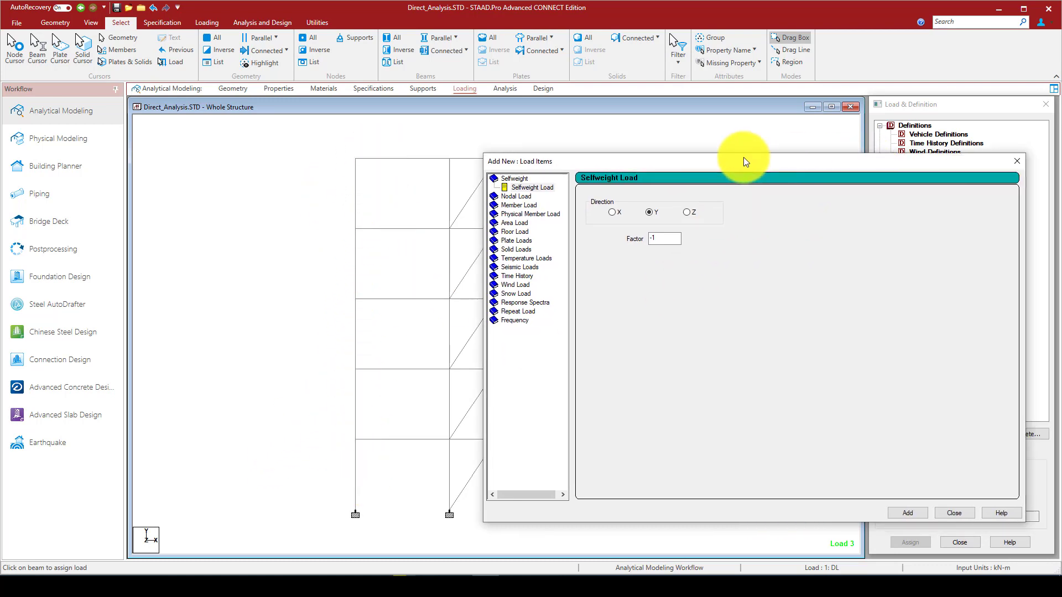
left_click(516, 187)
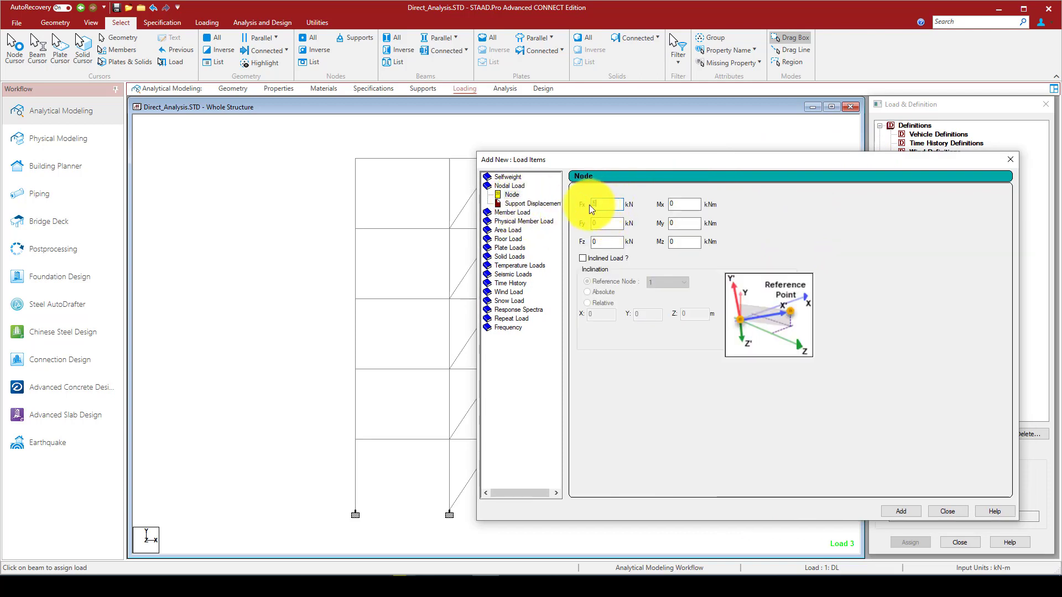
type("50")
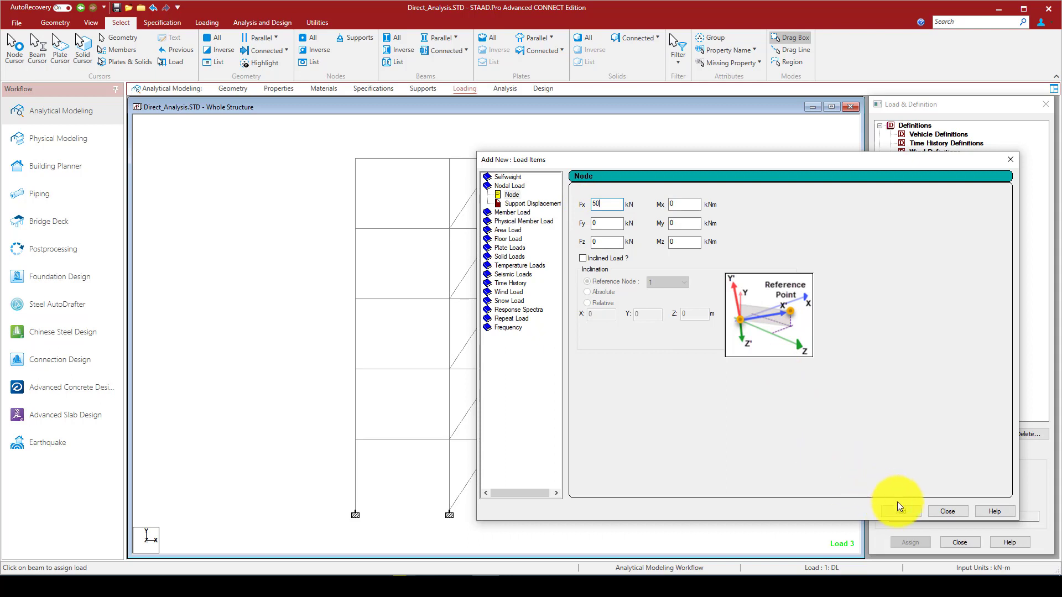
left_click(897, 506)
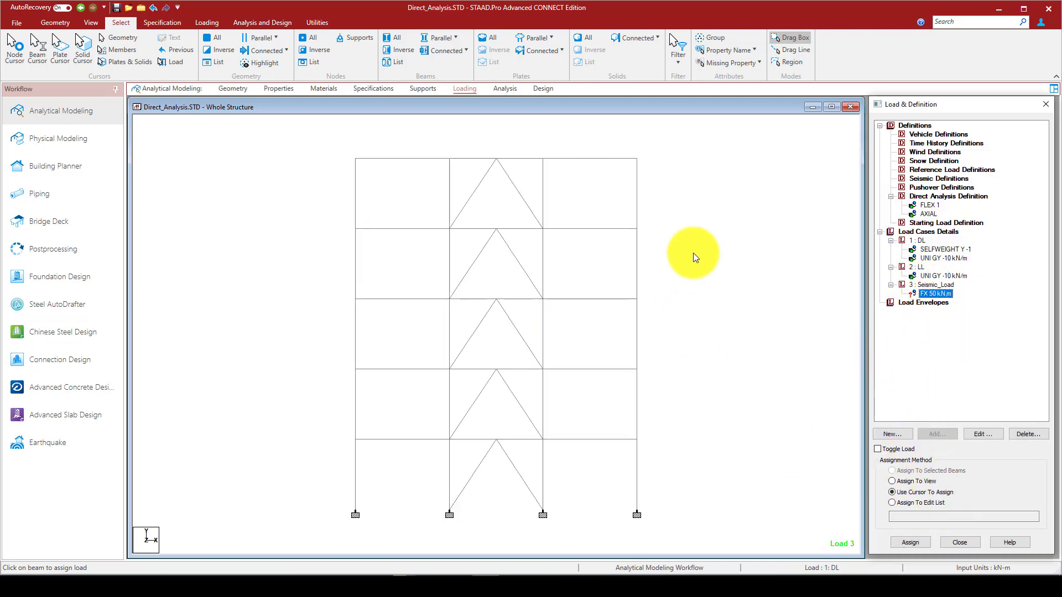
Switch the selection cursor from beams to nodes to pick the left-column floor nodes.
right_click(692, 254)
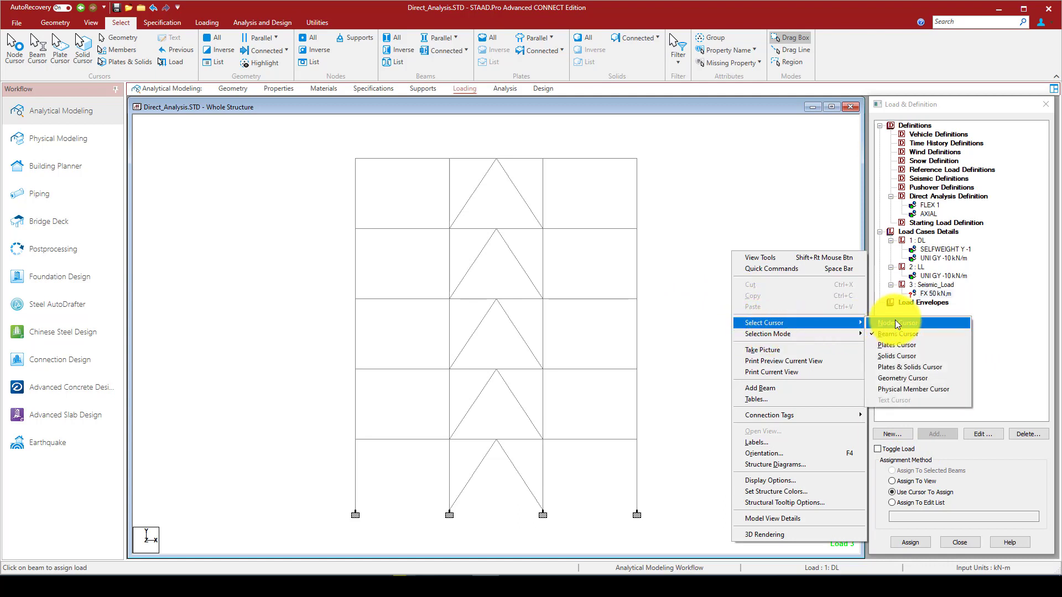
left_click(893, 322)
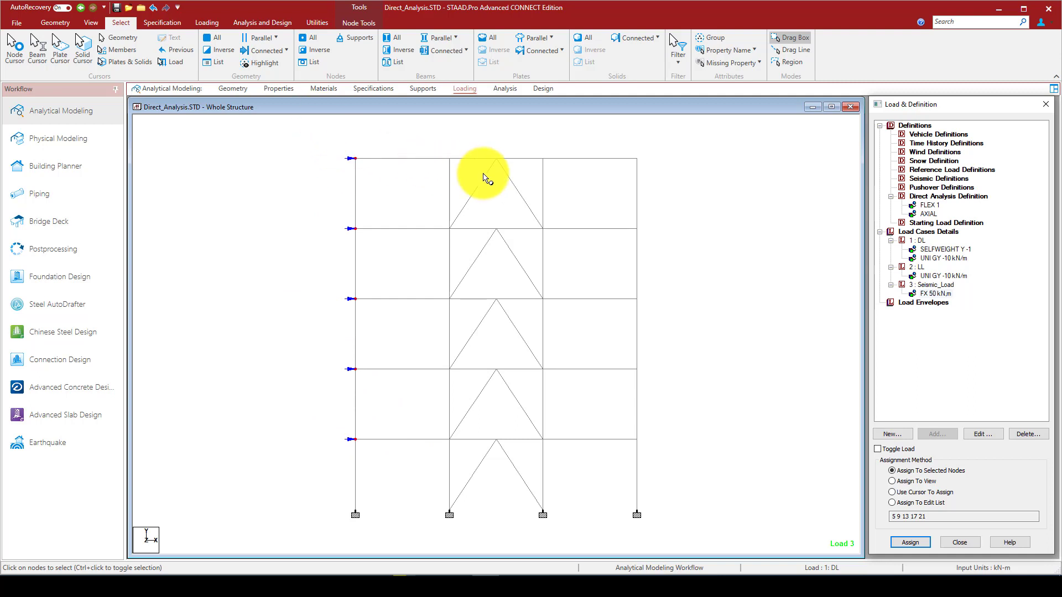
mouse_move(507, 169)
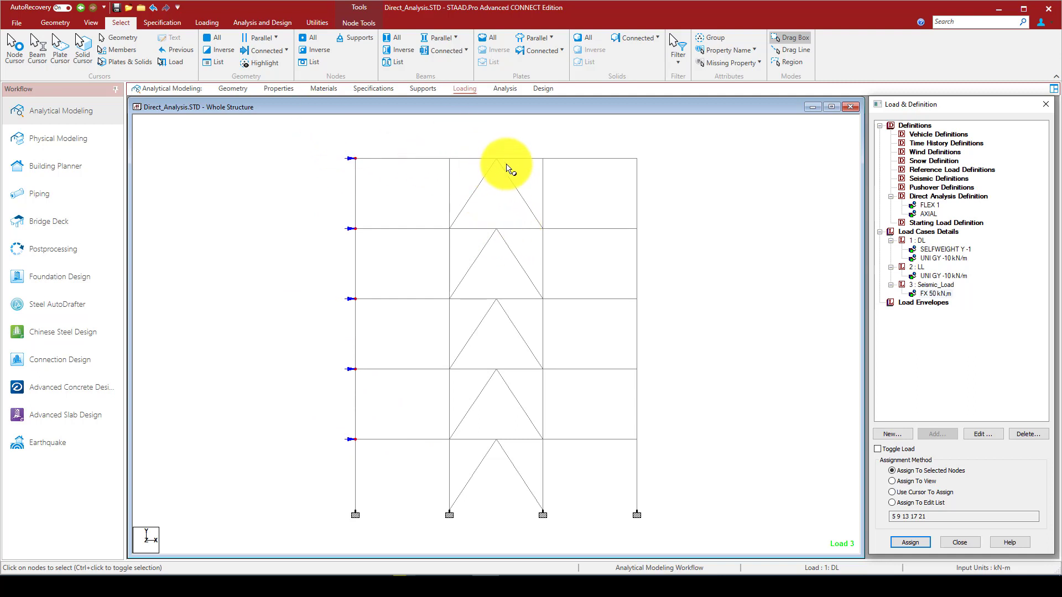
mouse_move(478, 207)
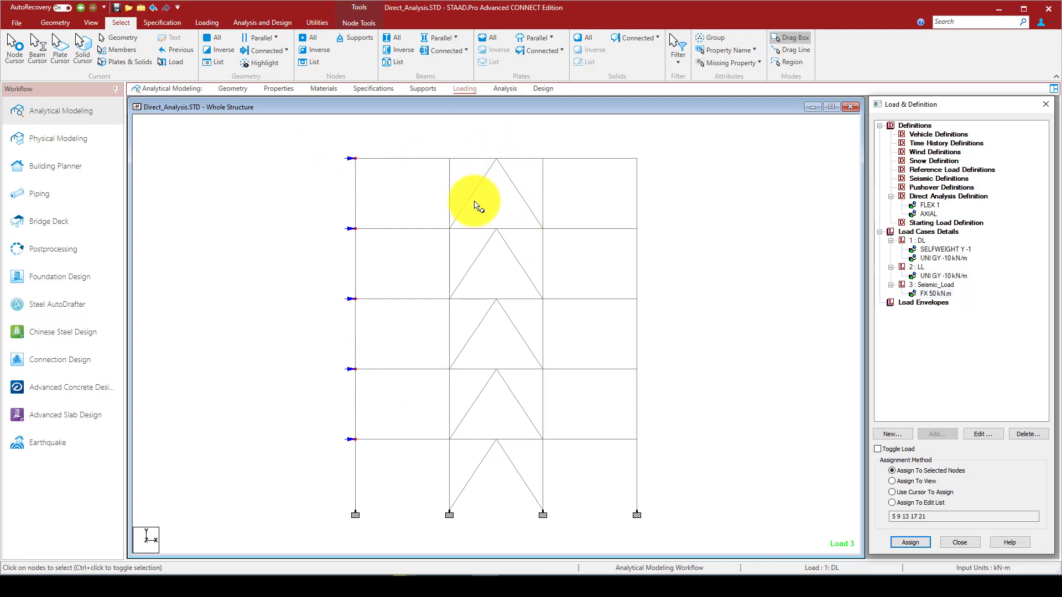
mouse_move(489, 177)
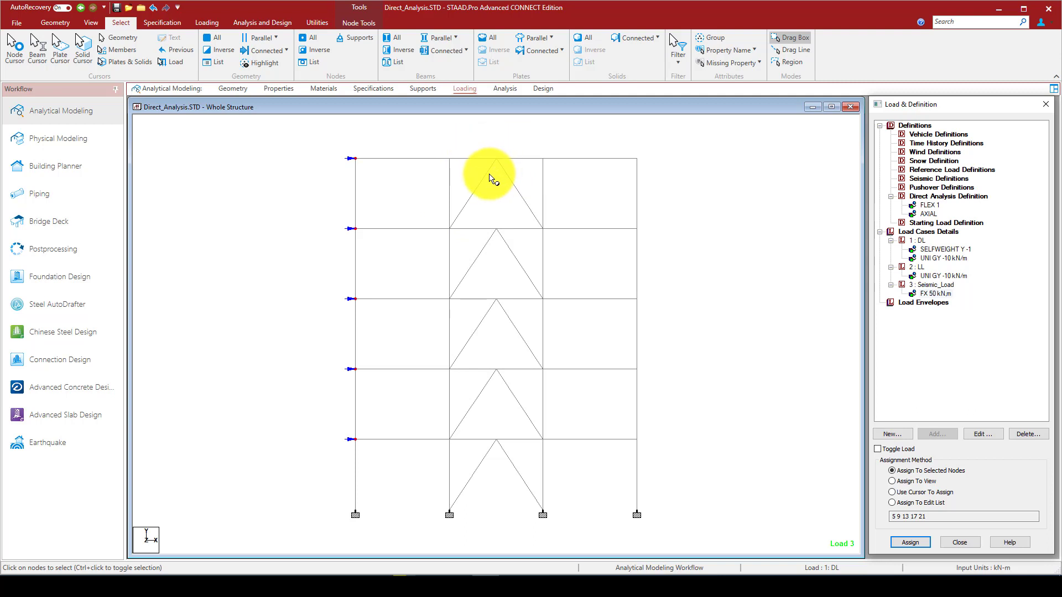
mouse_move(476, 191)
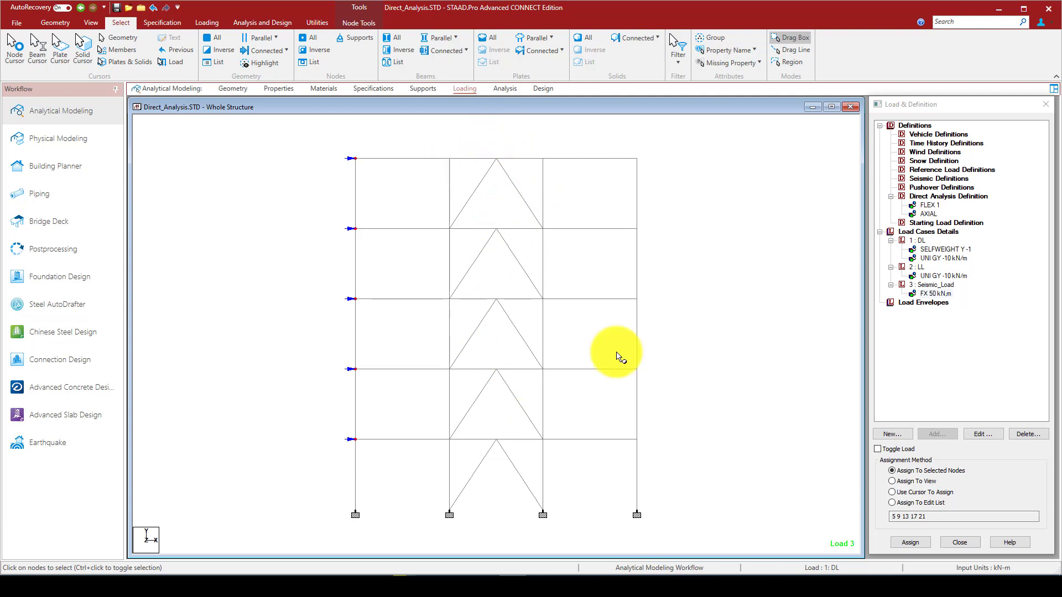
mouse_move(785, 535)
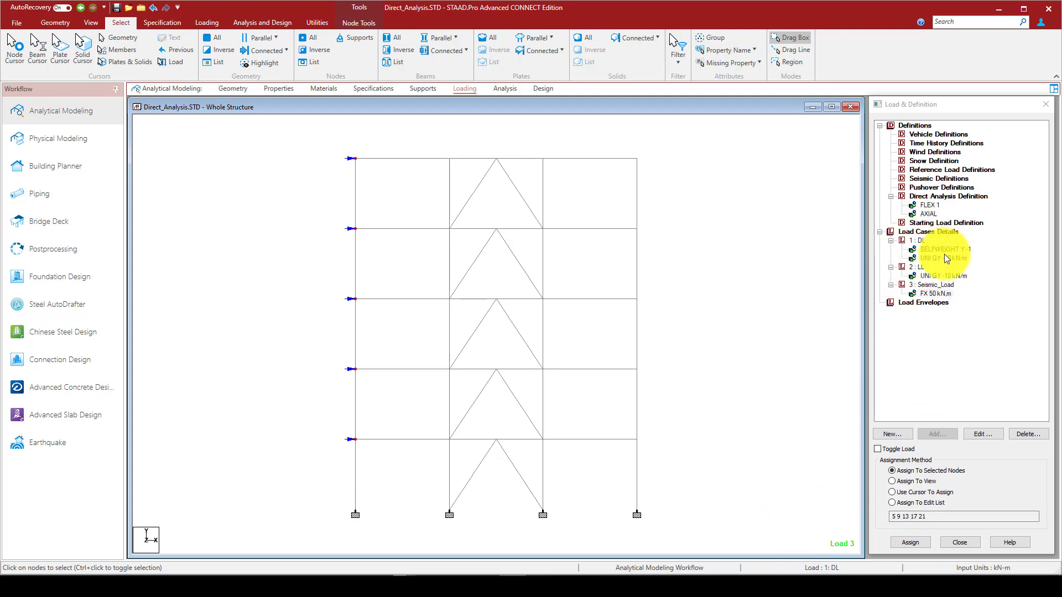
Auto-generate the AISC LRFD General load combinations 4 to 12 for the load cases.
left_click(941, 249)
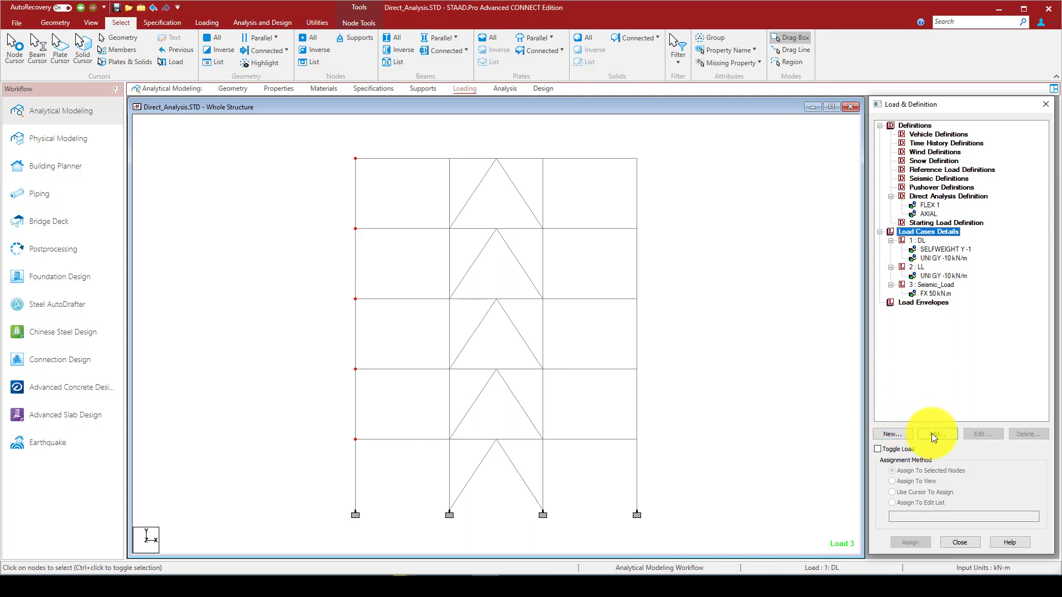
left_click(937, 434)
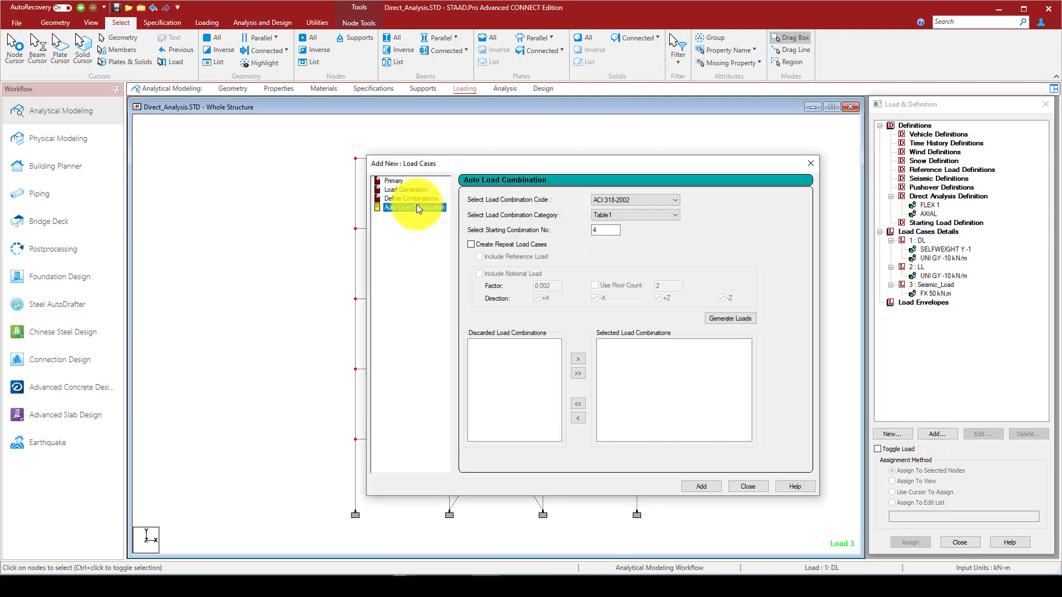
left_click(674, 199)
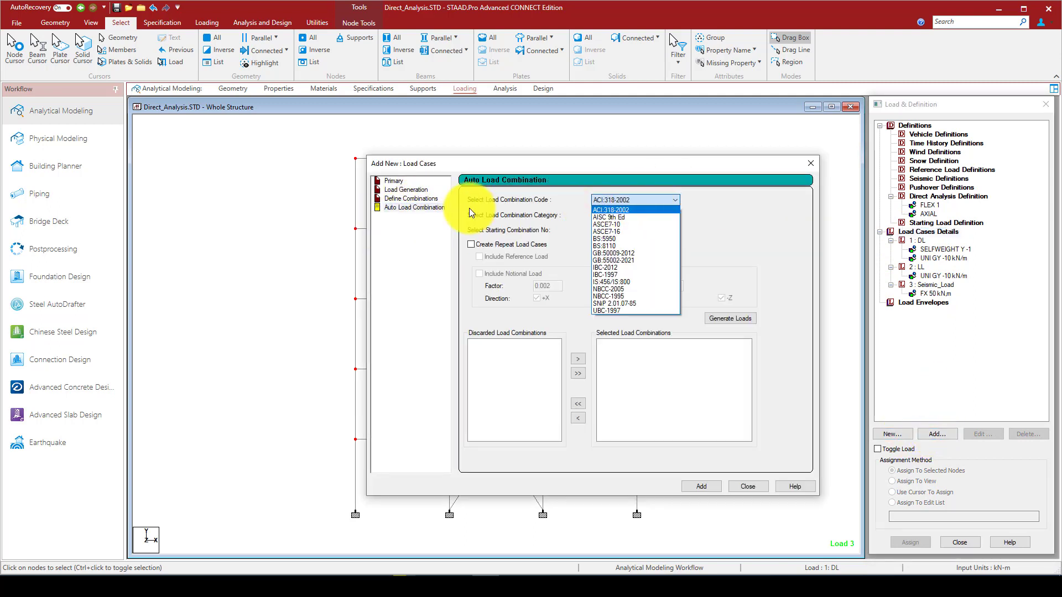
left_click(608, 218)
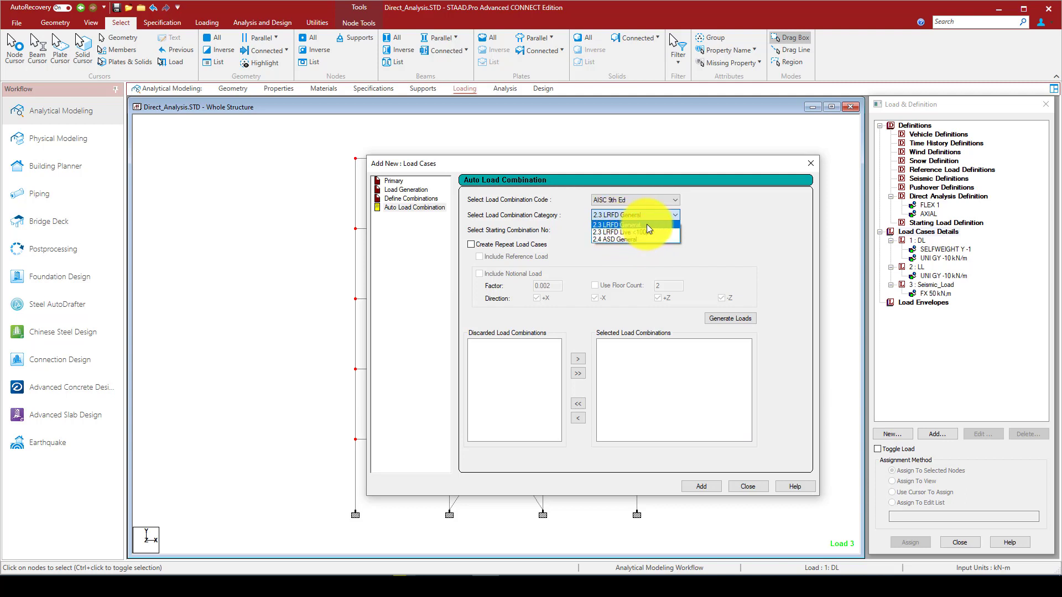
left_click(634, 225)
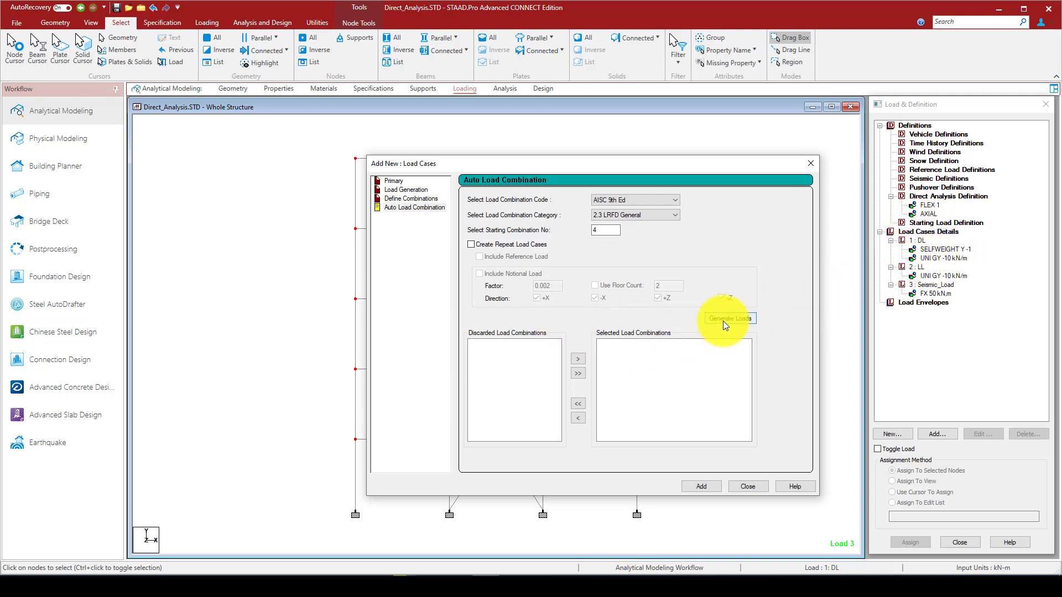
left_click(730, 319)
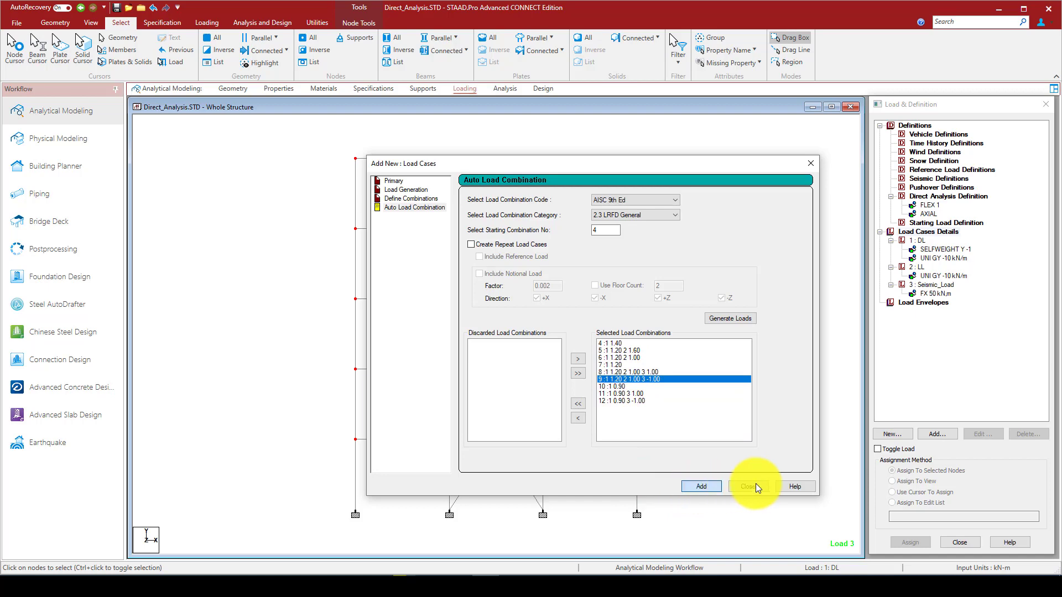
left_click(744, 487)
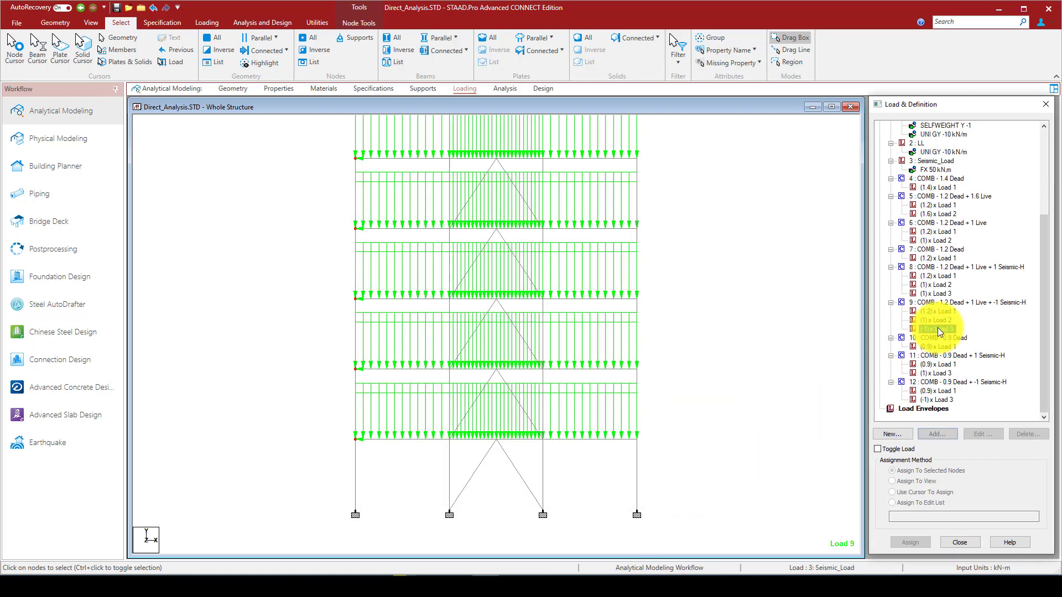
Review combination 9's reversed seismic term and move to the whole-structure analysis commands.
left_click(936, 329)
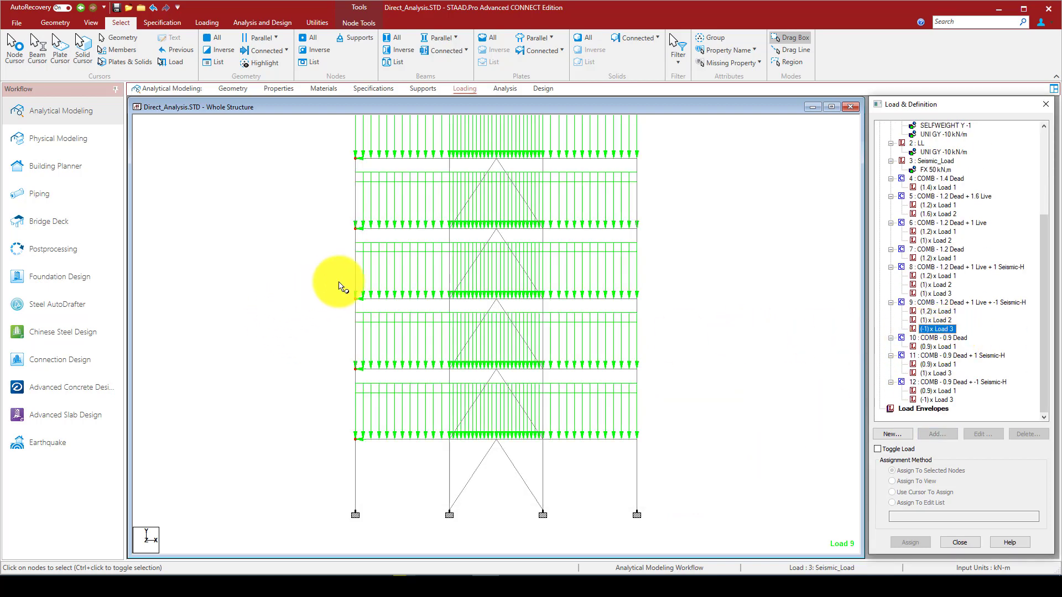
mouse_move(386, 338)
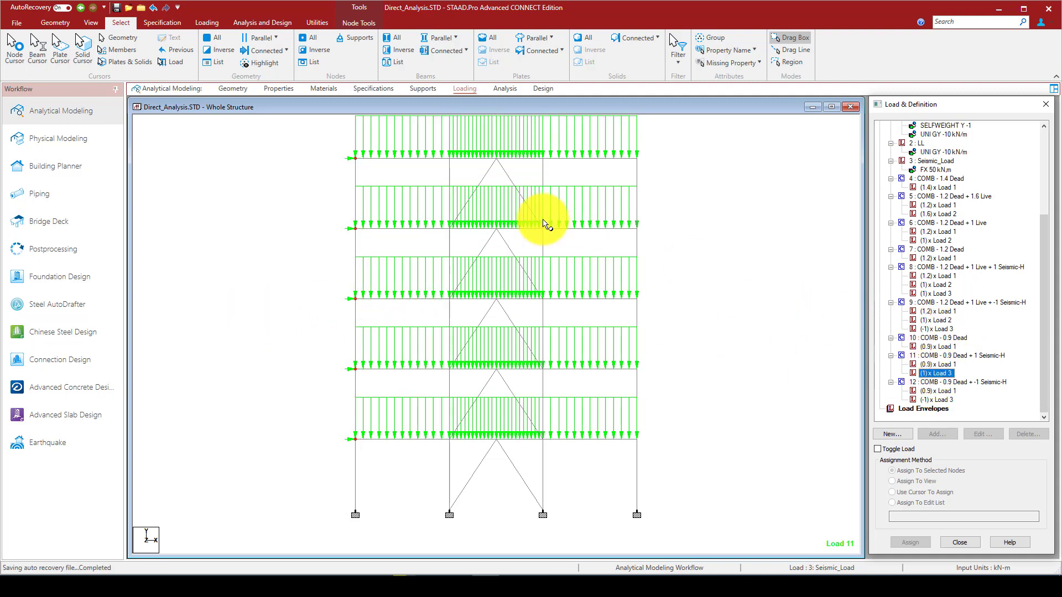
left_click(505, 88)
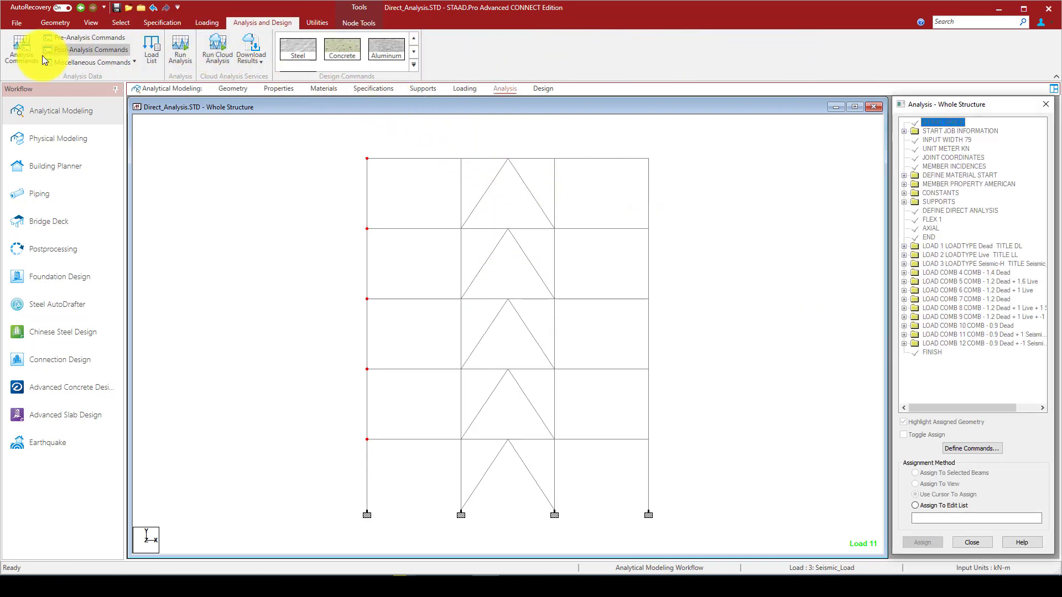
Add a PERFORM DIRECT ANALYSIS LRFD command with tau 0.01, displacement 0.01 and 2 iterations.
left_click(21, 48)
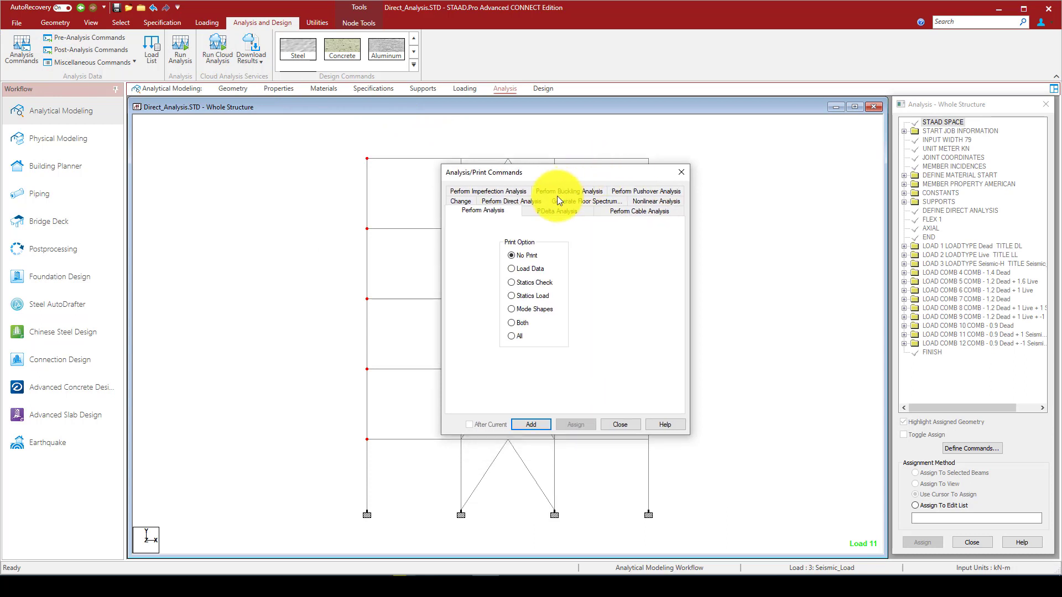
left_click(510, 202)
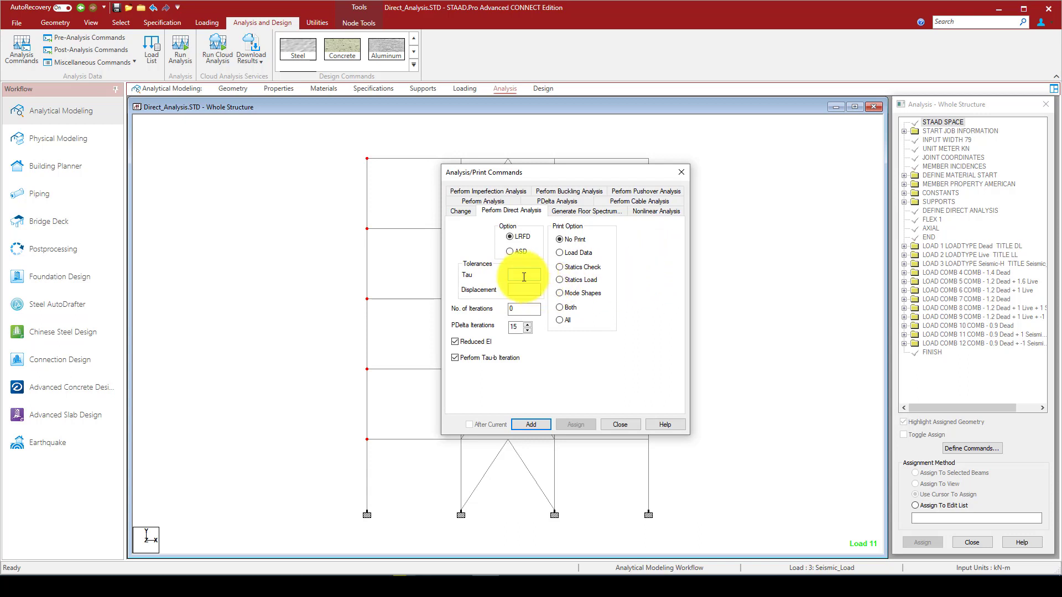
type("0.01")
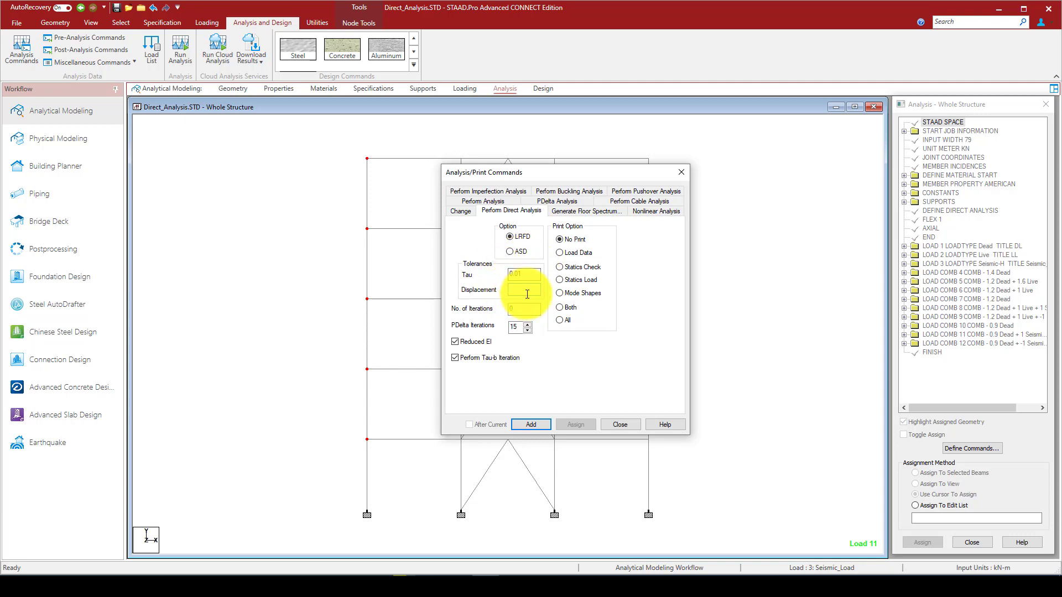
type("0.01")
type("2")
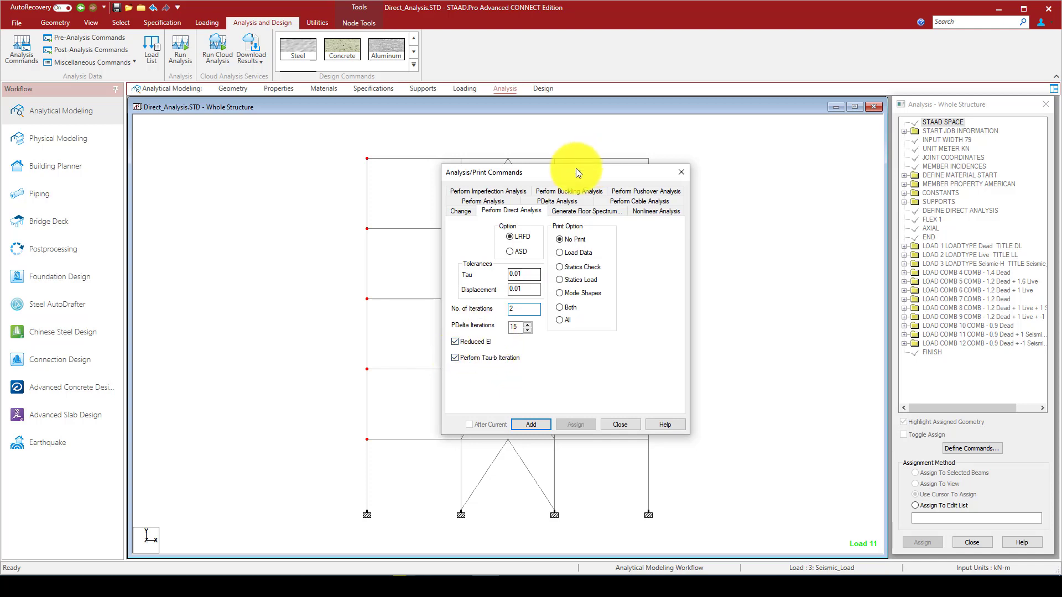
left_click_drag(578, 172, 638, 155)
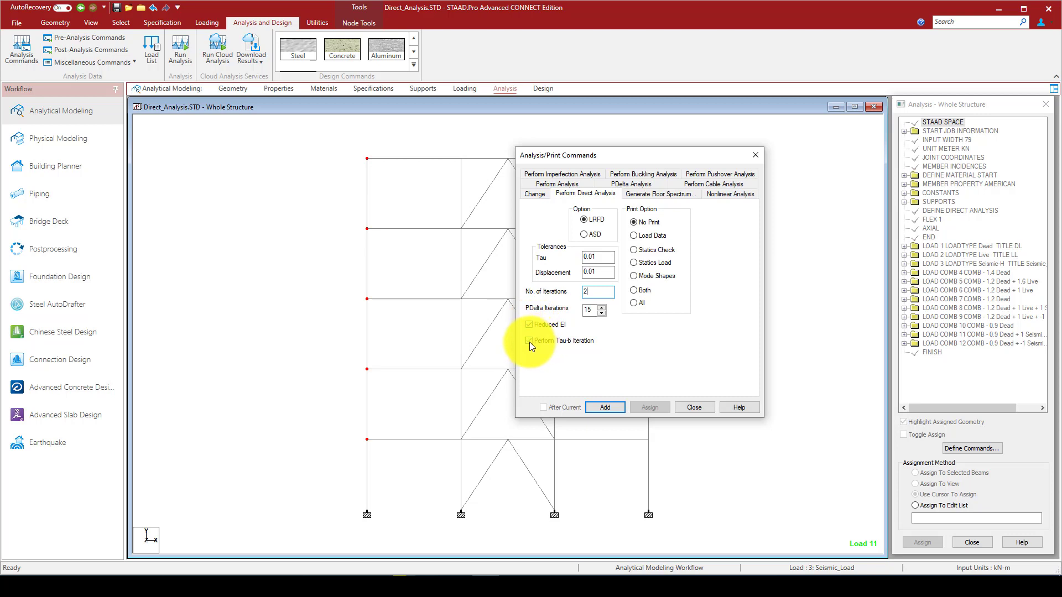
left_click(528, 341)
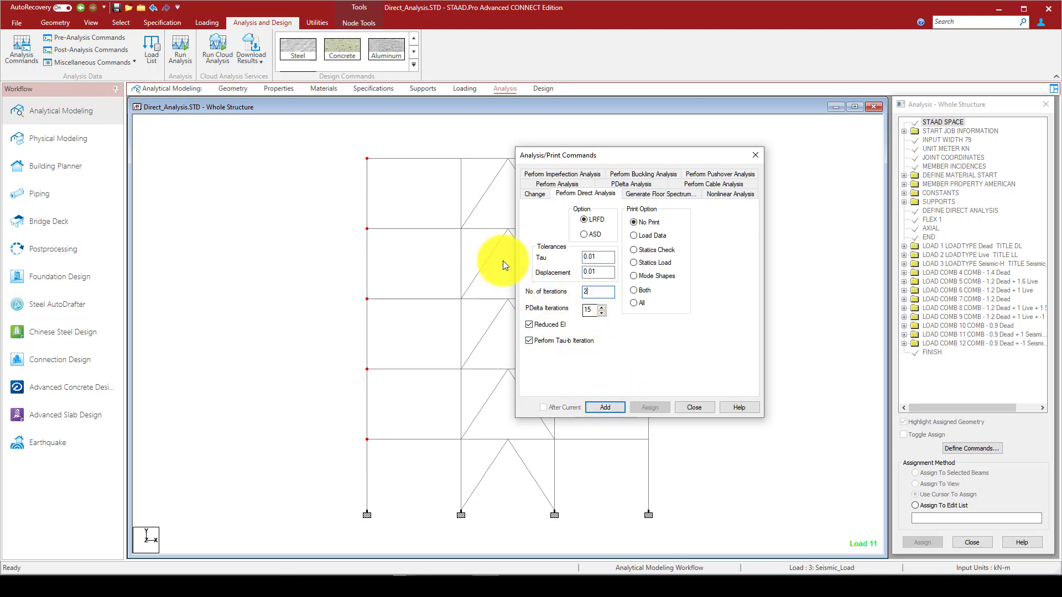
left_click(604, 407)
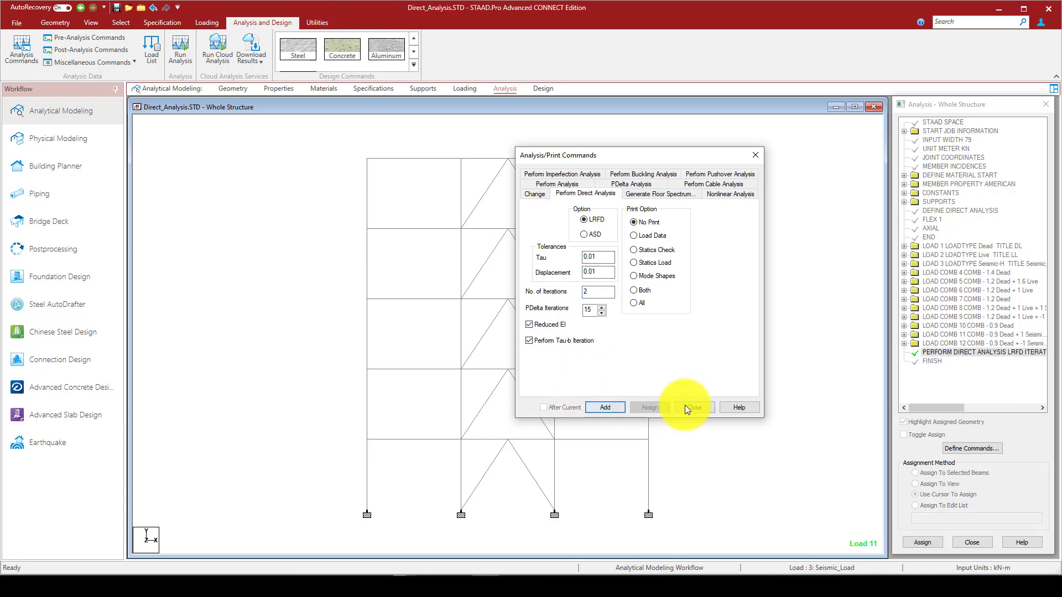
left_click(692, 407)
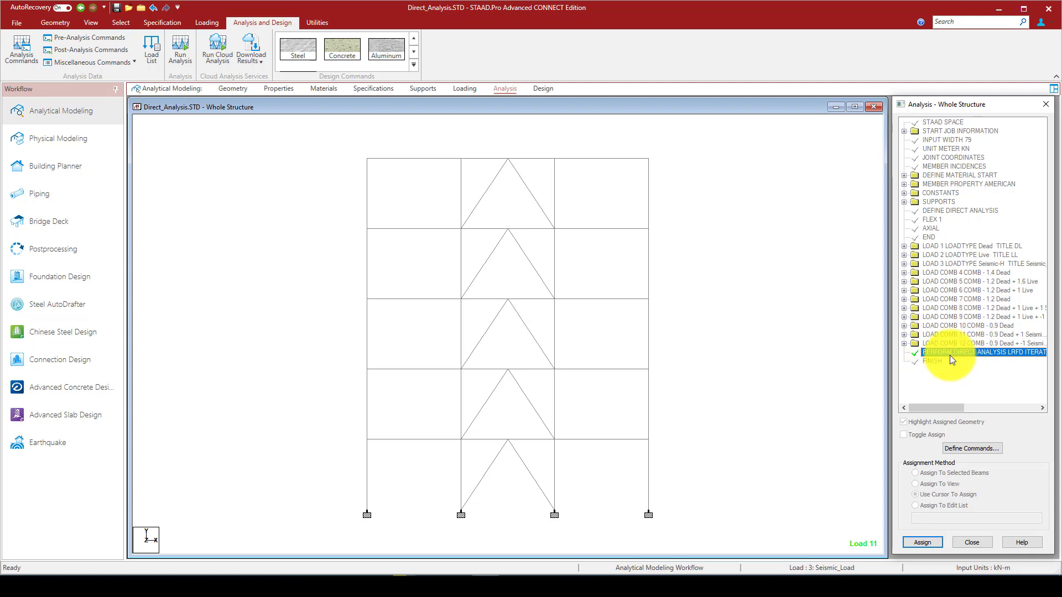
Move to the steel design page.
left_click(542, 88)
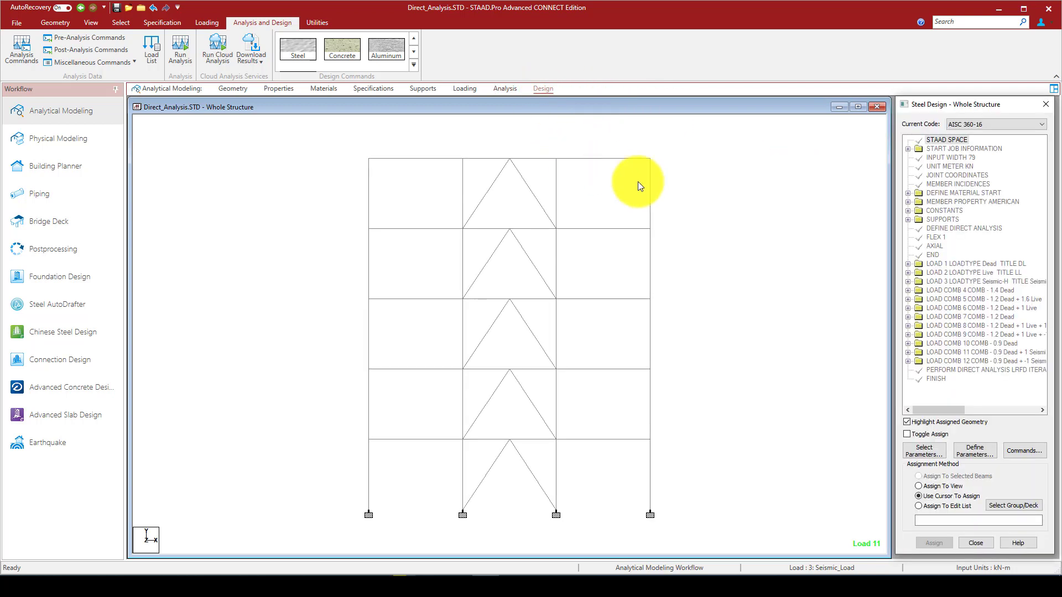
Set the AISC 360-16 code and add a CHECK CODE command to the steel design input.
left_click(1040, 124)
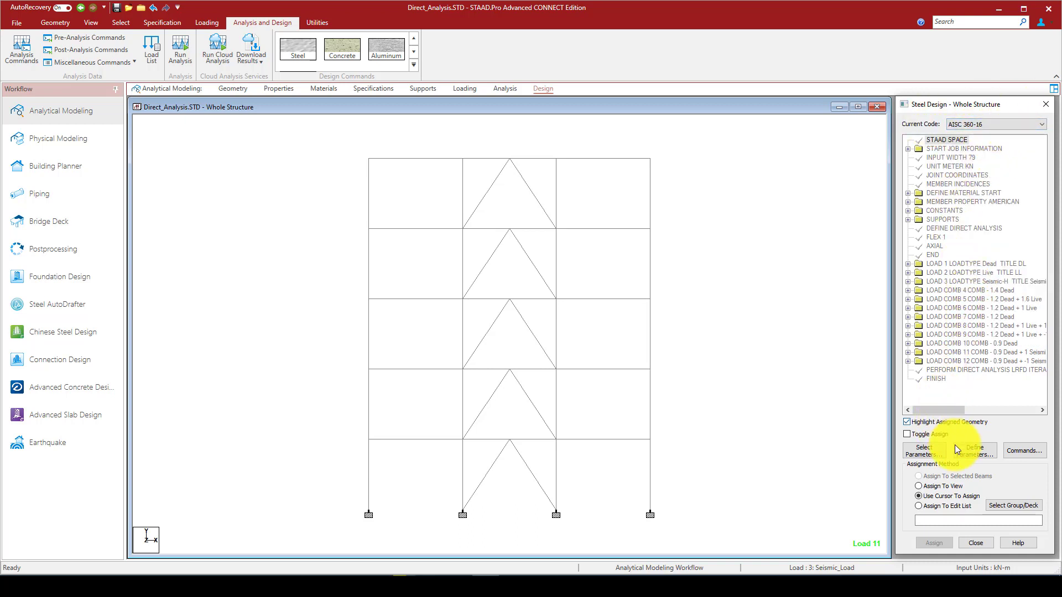
left_click(975, 450)
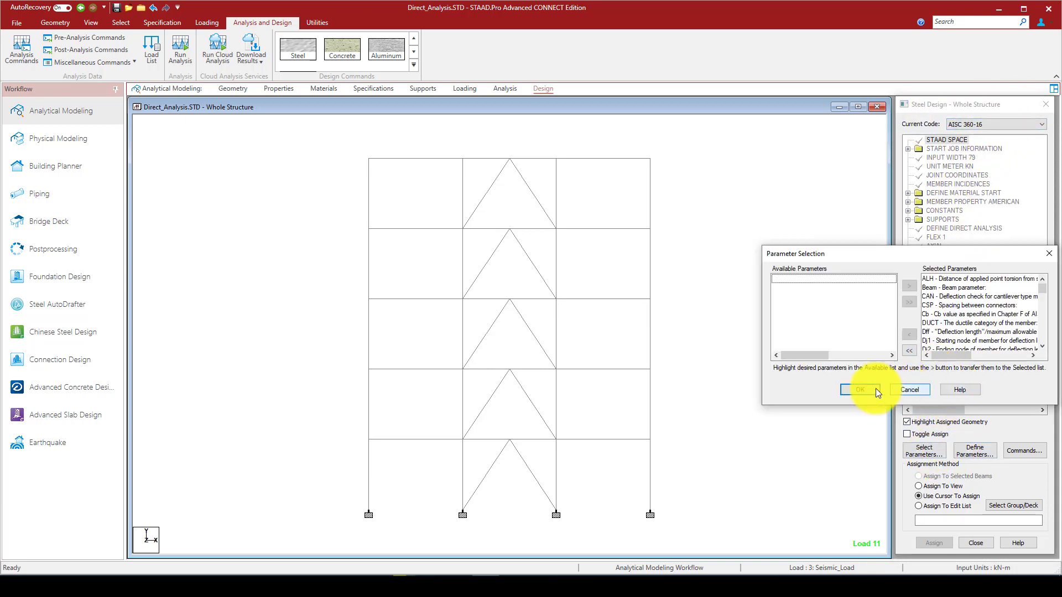
left_click(858, 390)
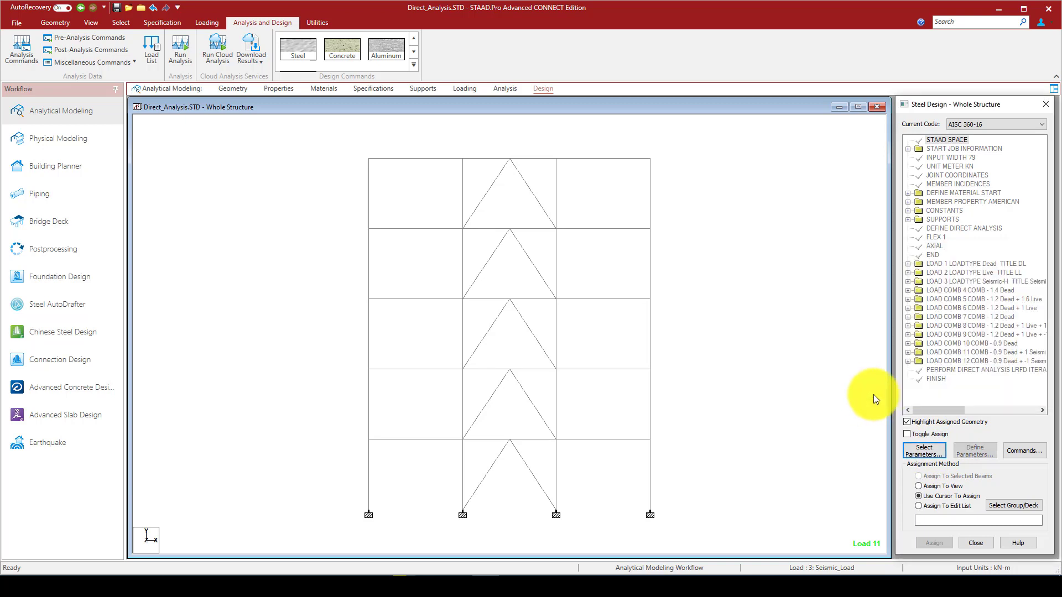
left_click(1025, 451)
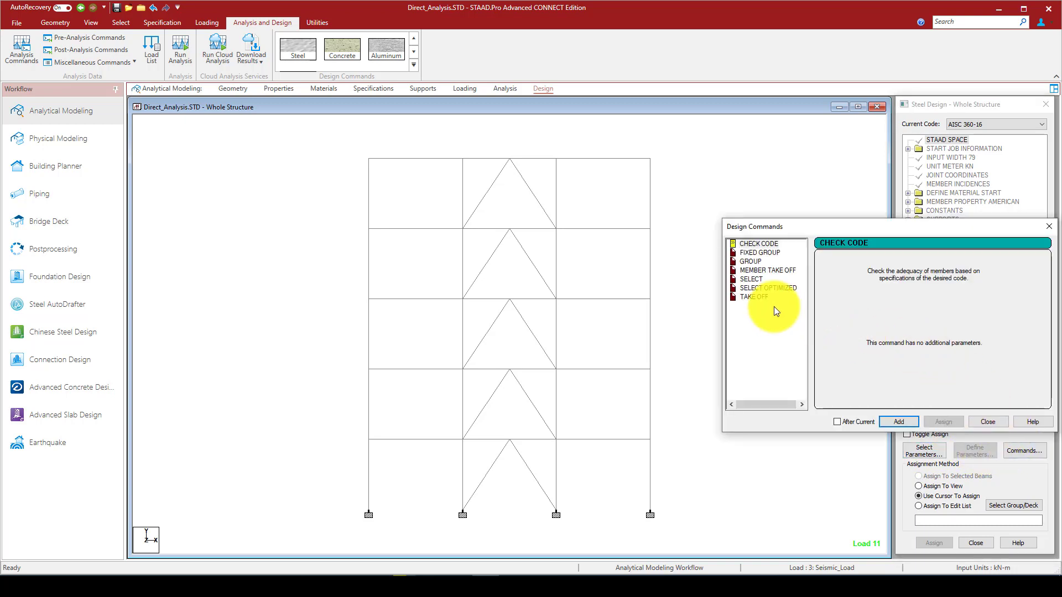
left_click(759, 243)
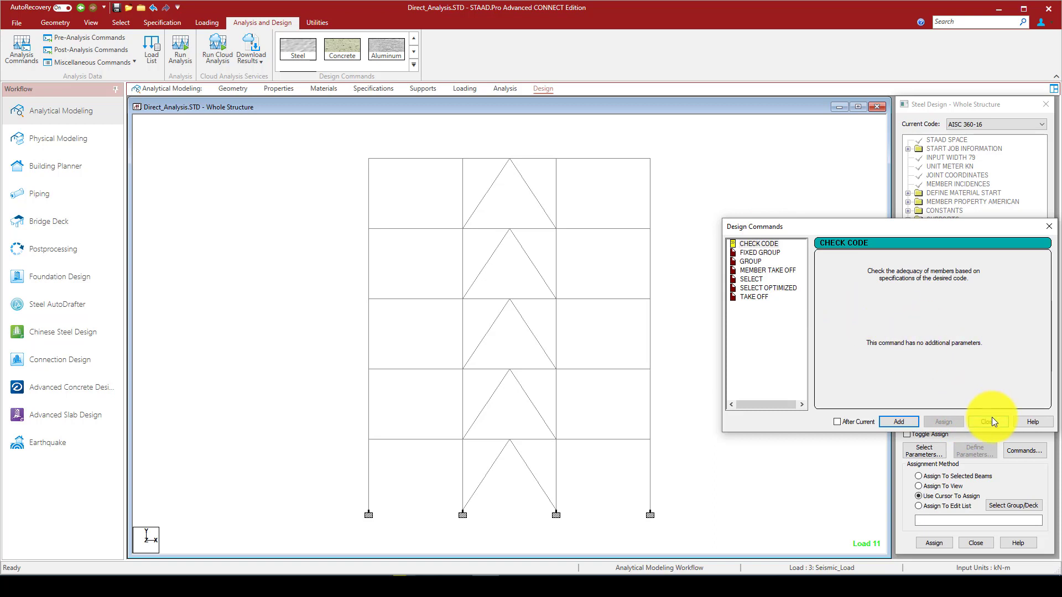
left_click(989, 422)
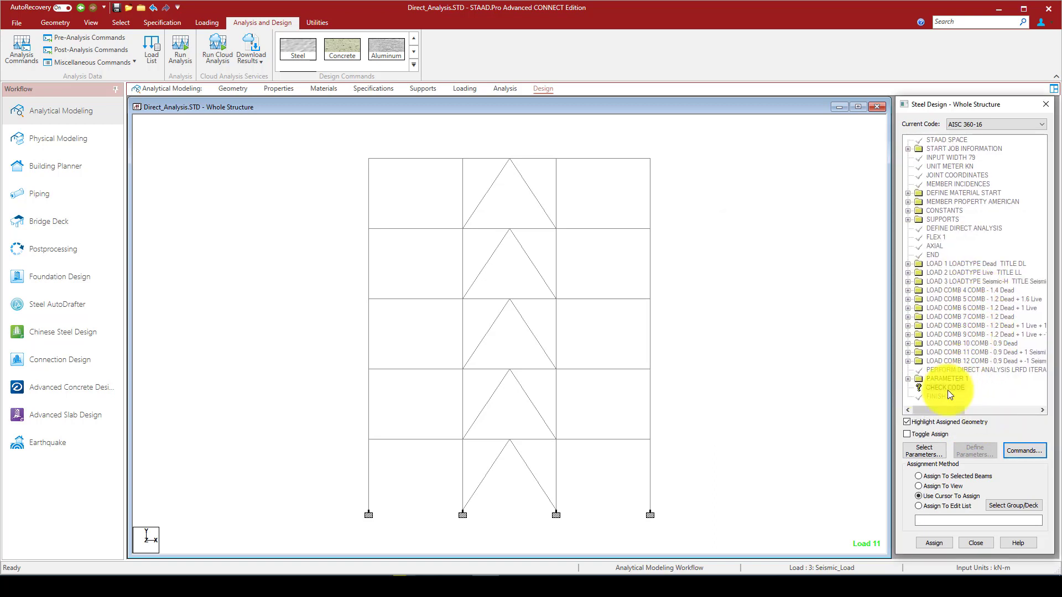
Assign the CHECK CODE command to every member in view, confirming the prompts.
left_click(907, 378)
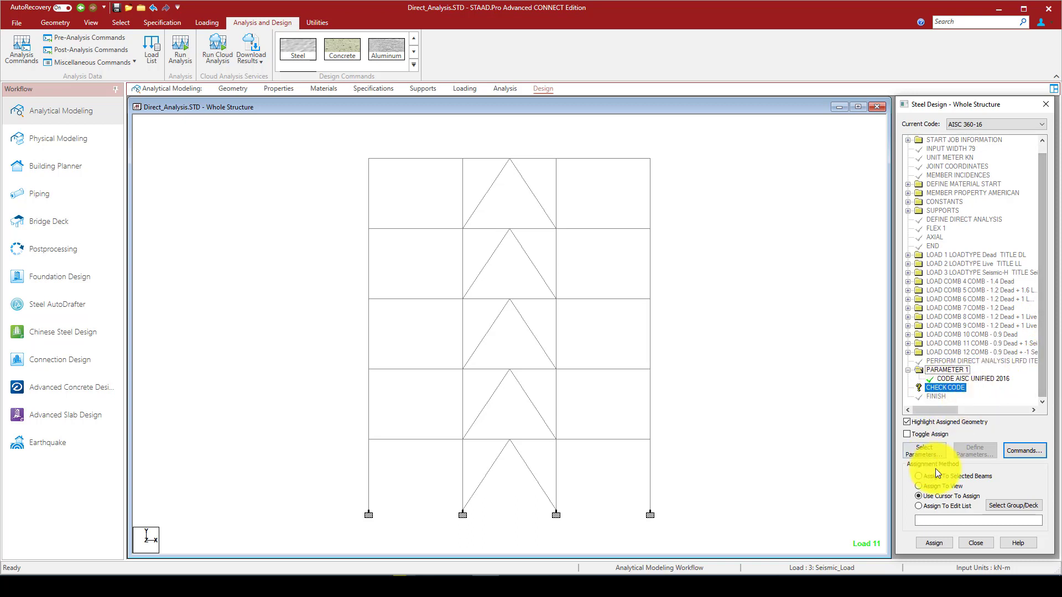
left_click(918, 486)
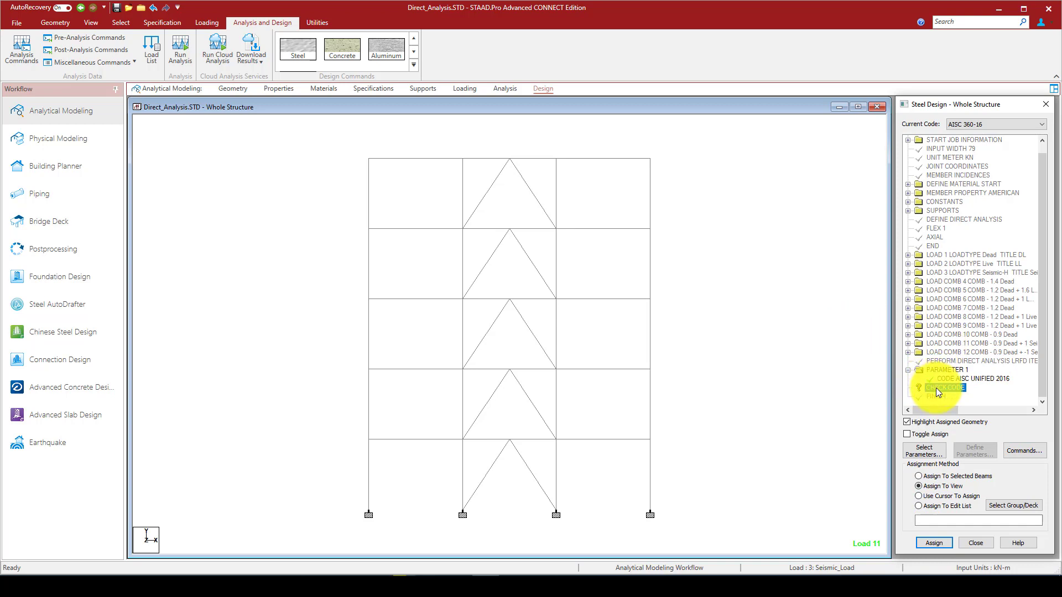
left_click(945, 387)
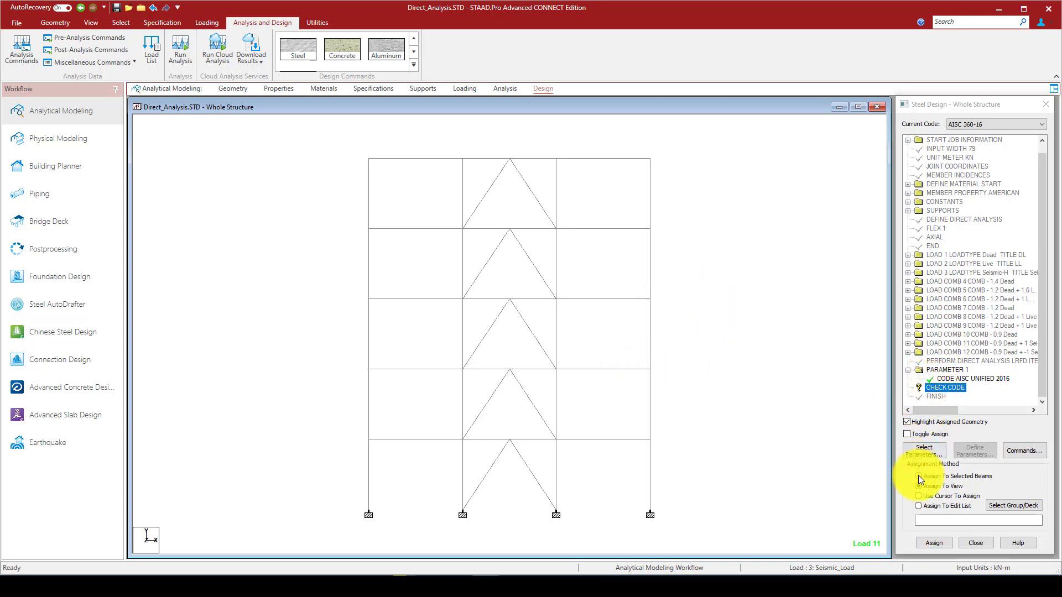
left_click(918, 487)
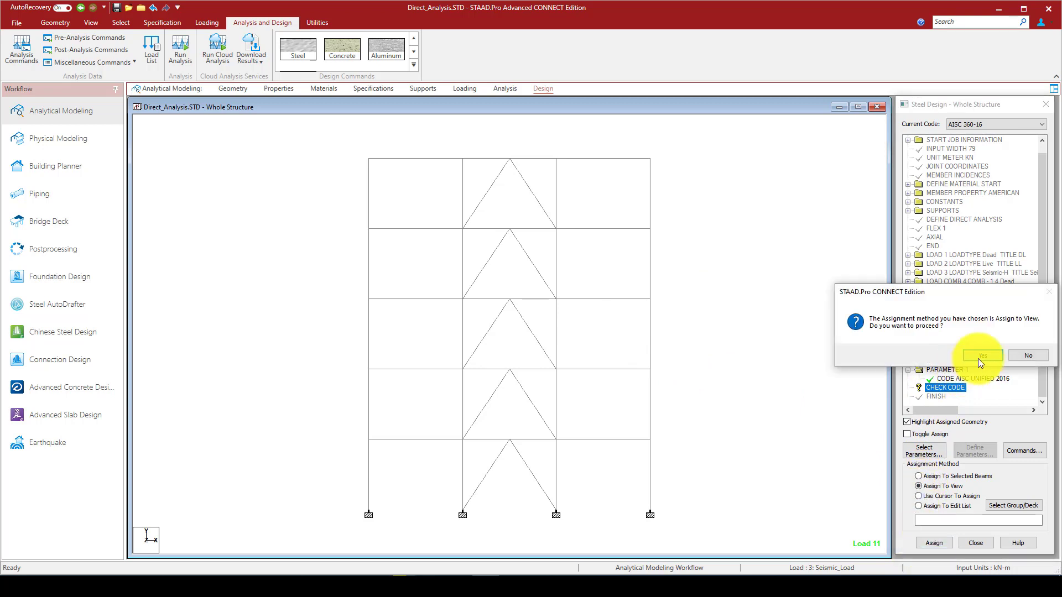
left_click(981, 355)
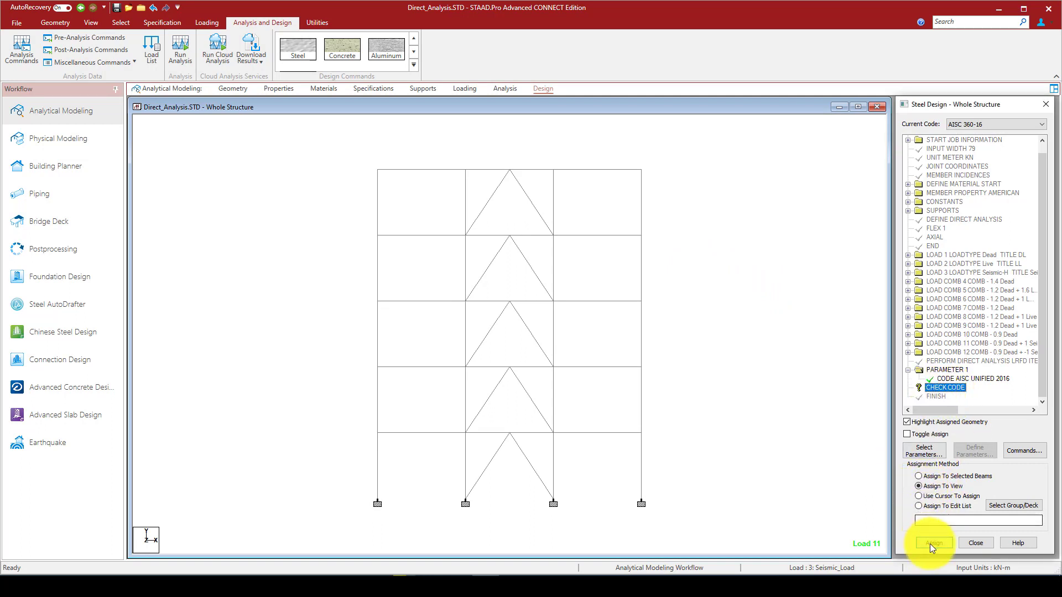
left_click(934, 542)
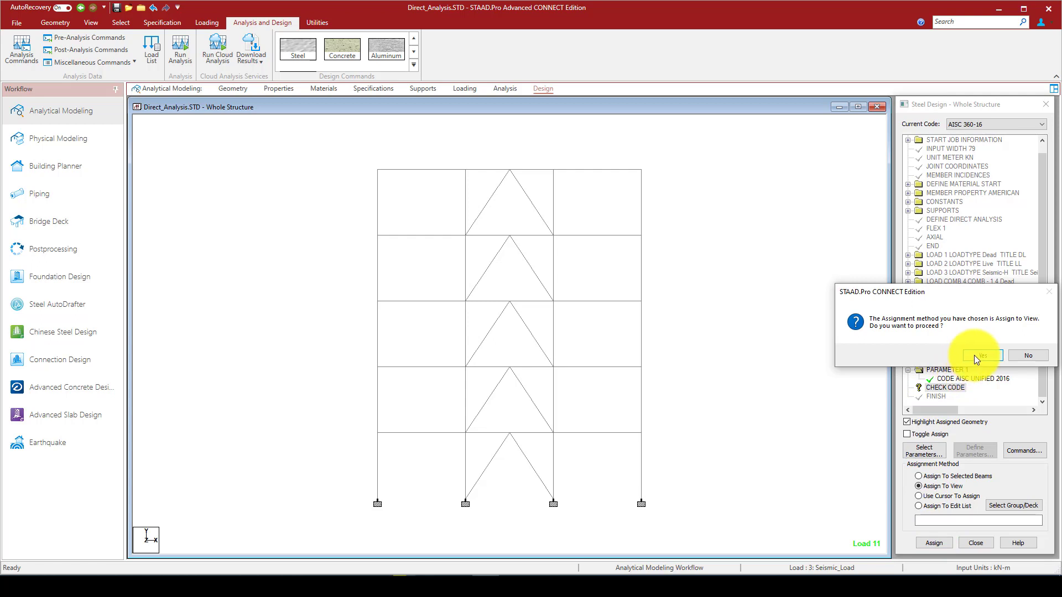
left_click(979, 355)
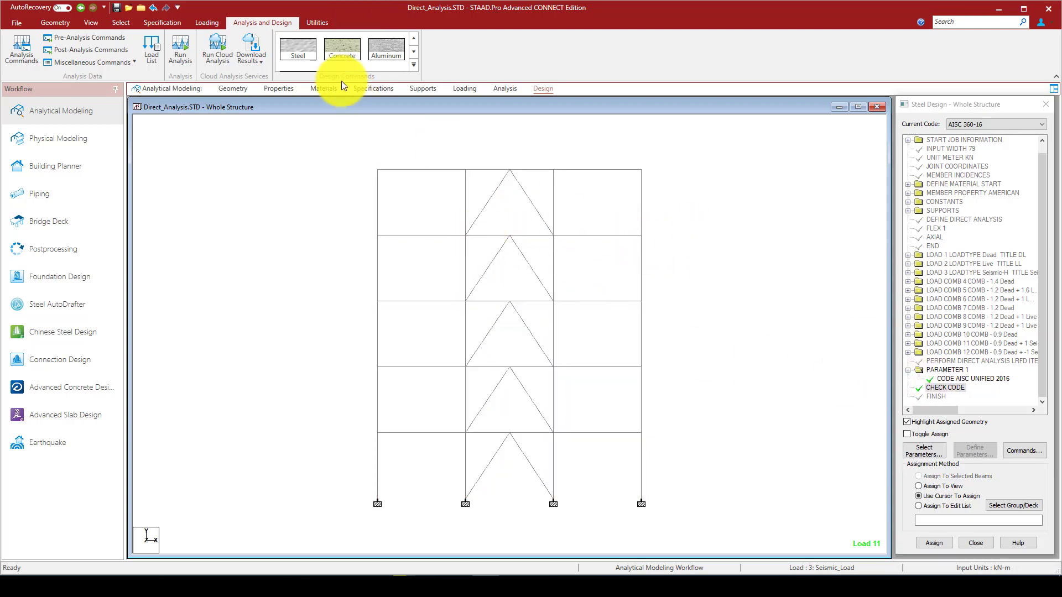
Run the analysis and design and choose to view the output file afterwards.
left_click(180, 51)
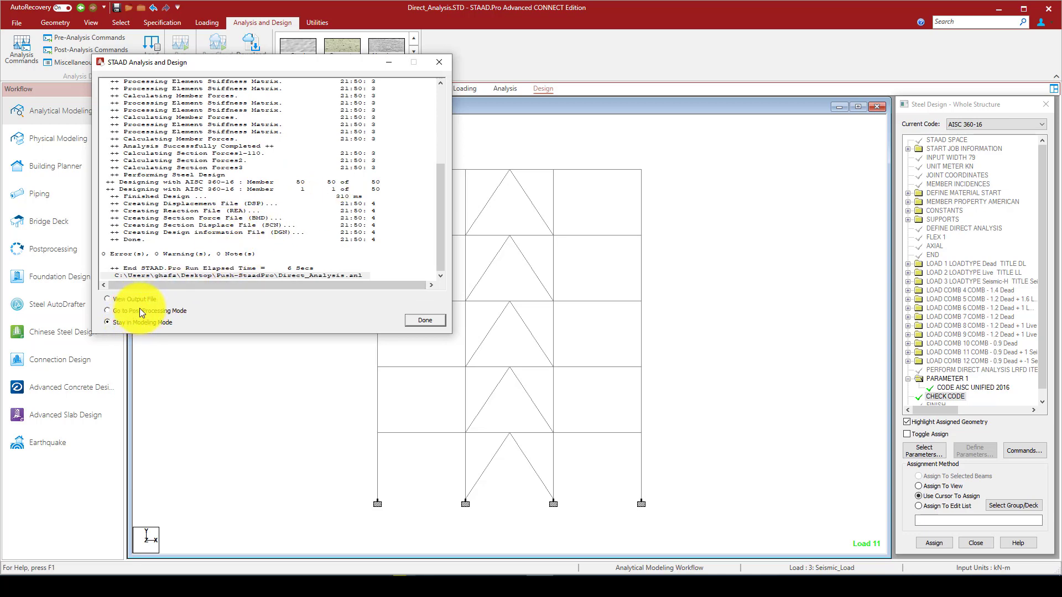
left_click(424, 319)
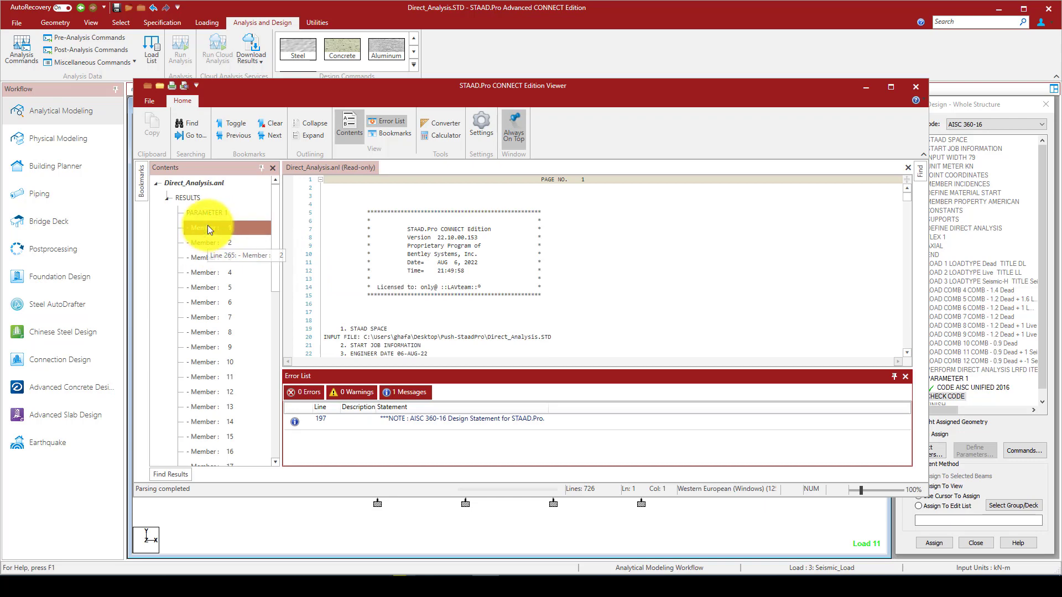
Review the member code-check results in the output viewer, then close it for post-processing.
left_click(204, 228)
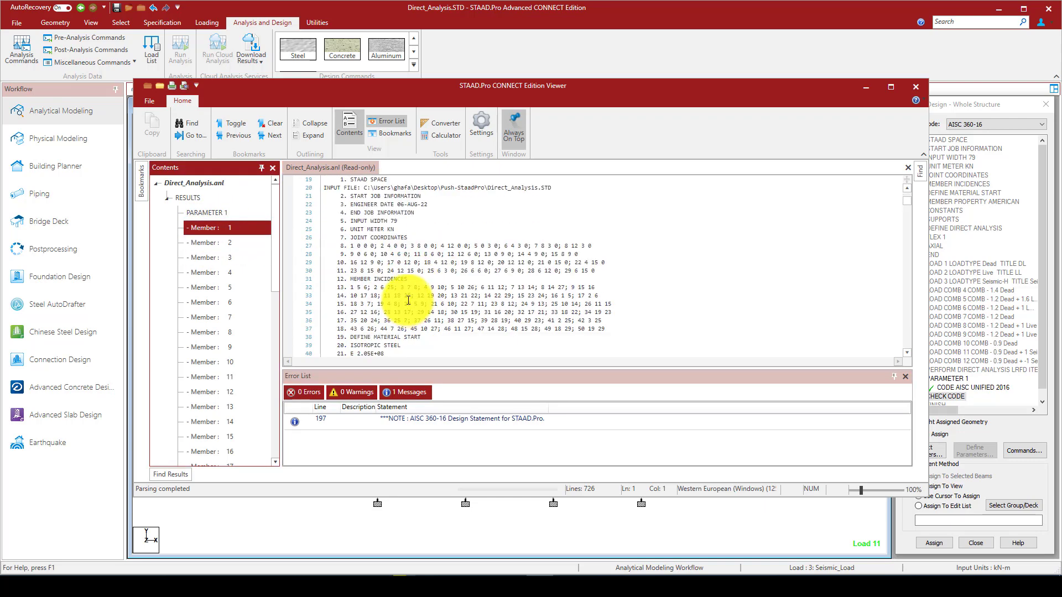
left_click(203, 242)
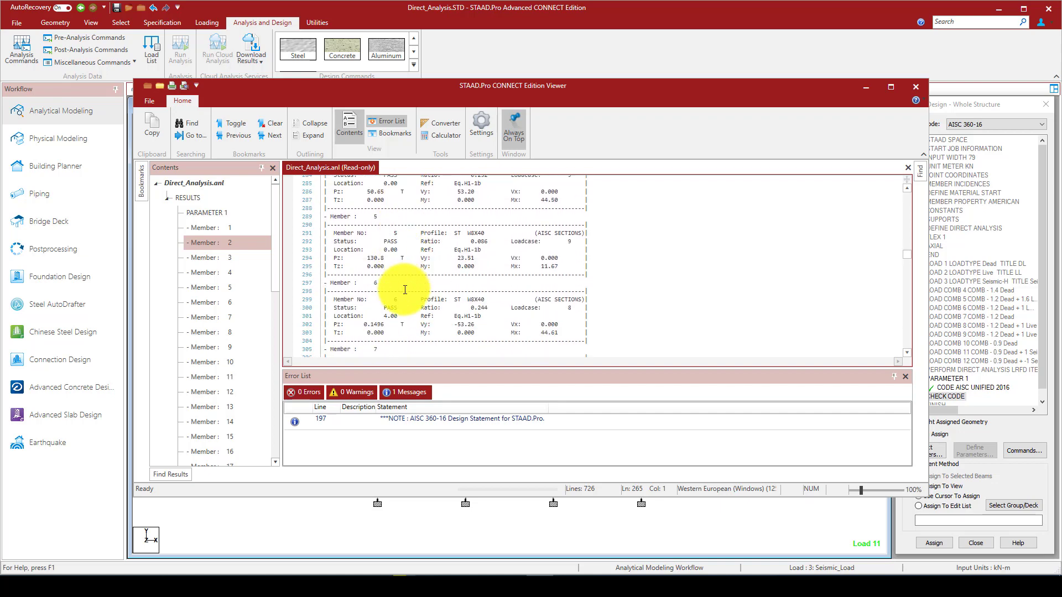
scroll("down", 3)
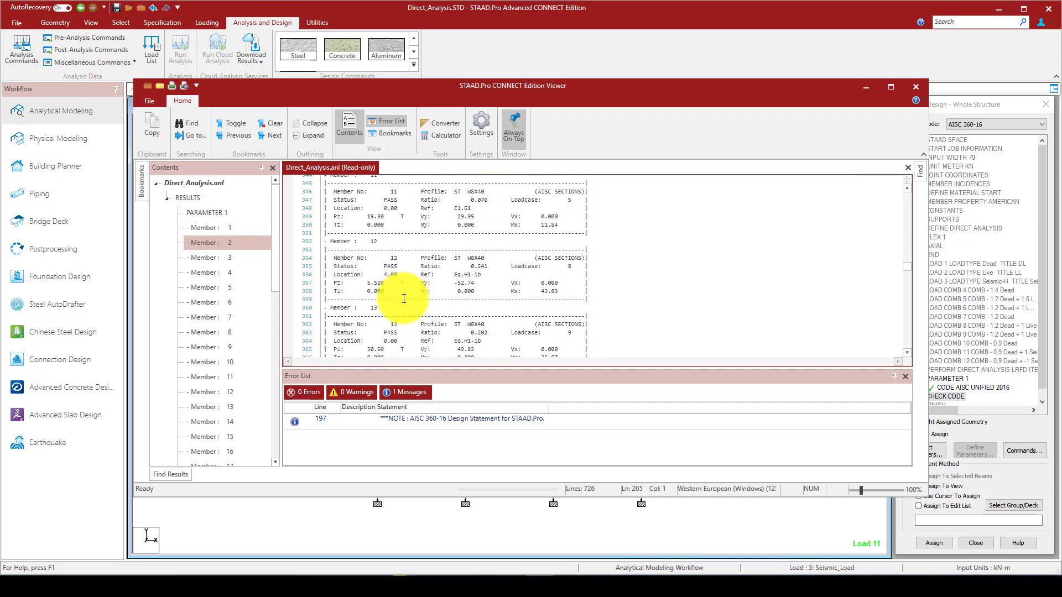
scroll("down", 3)
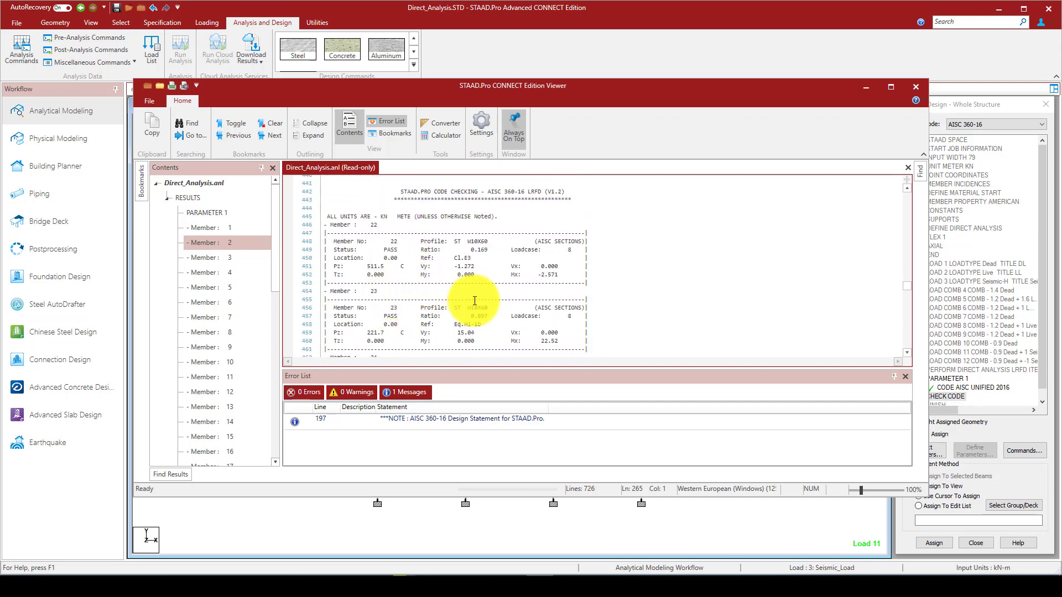
left_click(915, 87)
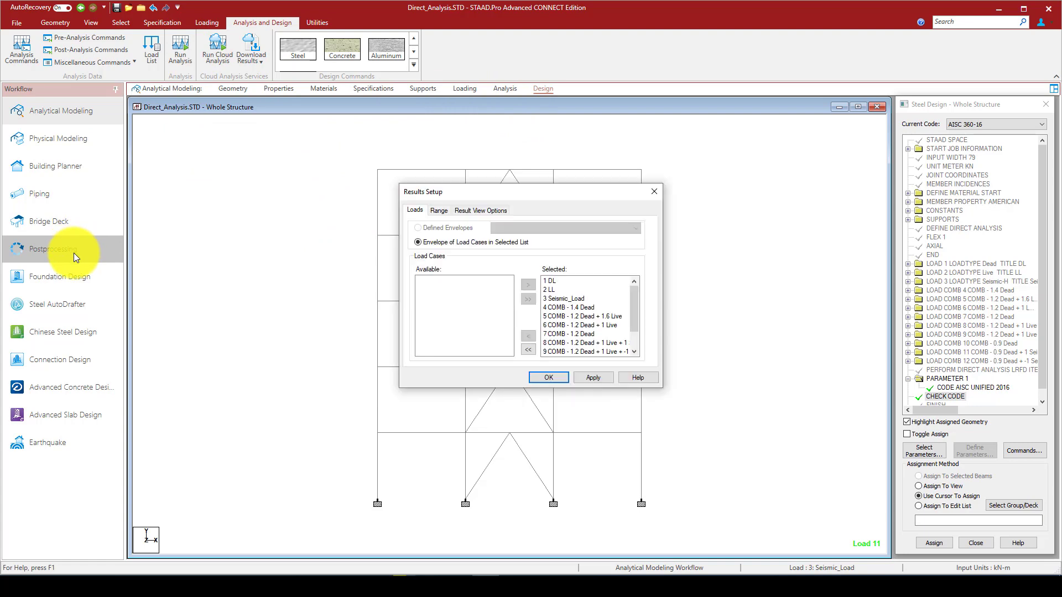
Show nodal displacements with all result view options on and automatic deflection scaling.
left_click(53, 249)
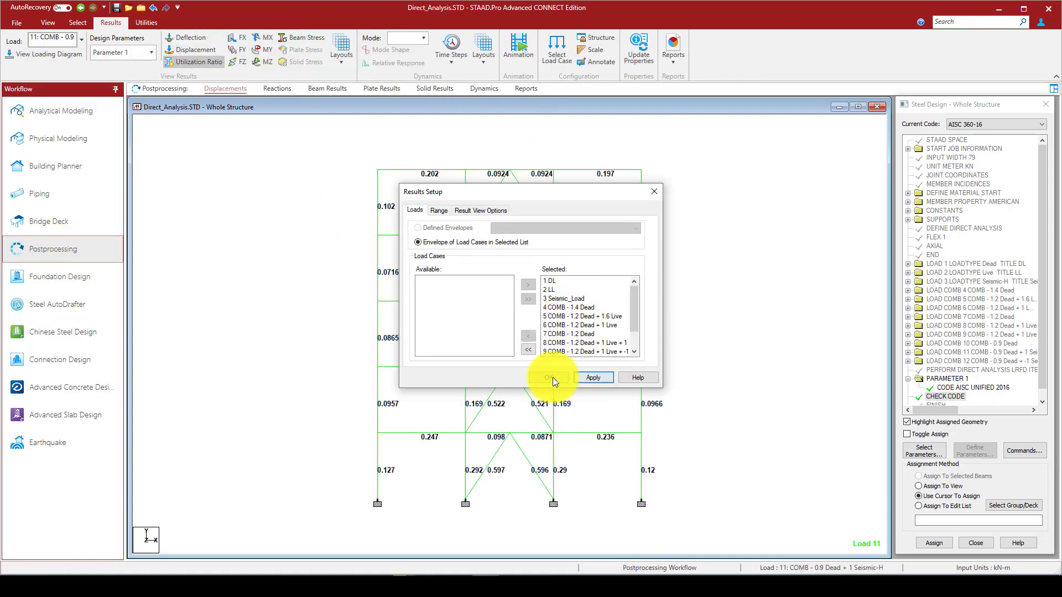
left_click(552, 377)
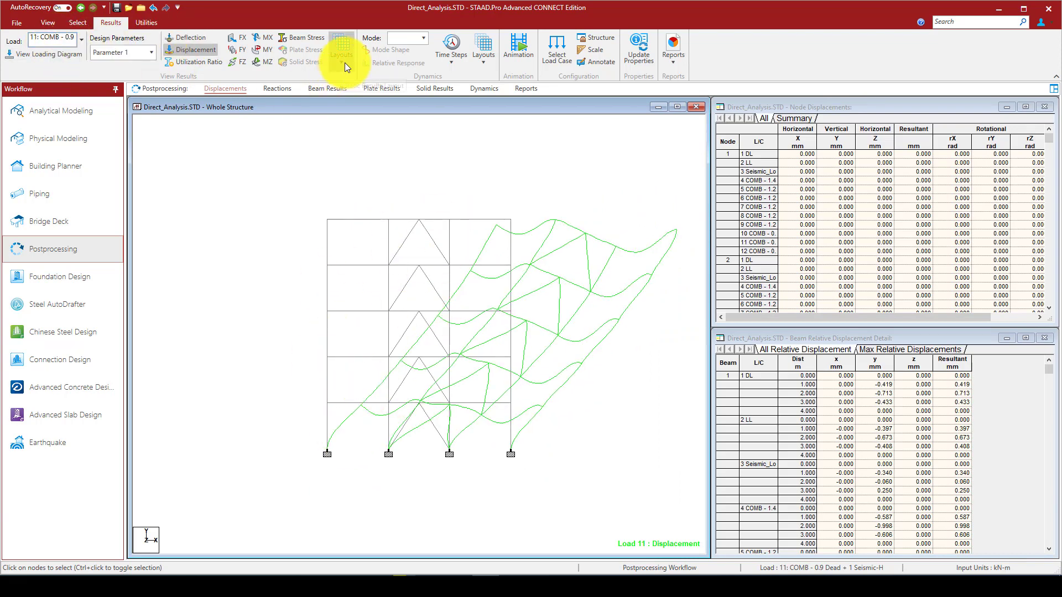
mouse_move(450, 48)
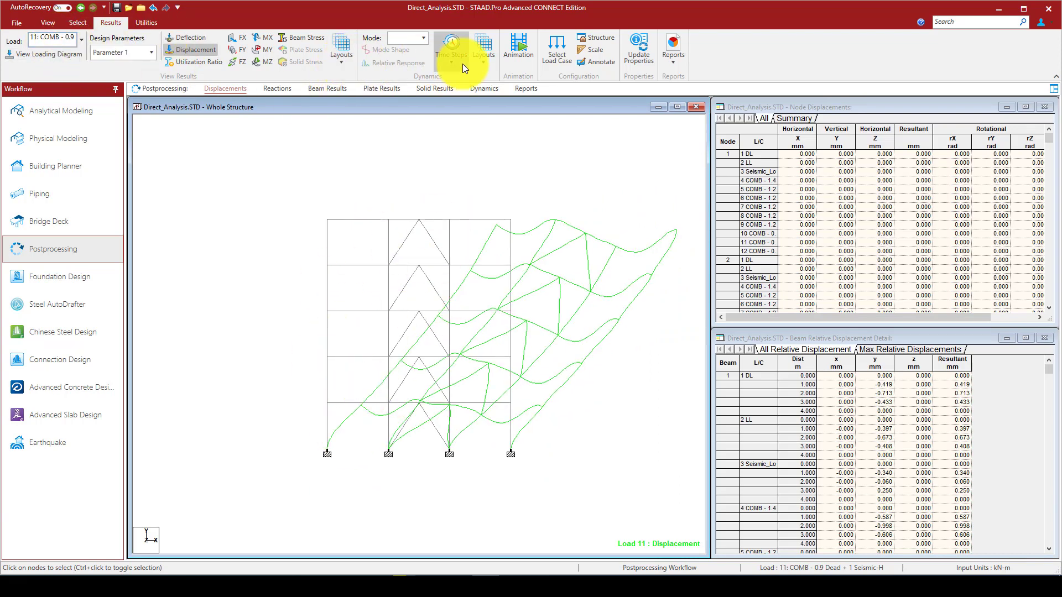
left_click(451, 51)
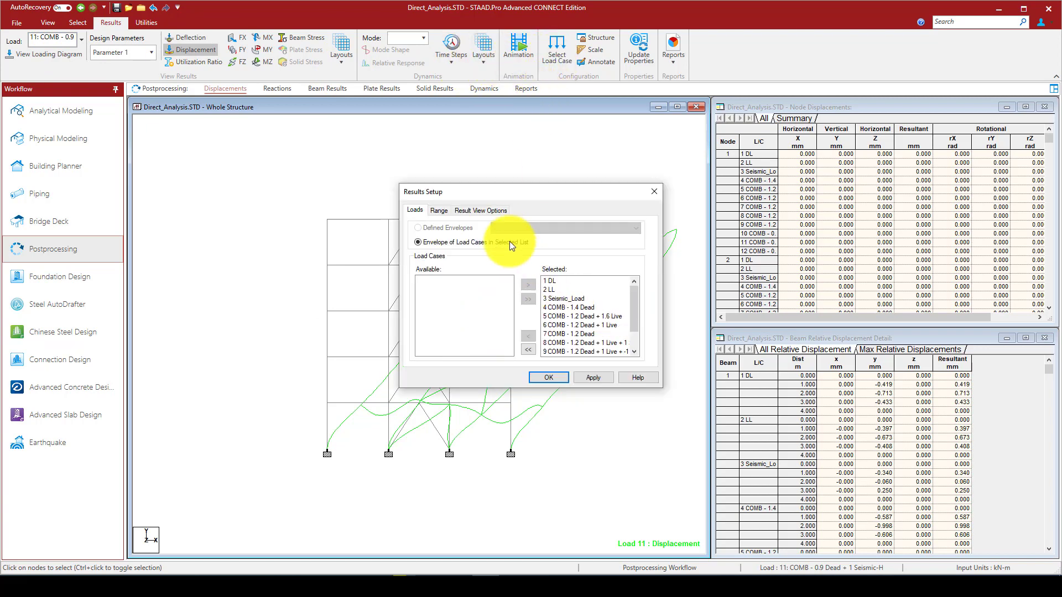
left_click(481, 210)
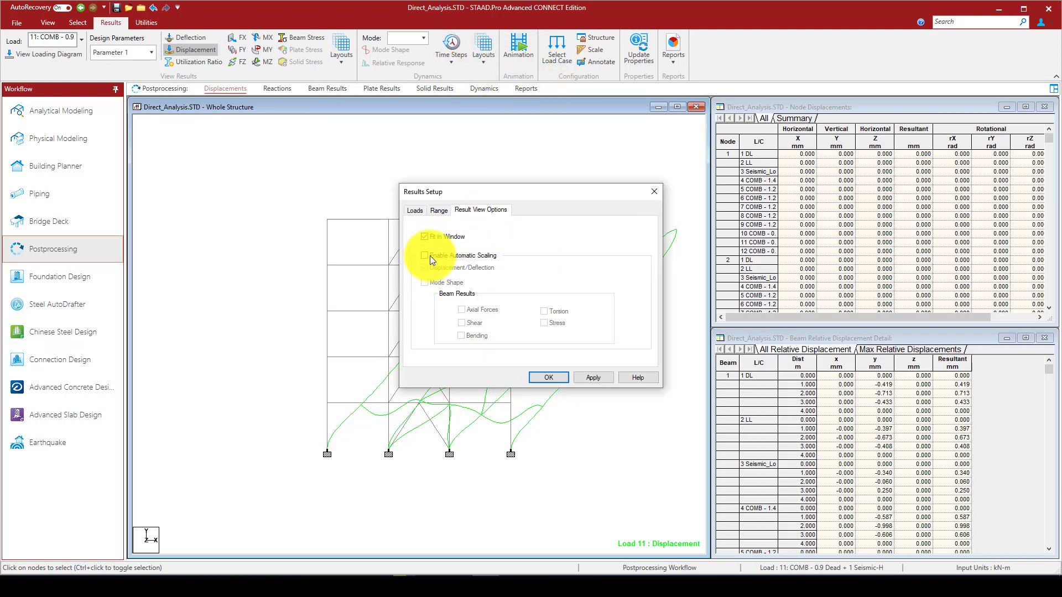
left_click(425, 256)
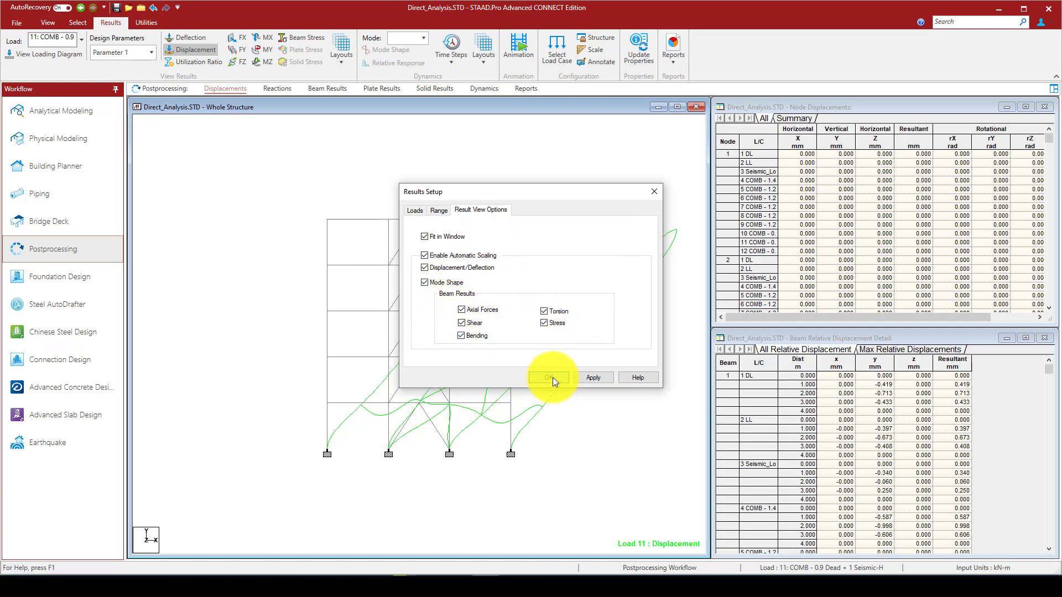
left_click(549, 377)
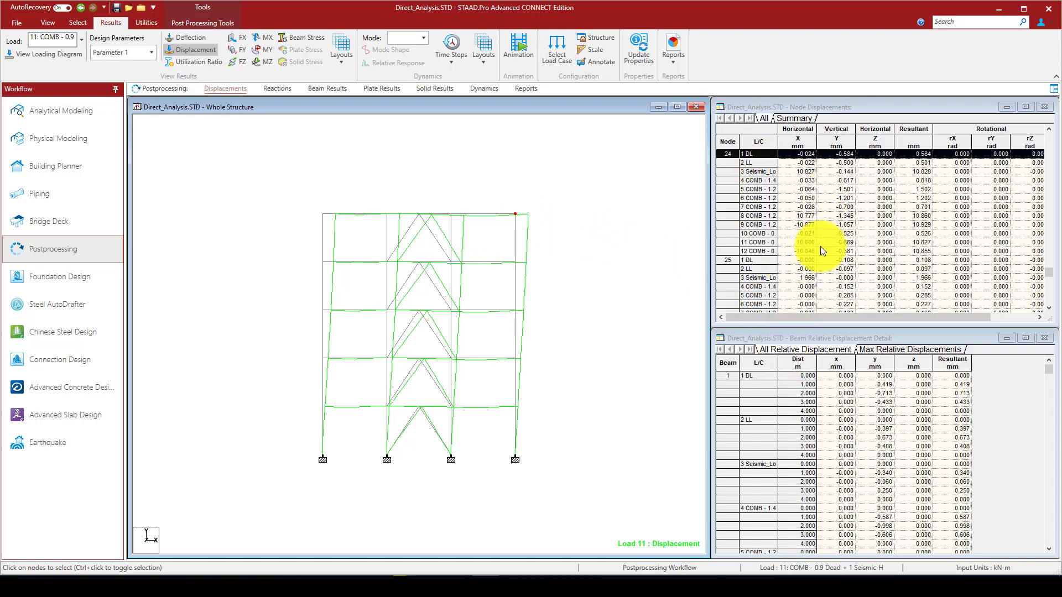
Display results for load 3 Seismic_Load and pick a node to see its displacement rows.
left_click(80, 38)
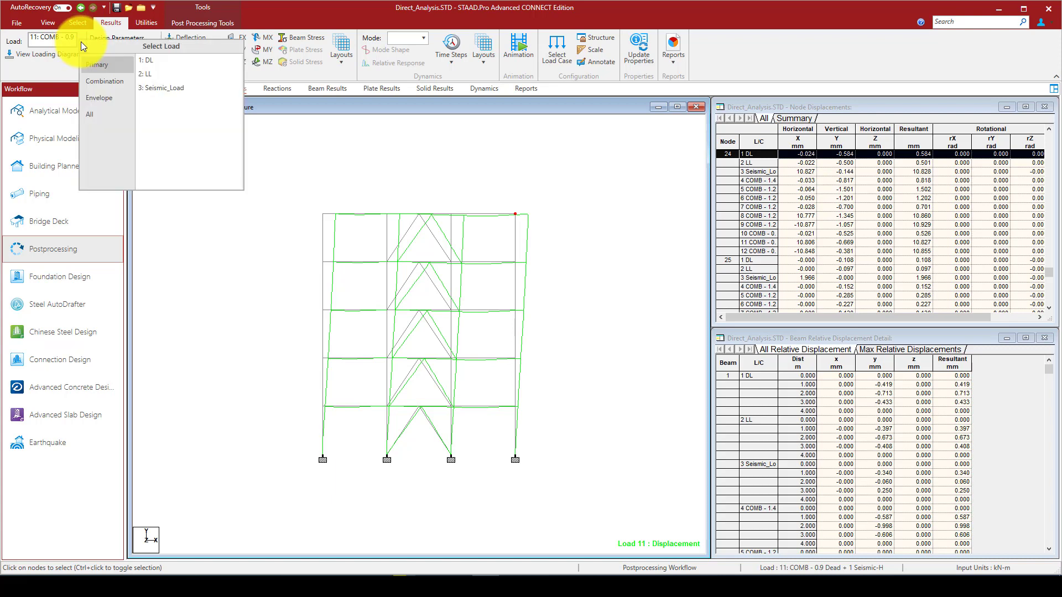
left_click(163, 87)
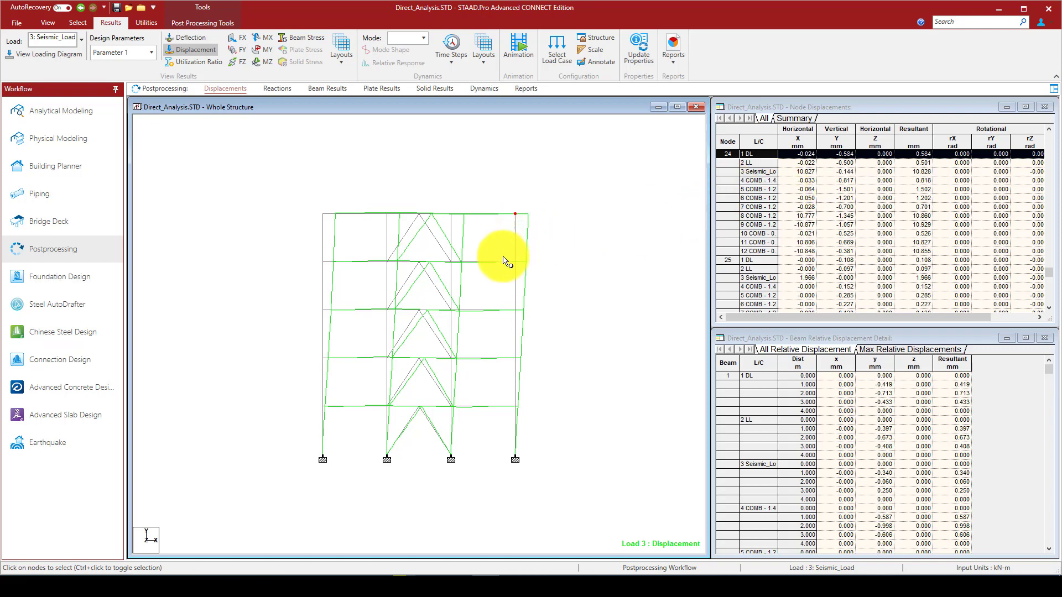
left_click(524, 322)
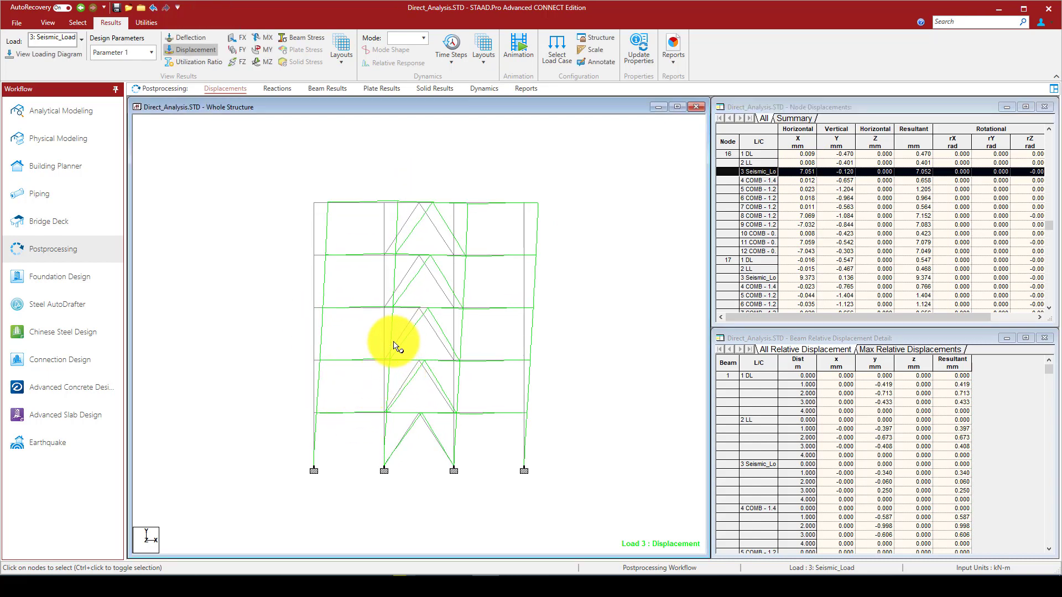
mouse_move(447, 264)
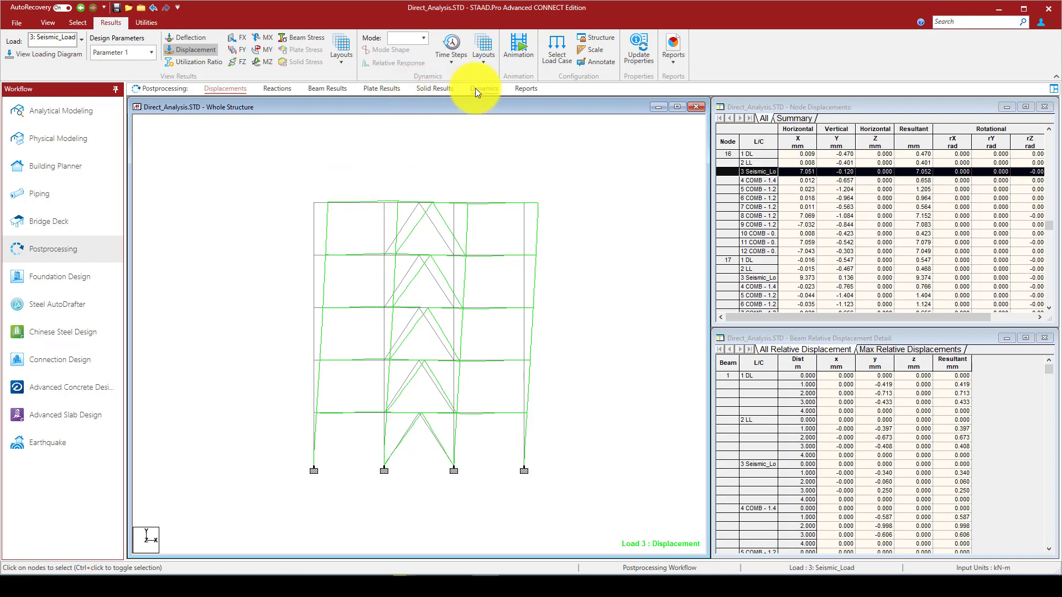
mouse_move(67, 111)
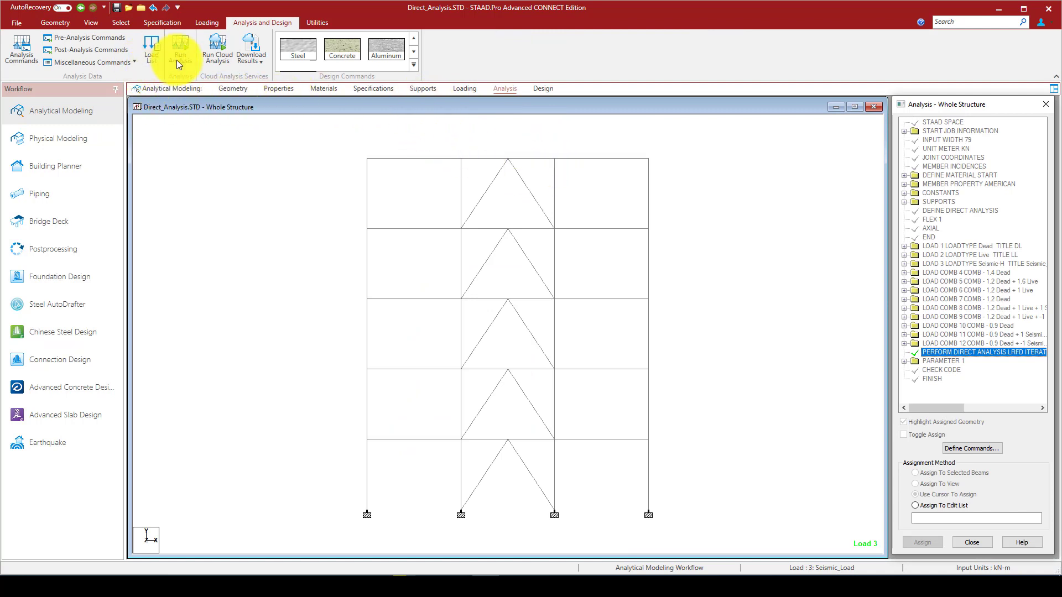
Start a fresh analysis and design run from the analytical model.
left_click(178, 48)
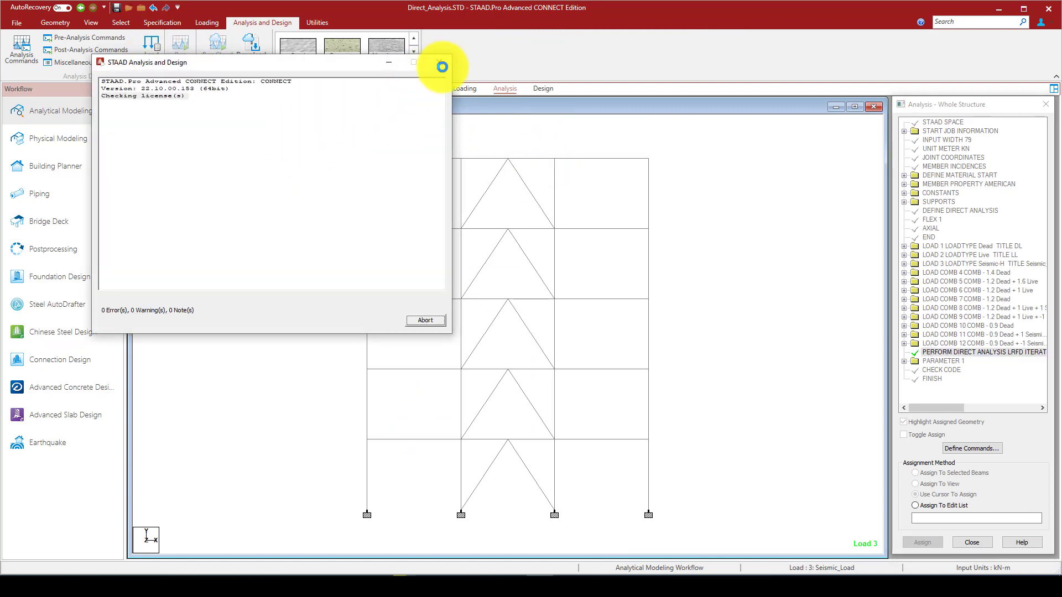
mouse_move(20, 48)
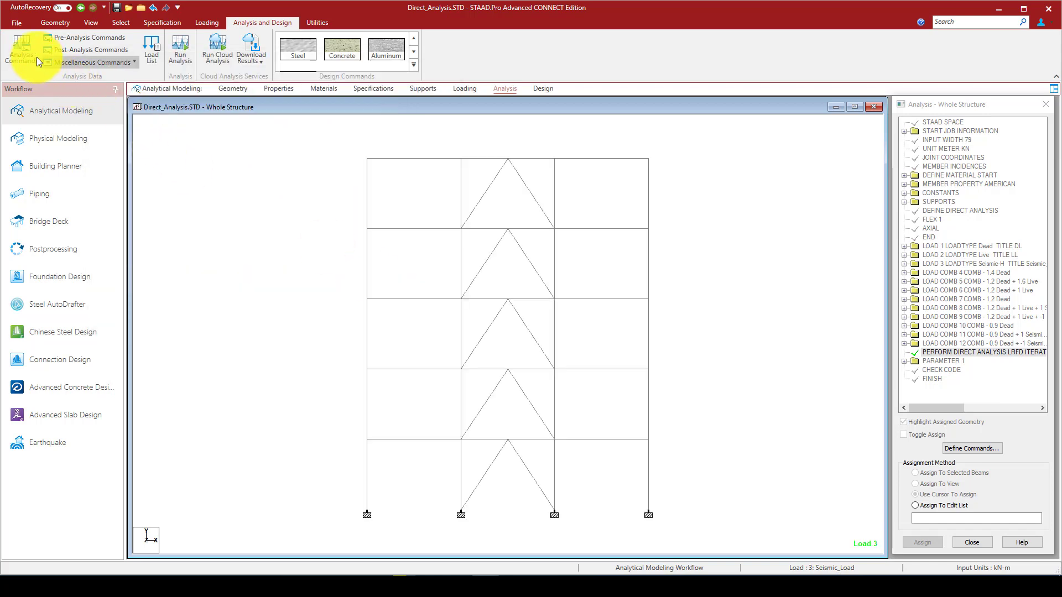
left_click(20, 50)
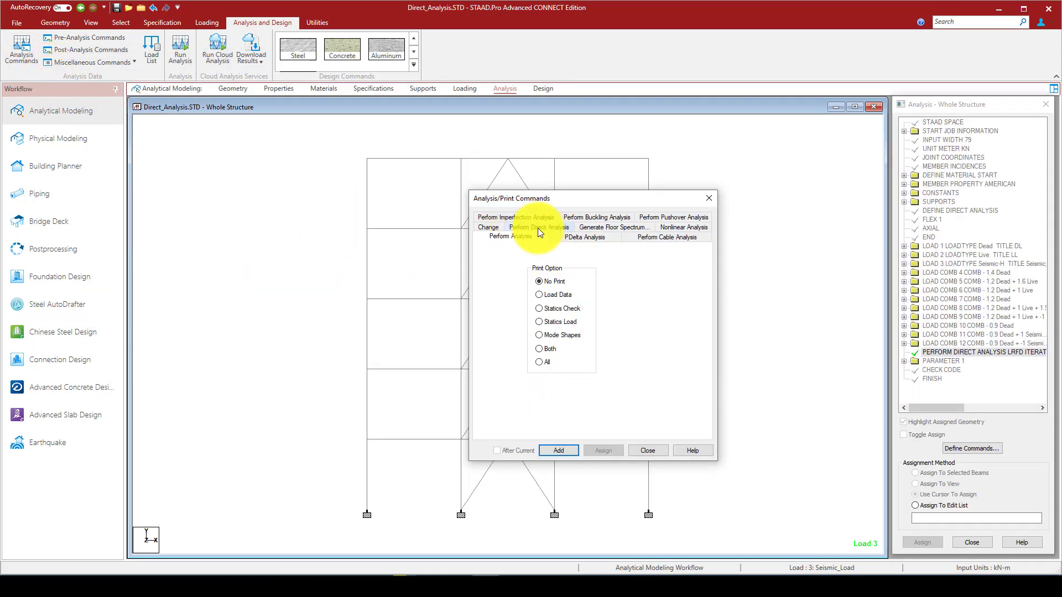
mouse_move(512, 252)
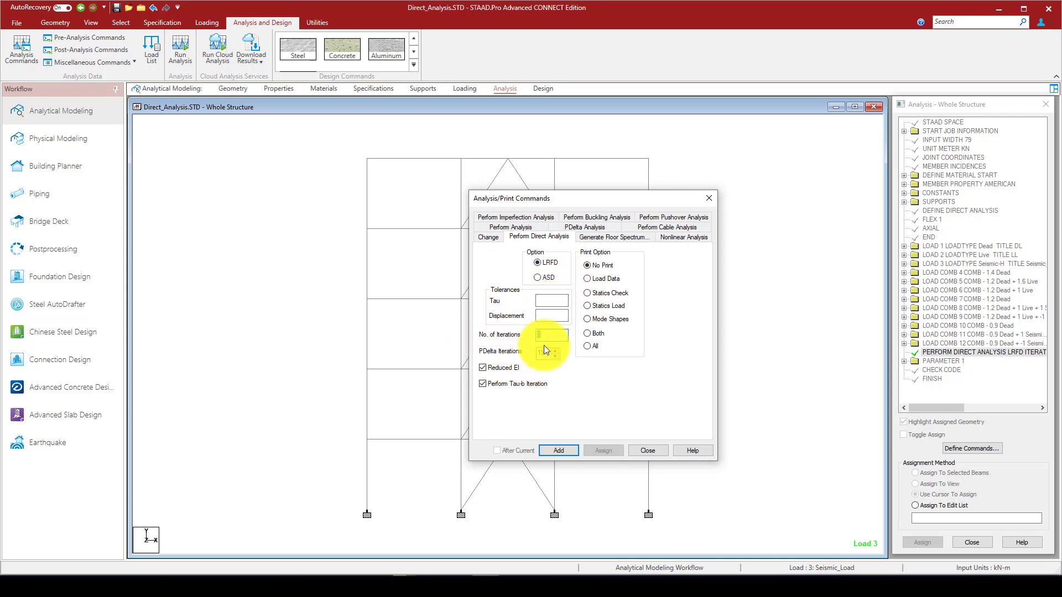
left_click(683, 236)
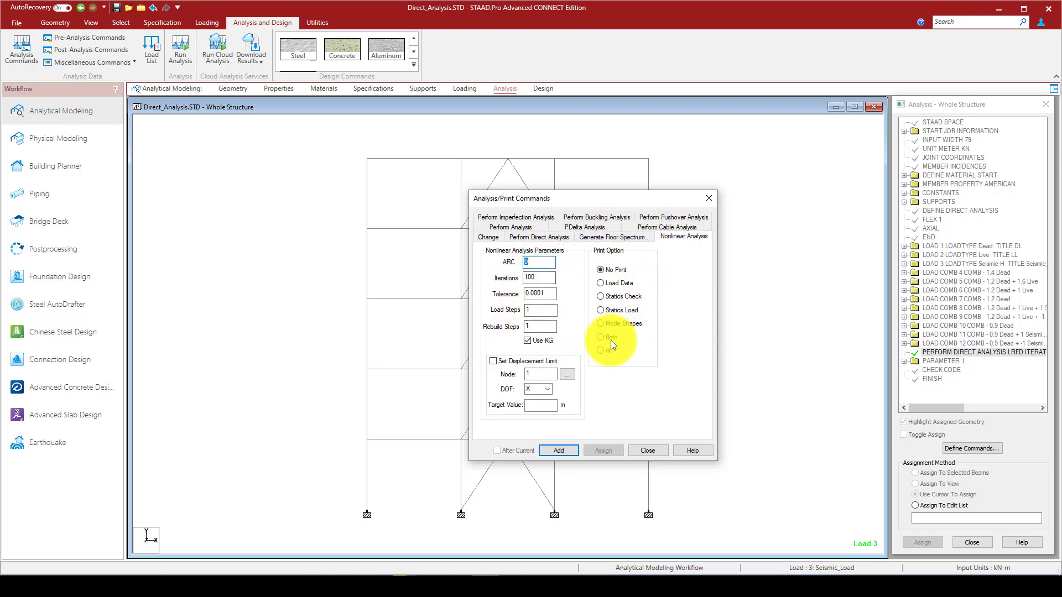
mouse_move(635, 276)
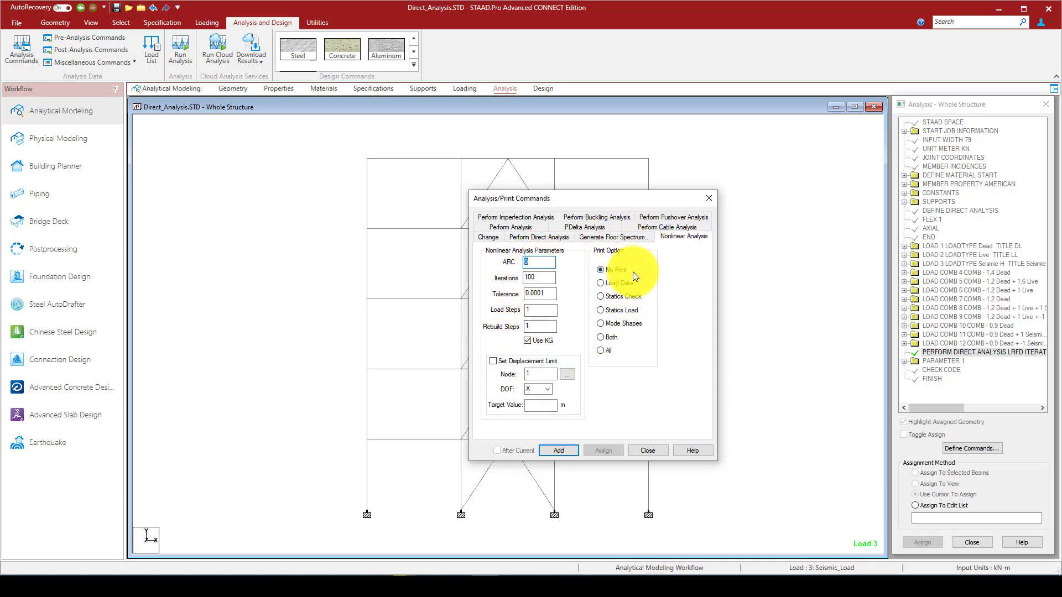
left_click(665, 227)
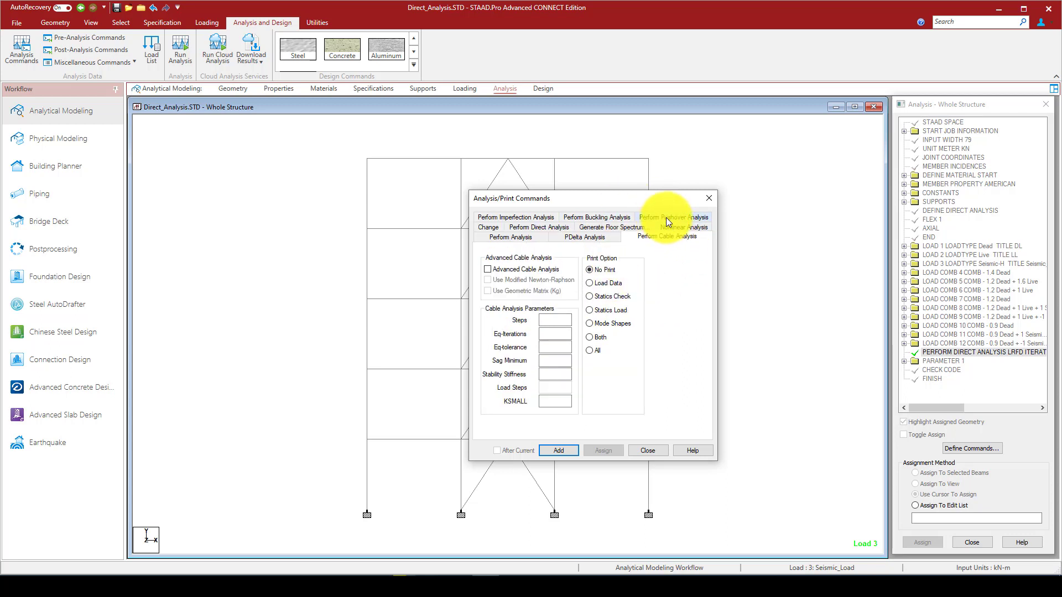
left_click(584, 227)
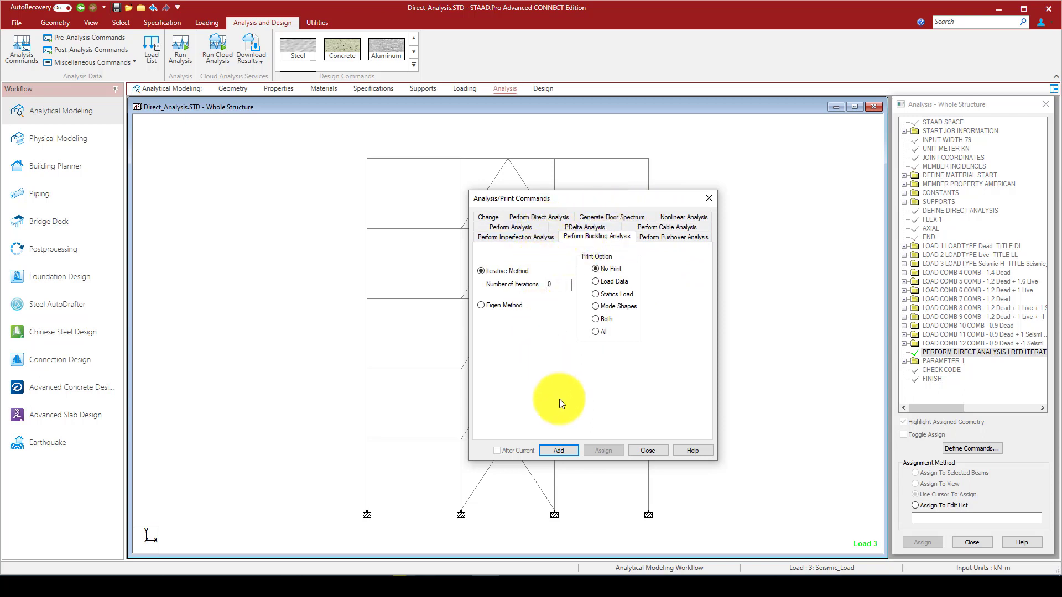
left_click(646, 450)
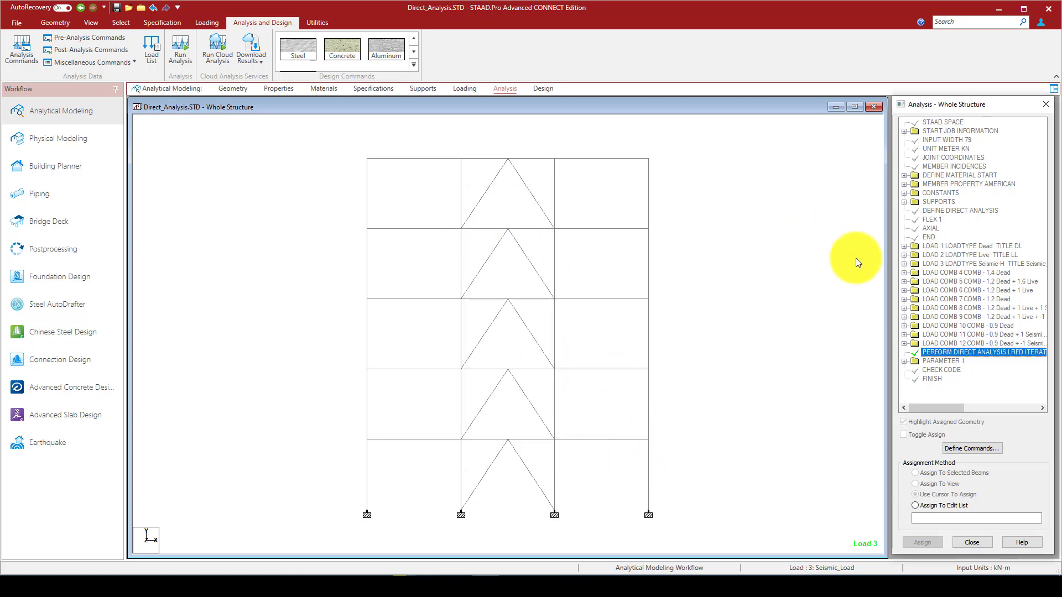
mouse_move(906, 222)
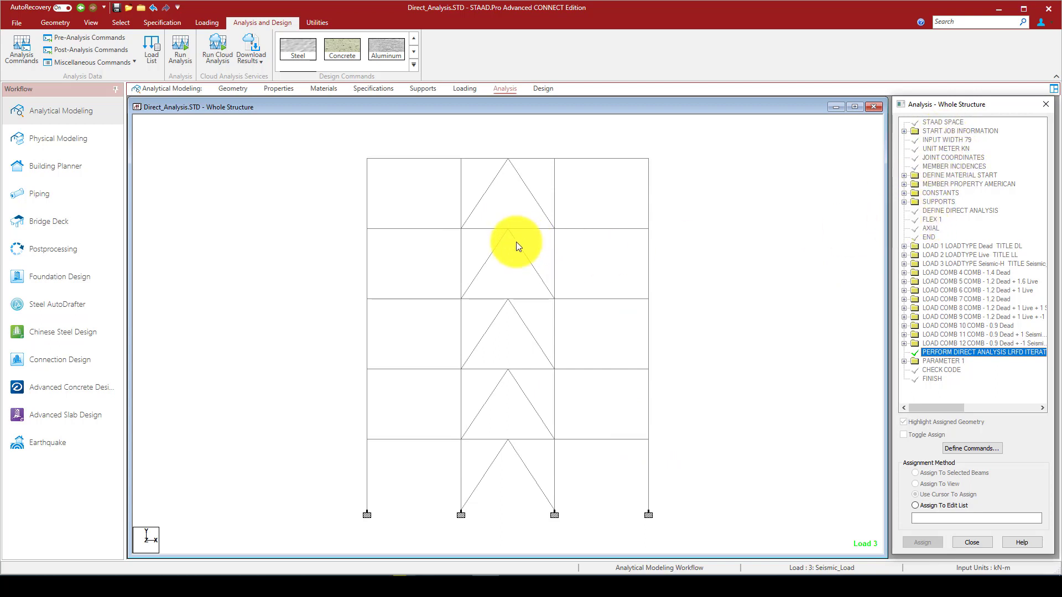
mouse_move(484, 242)
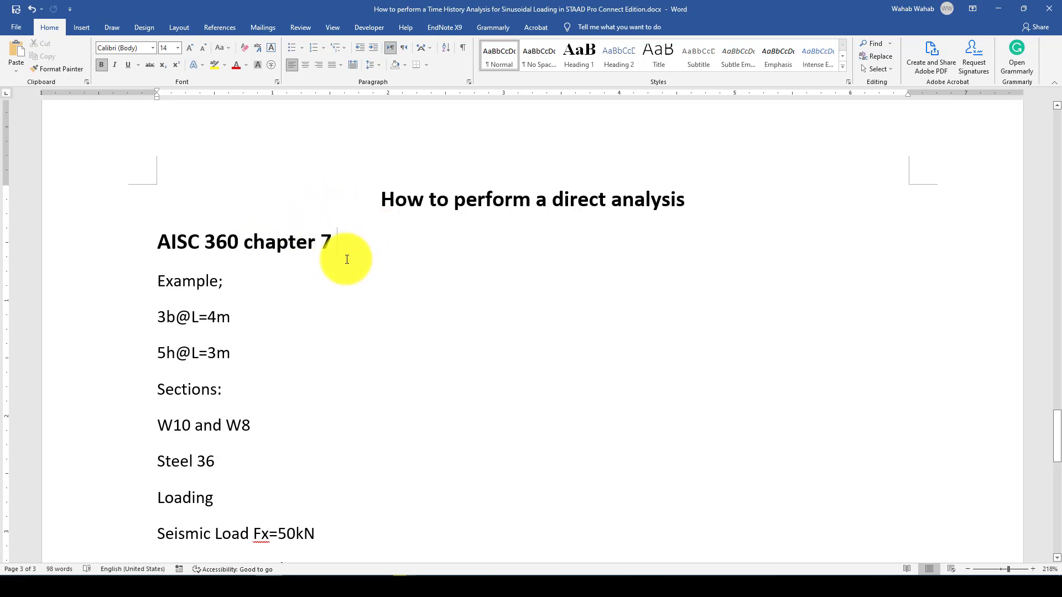
Scroll the Word notes down to the seismic, dead and live load entries.
scroll("down", 3)
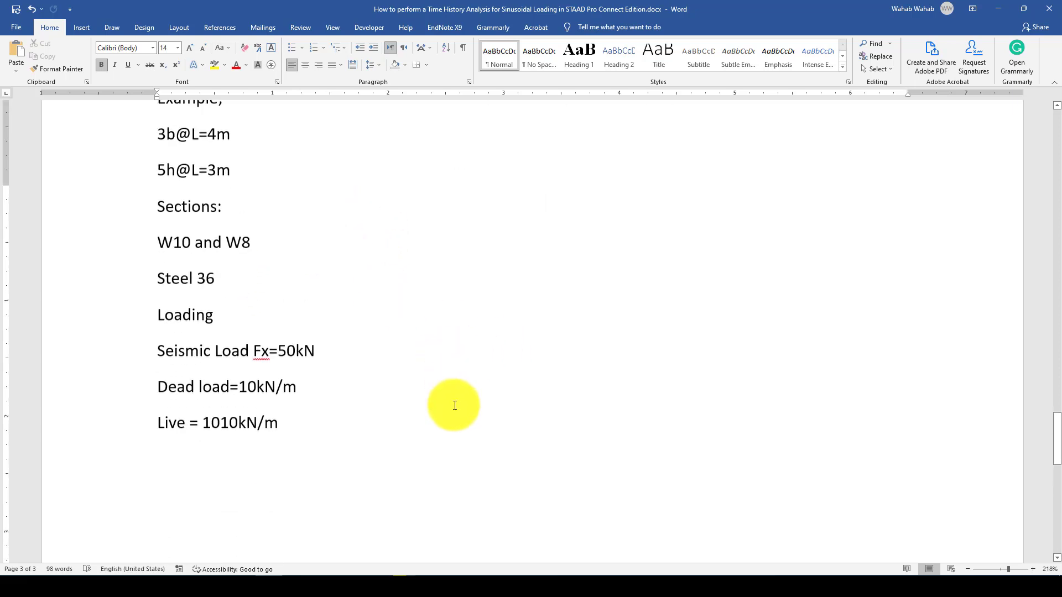